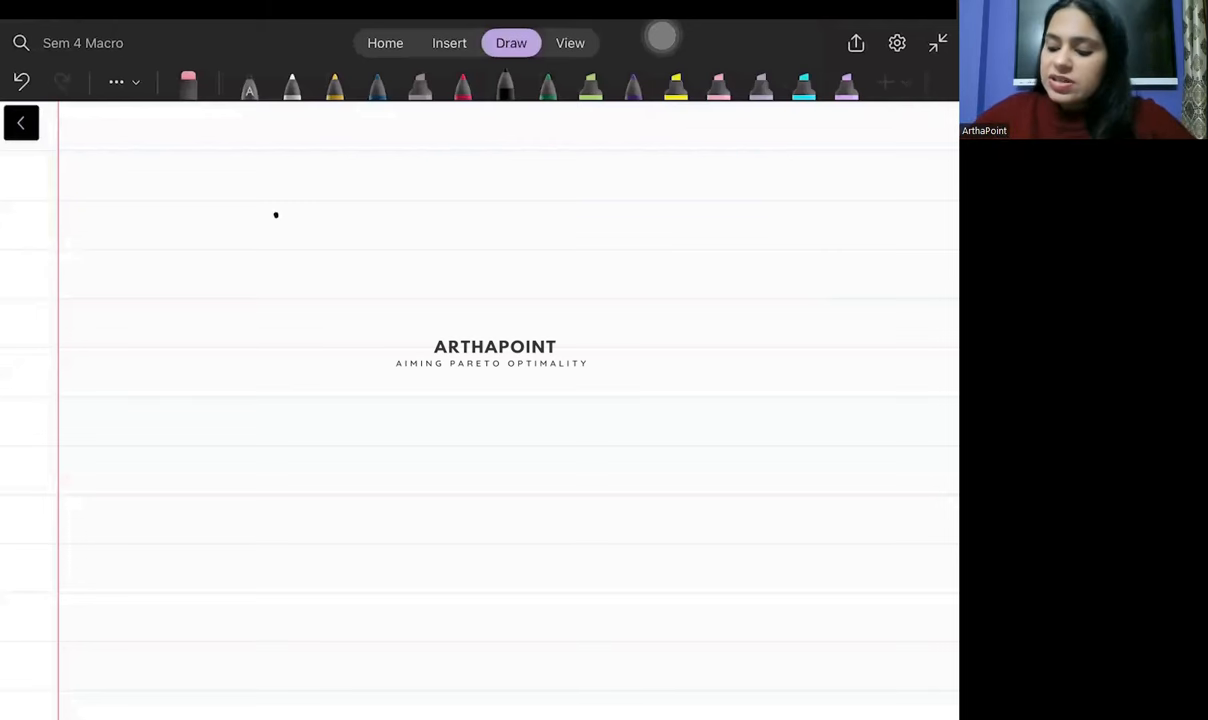
Handwrite the heading 'Indian Economy' at the top of the page
left_click_drag(388, 236, 460, 224)
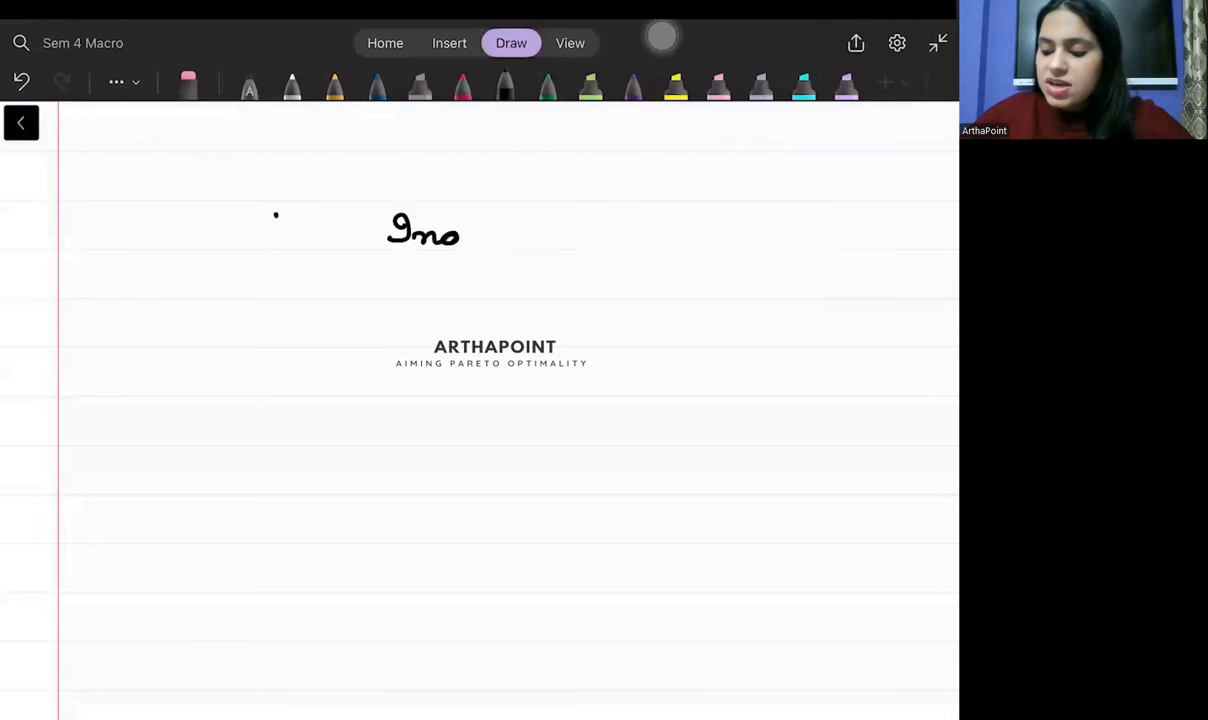
left_click_drag(460, 230, 560, 236)
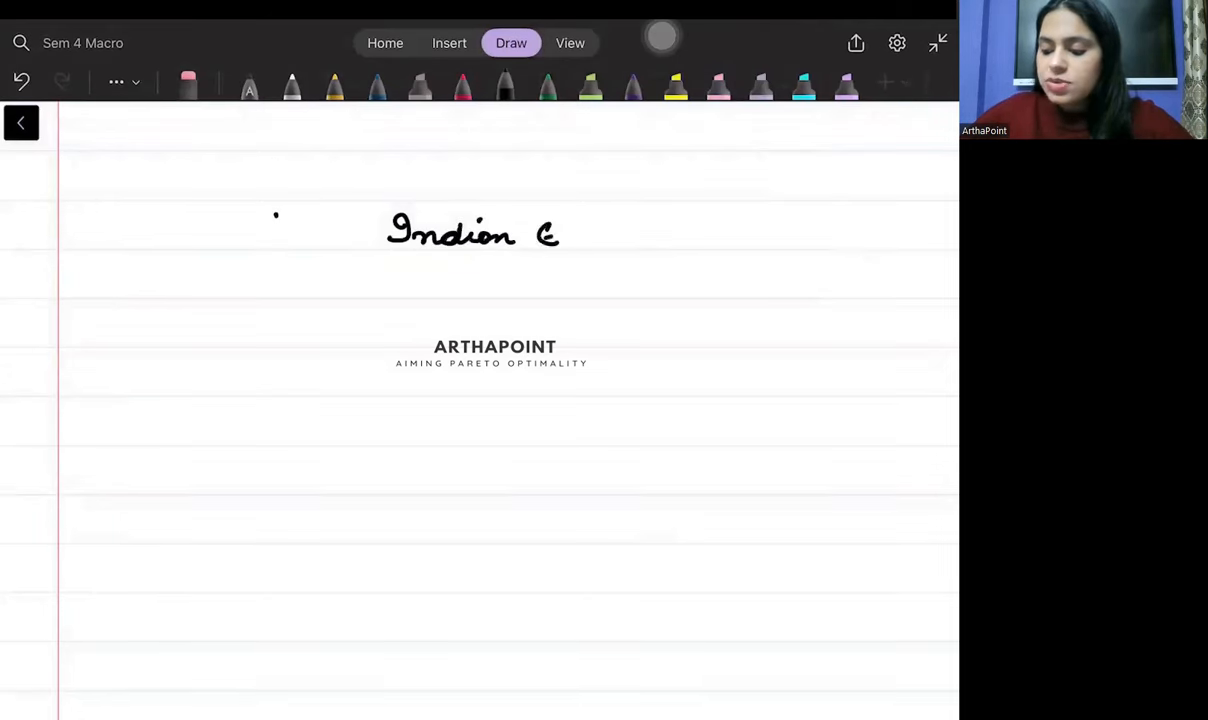
left_click_drag(560, 236, 670, 236)
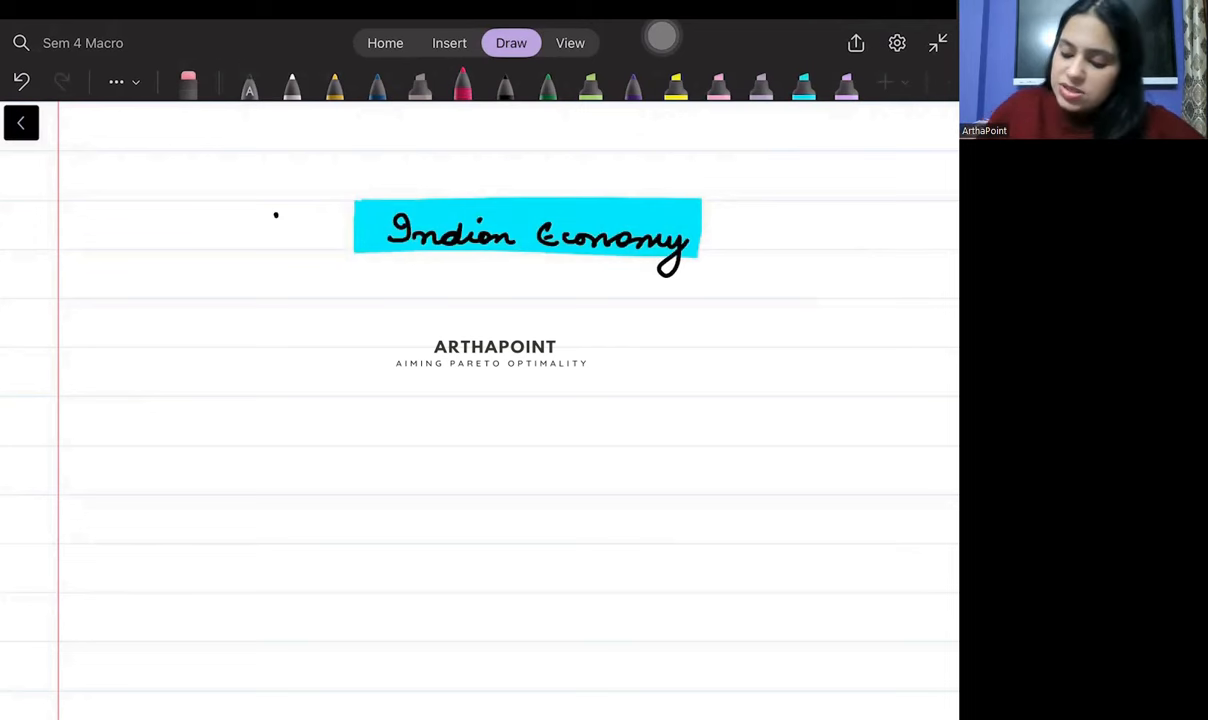
Write circled 1 followed by 'LPG policies' as the first topic
left_click_drag(54, 380, 200, 360)
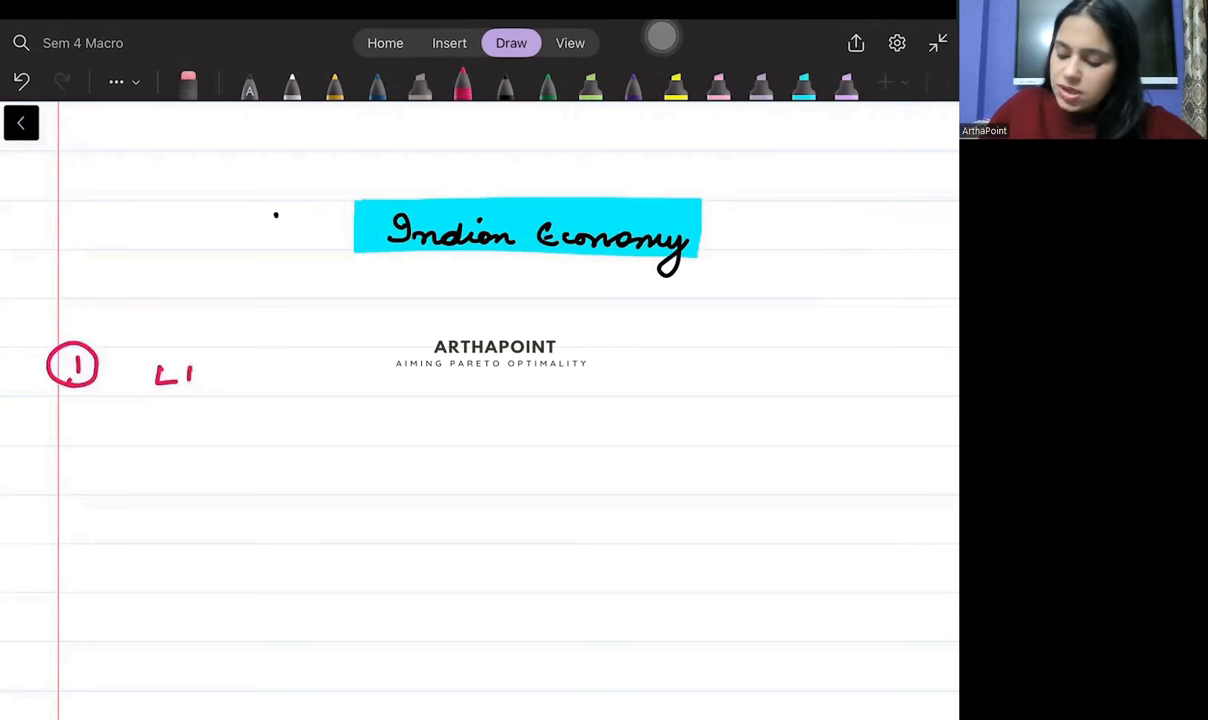
left_click_drag(200, 376, 336, 384)
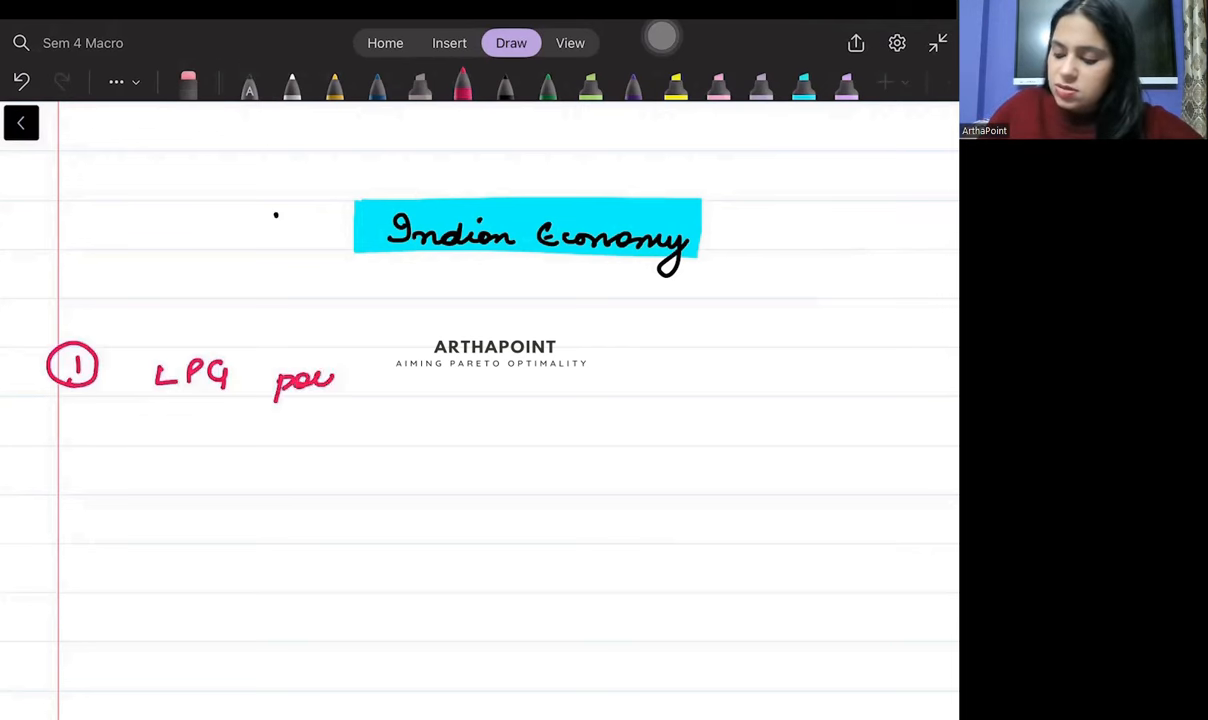
left_click_drag(304, 378, 408, 378)
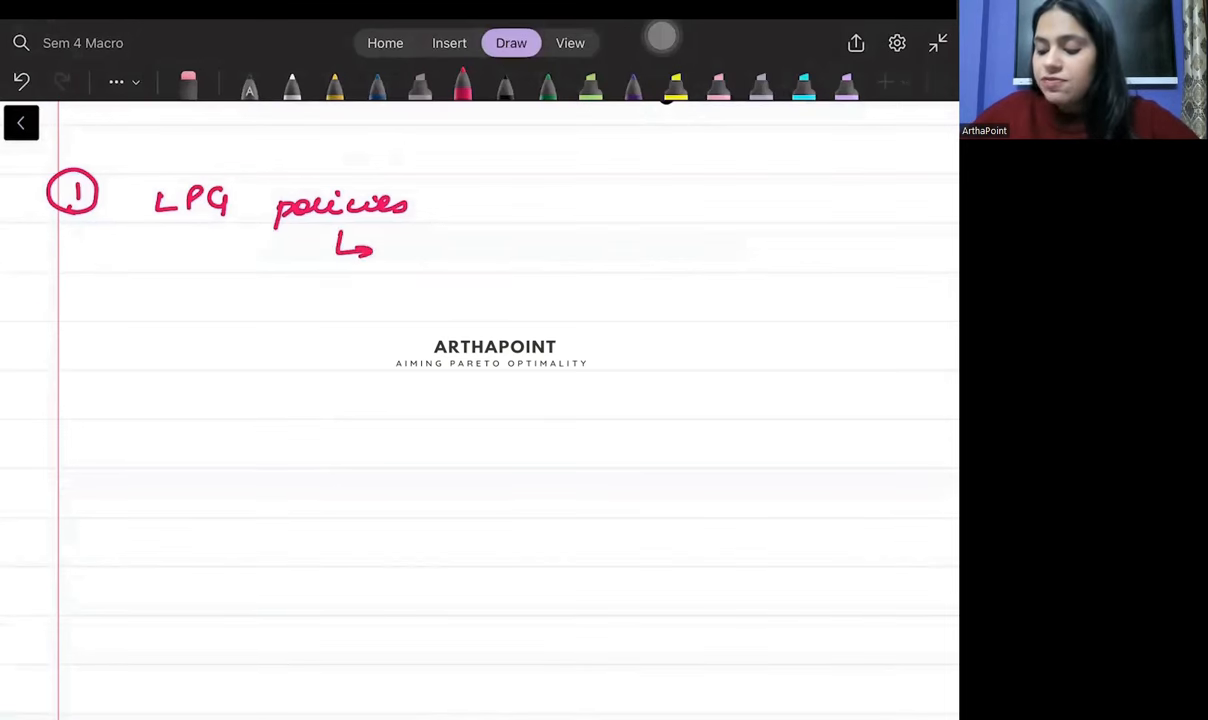
Branch arrows from LPG policies to 'why?', 'PM, FM' and 'outcomes'
left_click_drag(424, 260, 540, 244)
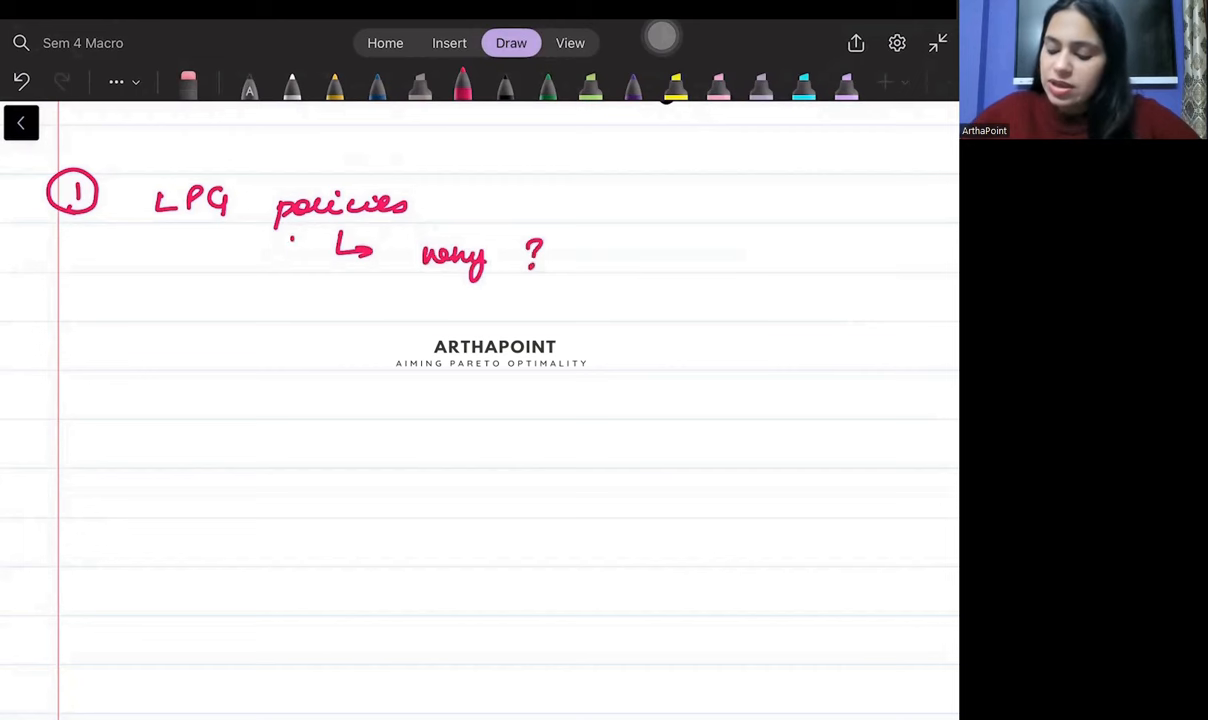
left_click_drag(290, 240, 376, 290)
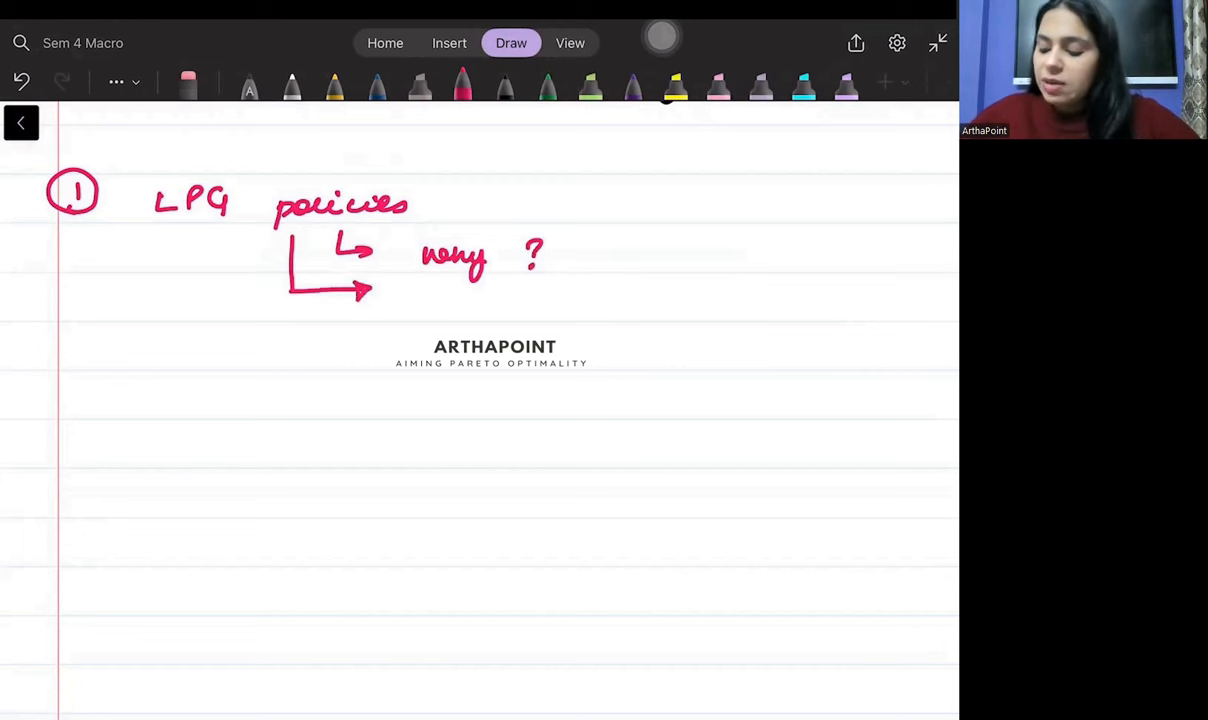
left_click_drag(424, 284, 430, 304)
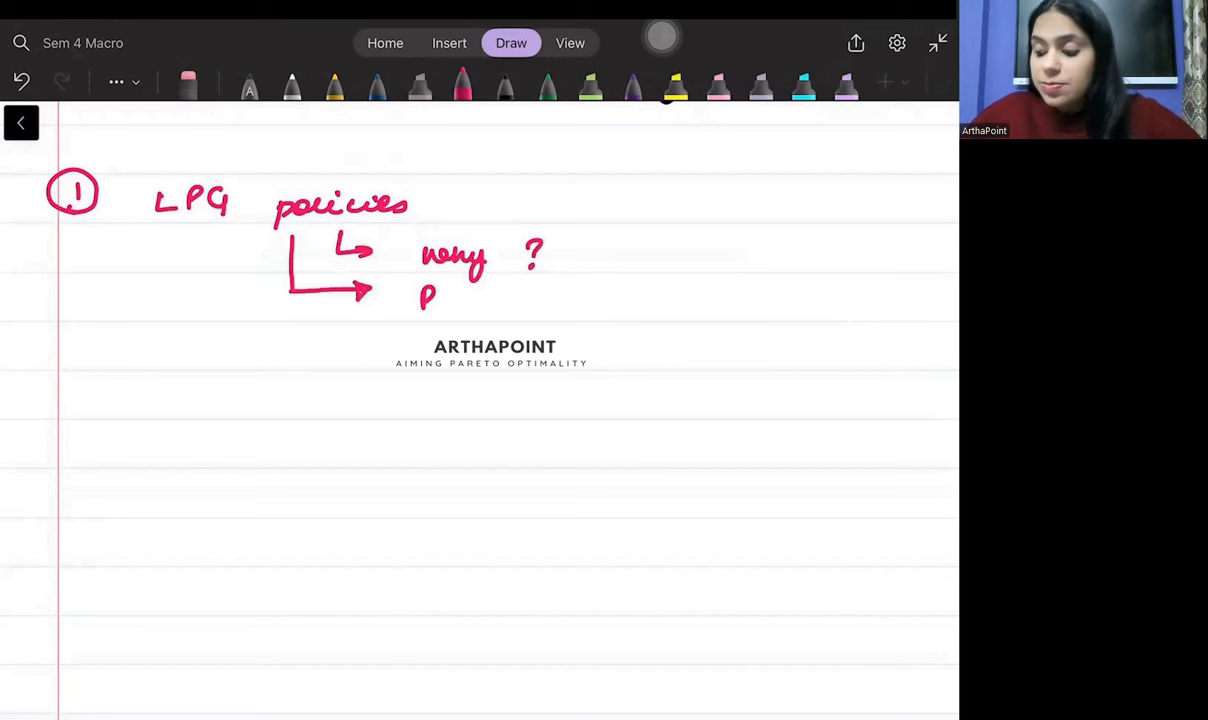
left_click_drag(428, 300, 560, 300)
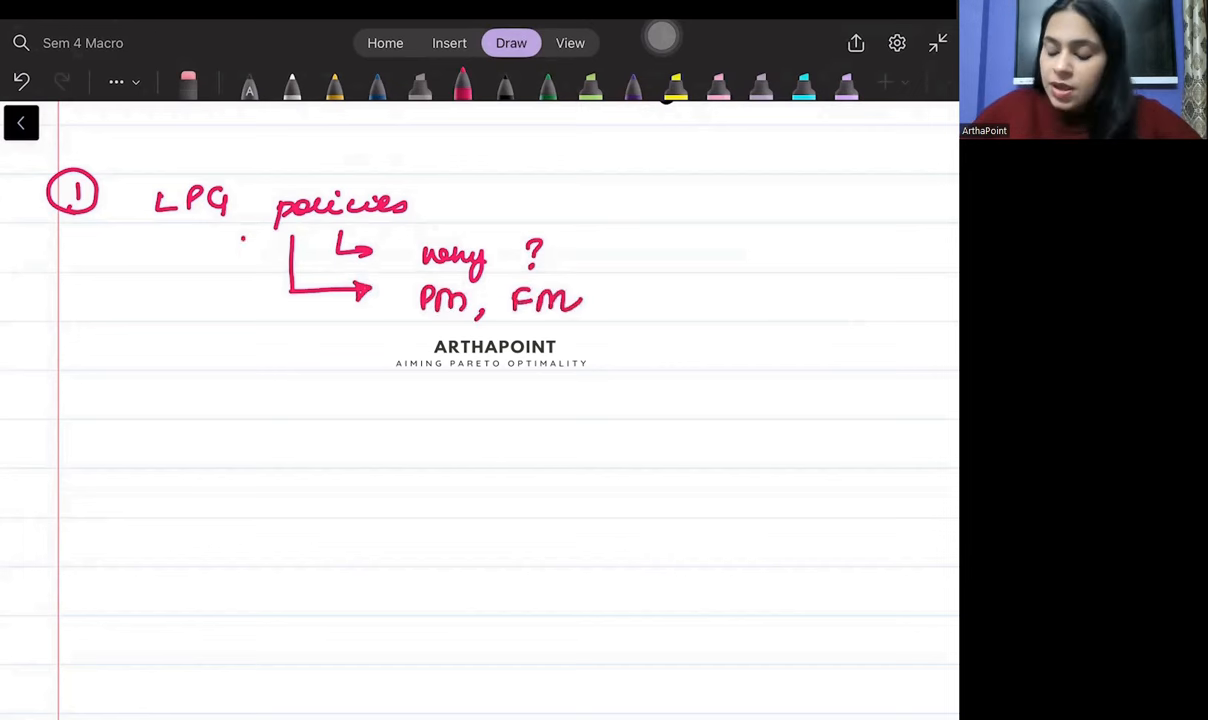
left_click_drag(244, 244, 344, 340)
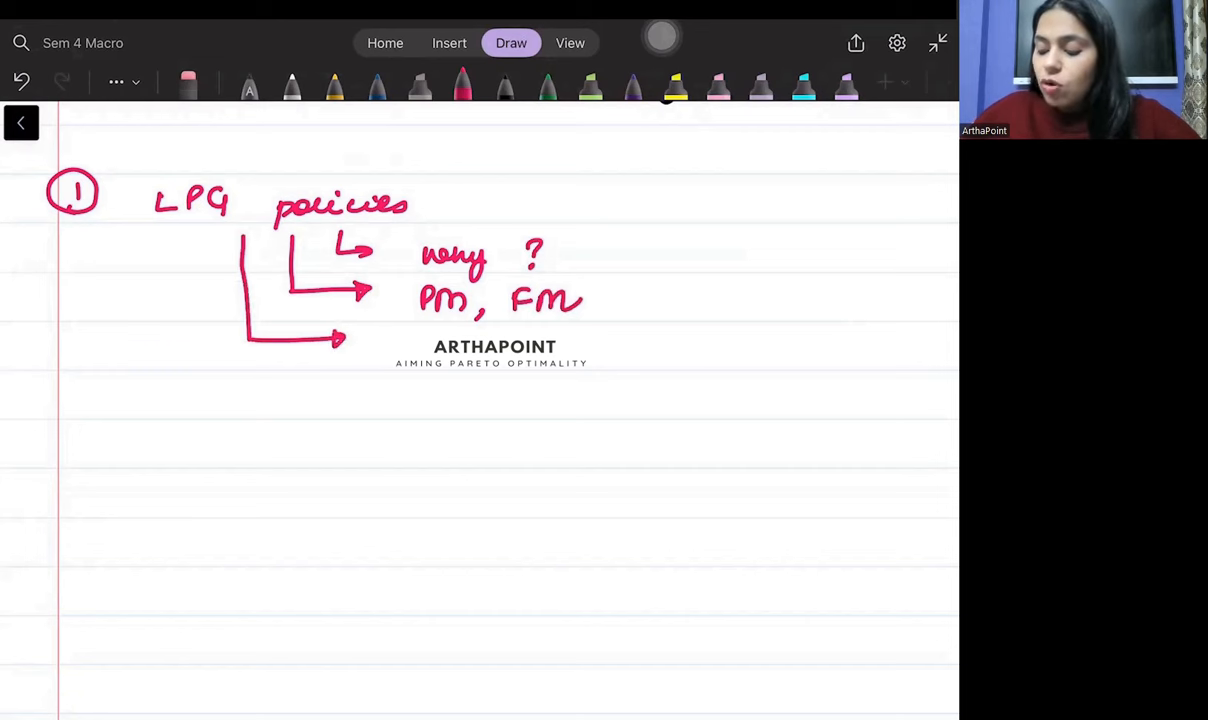
left_click_drag(430, 350, 416, 344)
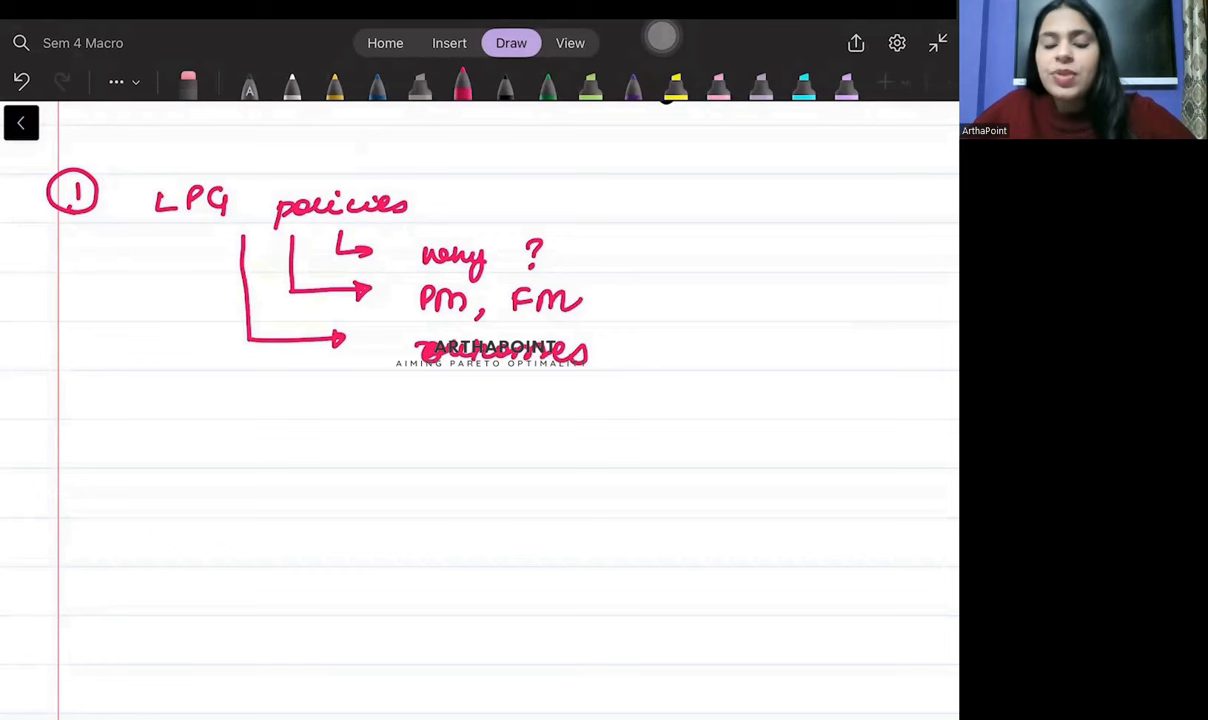
Draw a fourth arrow and write the two names Maharamas, Nawromas on its line
left_click_drag(194, 230, 192, 390)
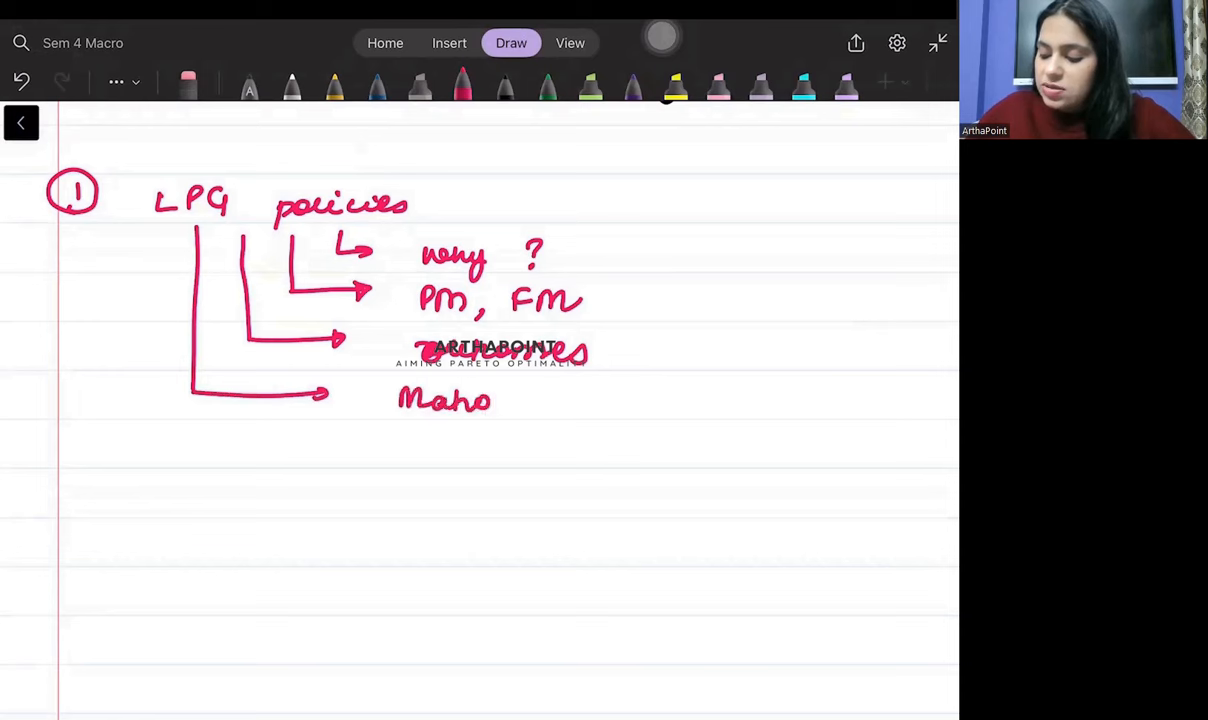
left_click_drag(490, 400, 592, 400)
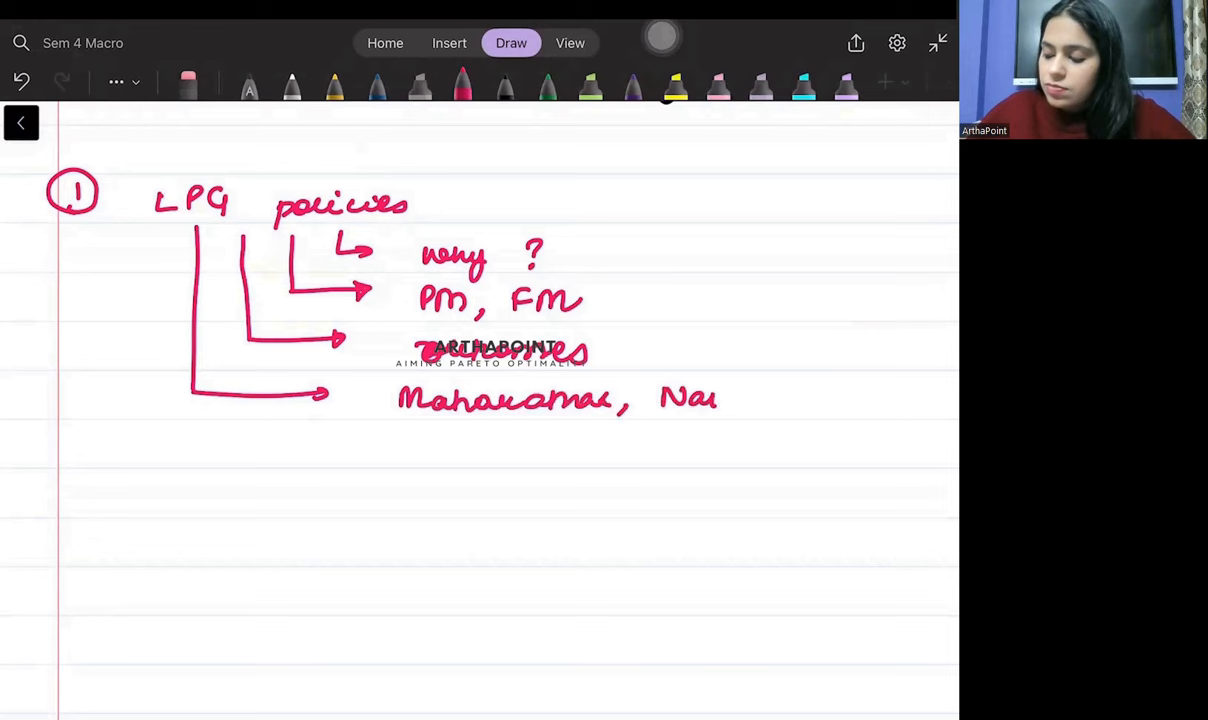
left_click_drag(720, 396, 824, 396)
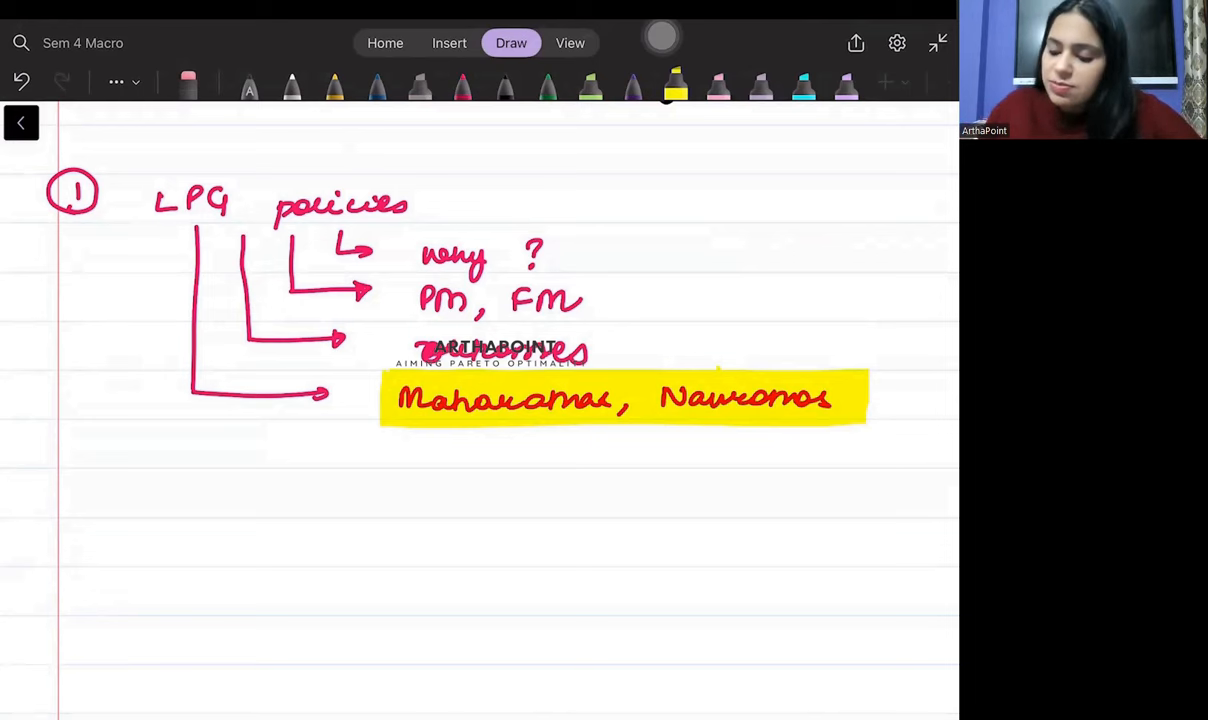
Write circled 2 followed by 'Monetary policy committees' below the LPG notes
scroll("down", 3)
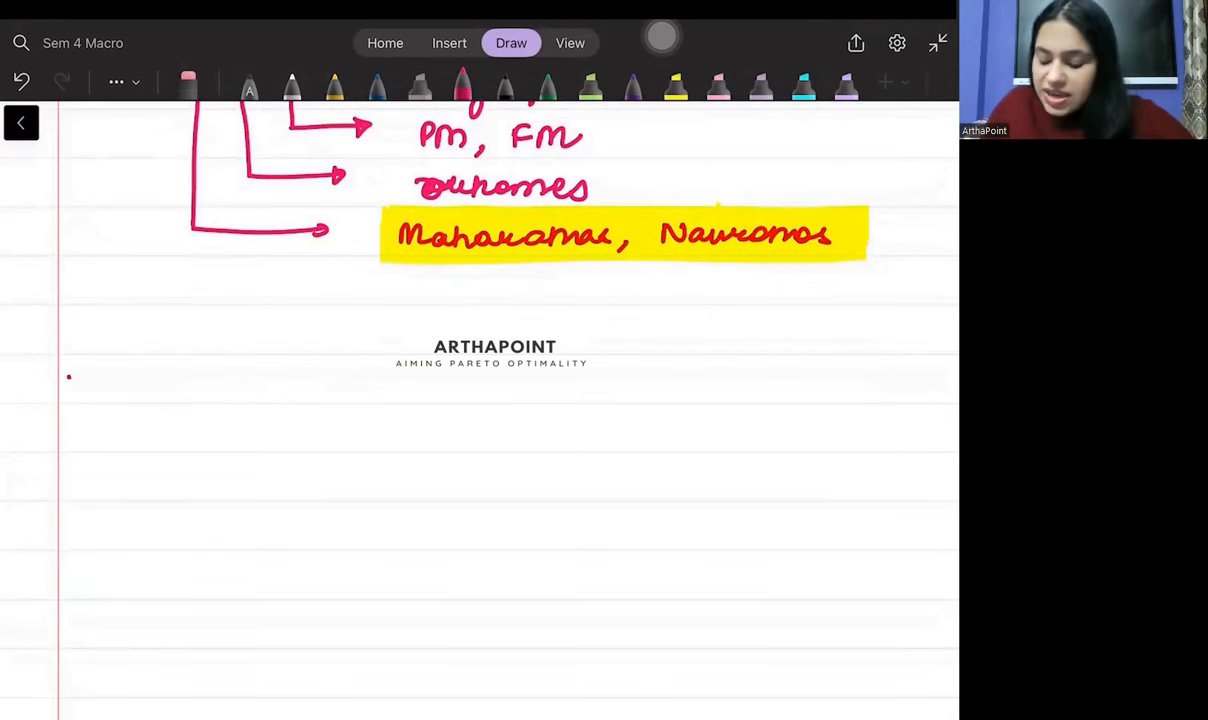
left_click_drag(54, 370, 90, 400)
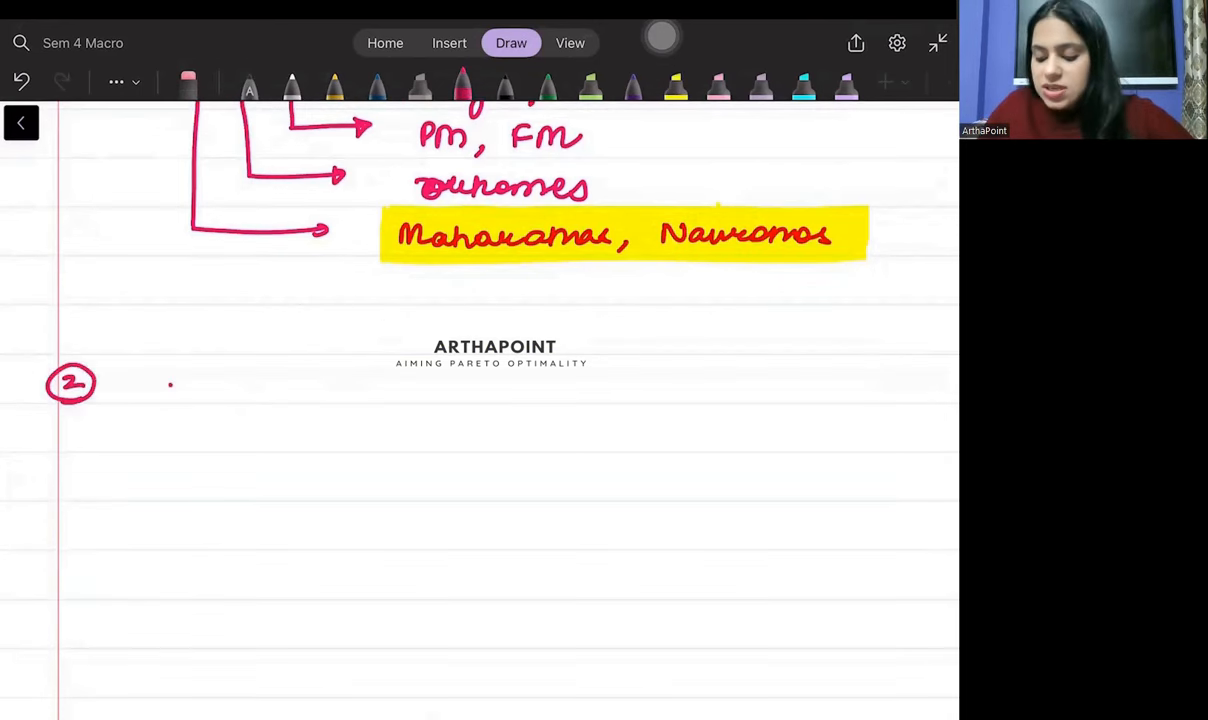
left_click_drag(170, 390, 272, 390)
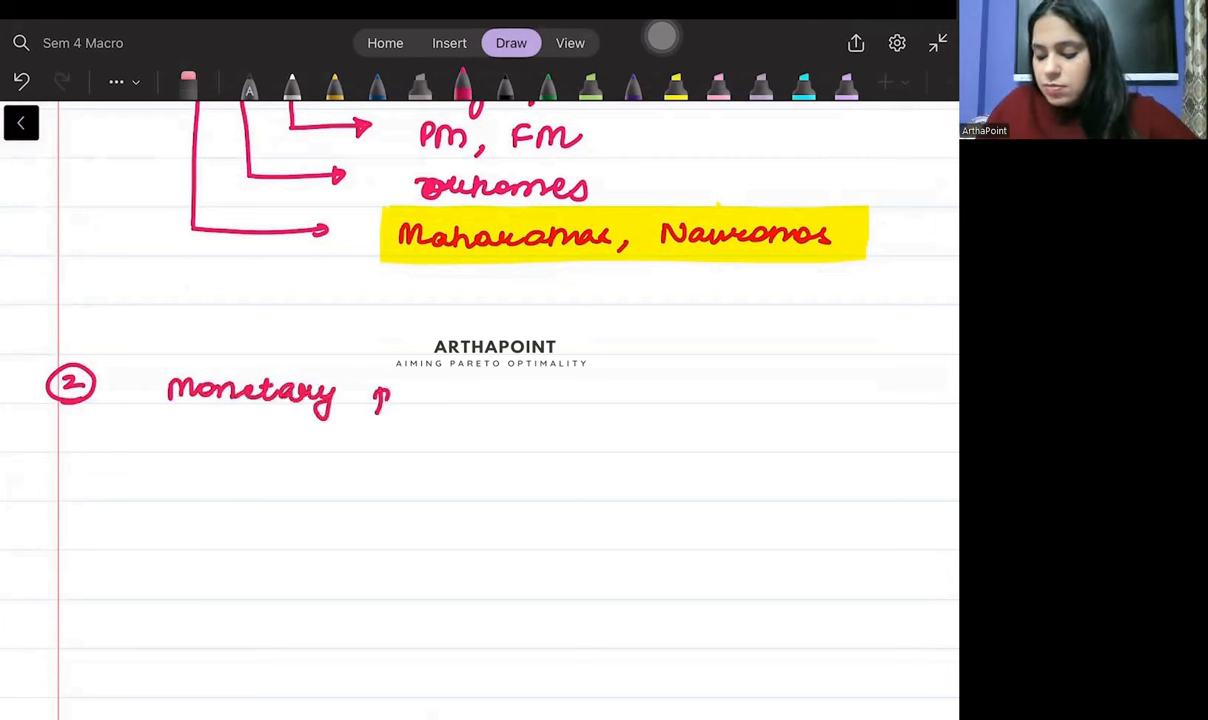
left_click_drag(376, 396, 520, 396)
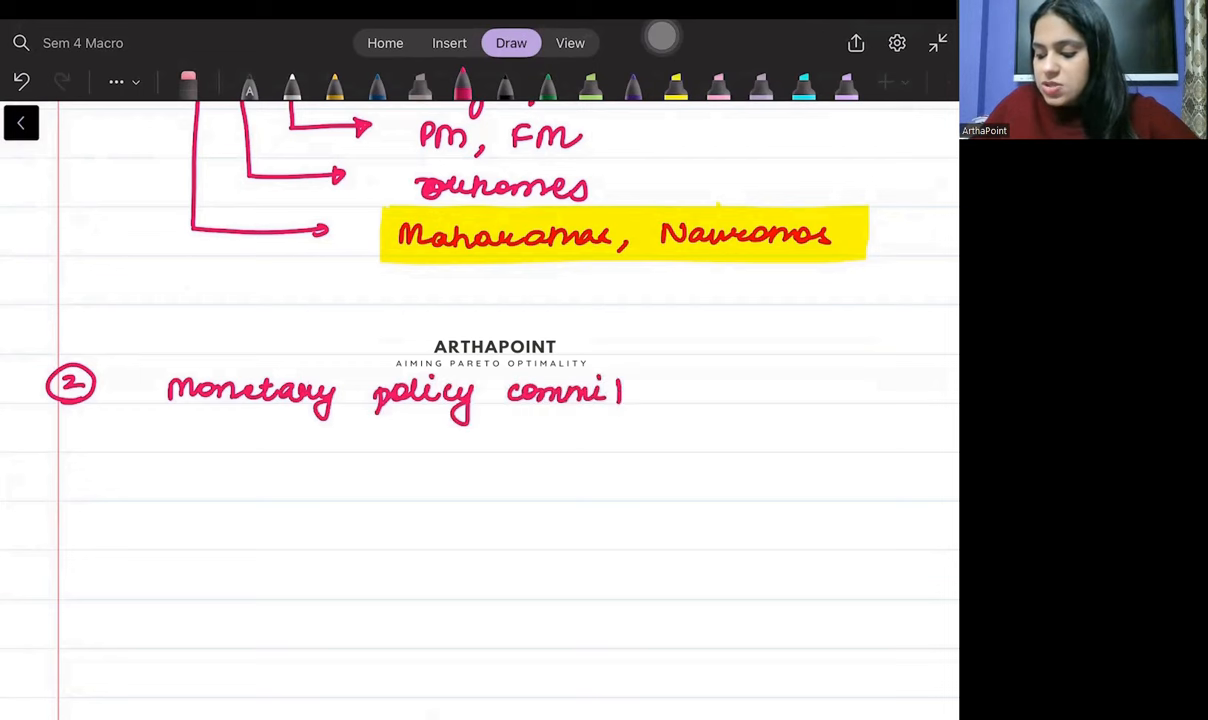
left_click_drag(620, 390, 704, 396)
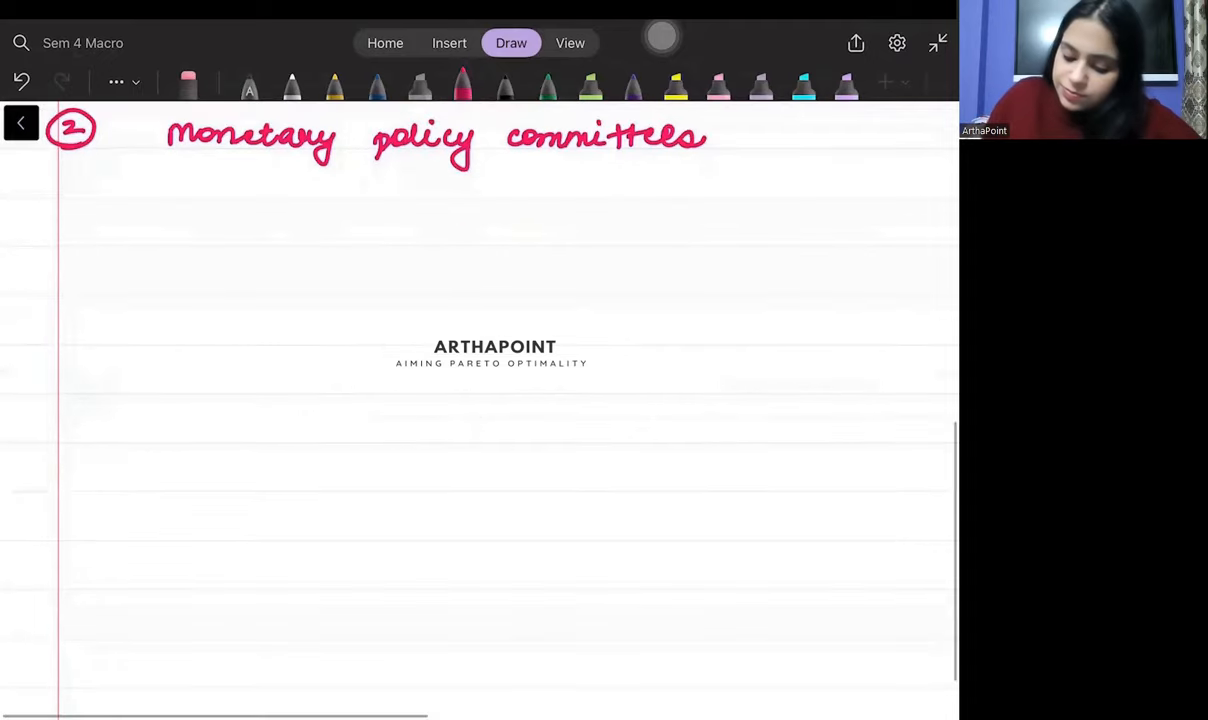
Write circled 3 followed by '14th and 15th commission' as the third topic
left_click_drag(64, 264, 92, 290)
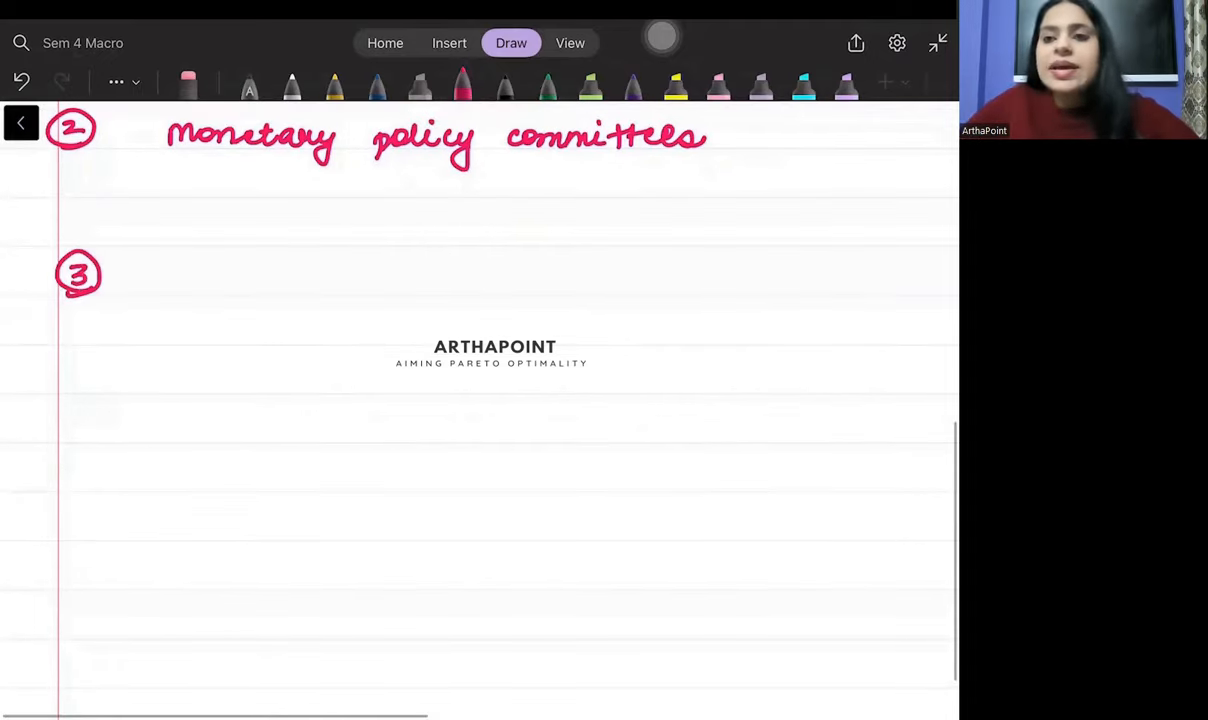
left_click_drag(204, 280, 236, 264)
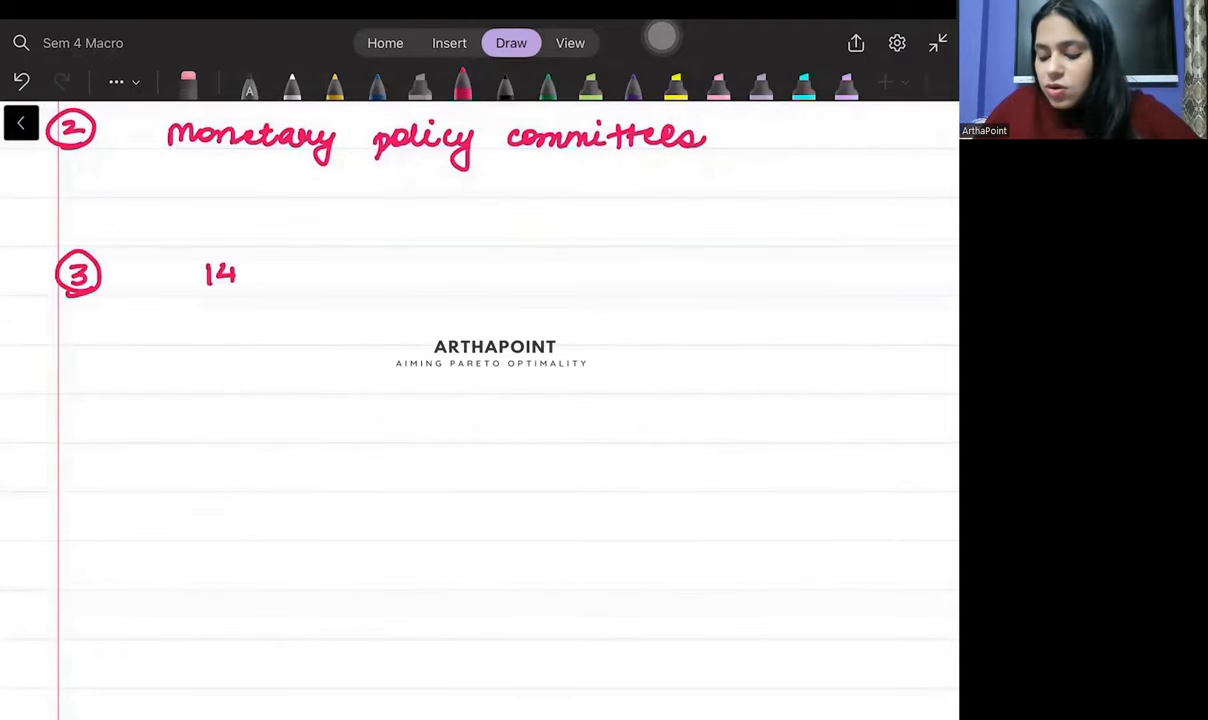
left_click_drag(270, 276, 370, 284)
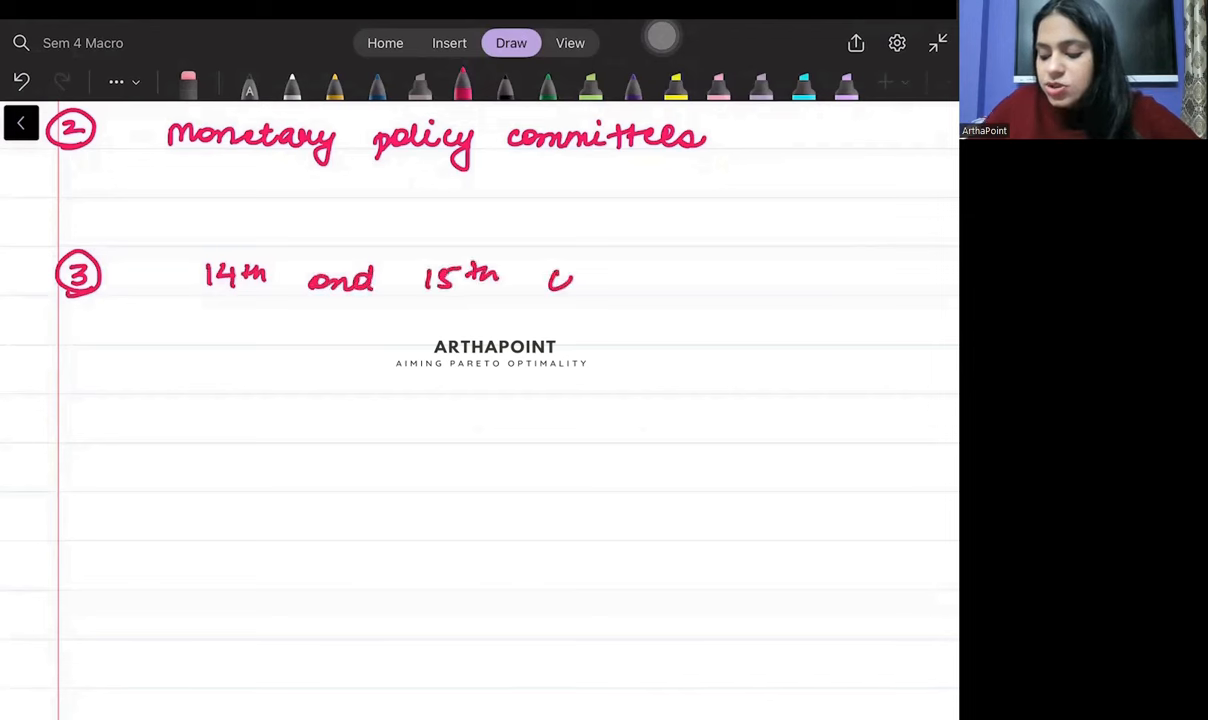
left_click_drag(560, 278, 600, 278)
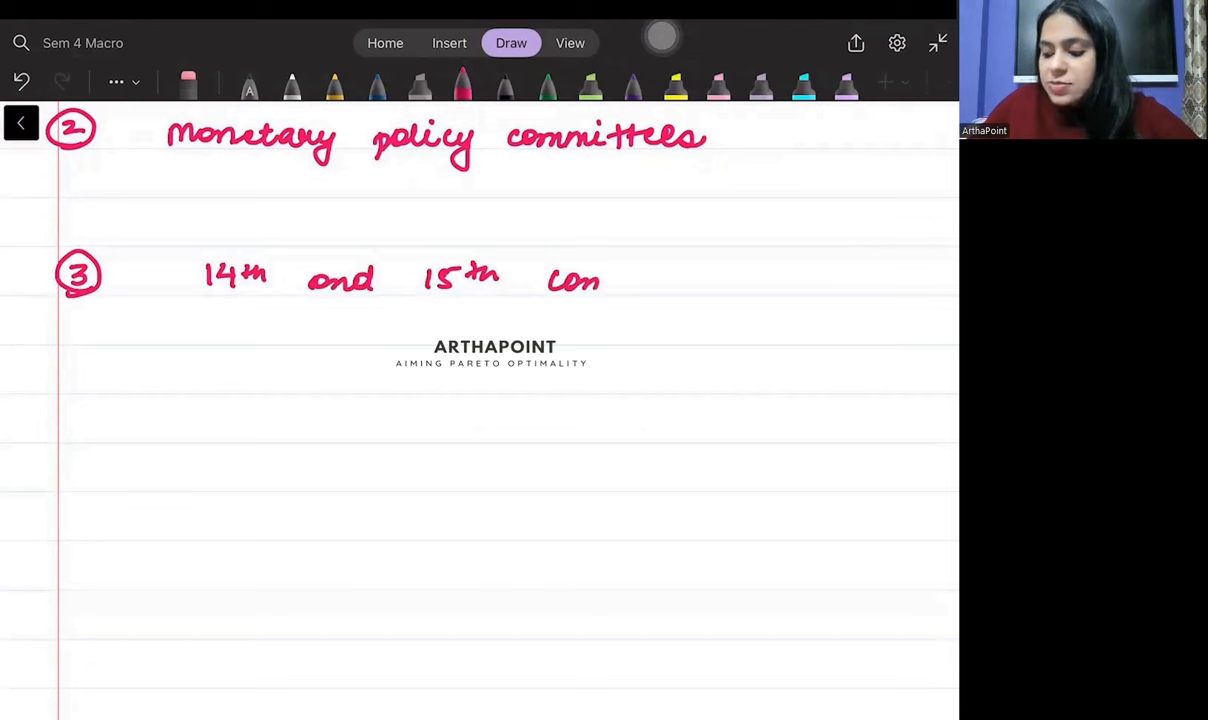
left_click_drag(600, 280, 744, 280)
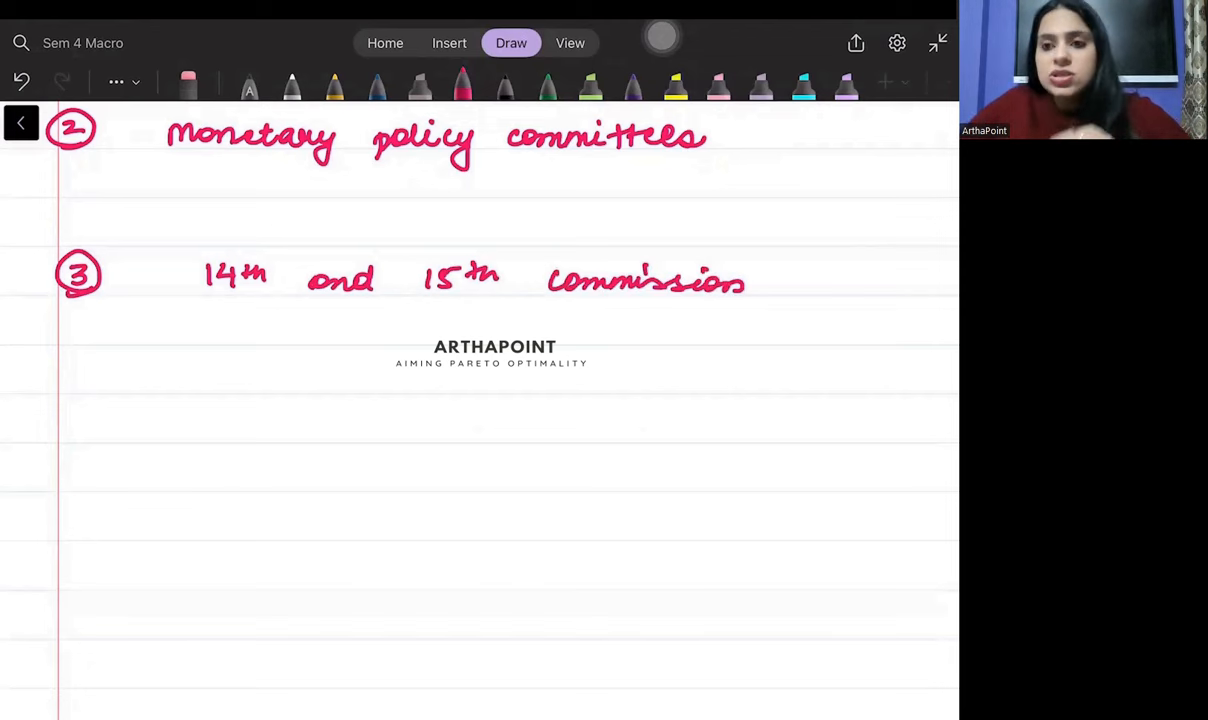
left_click_drag(180, 270, 636, 270)
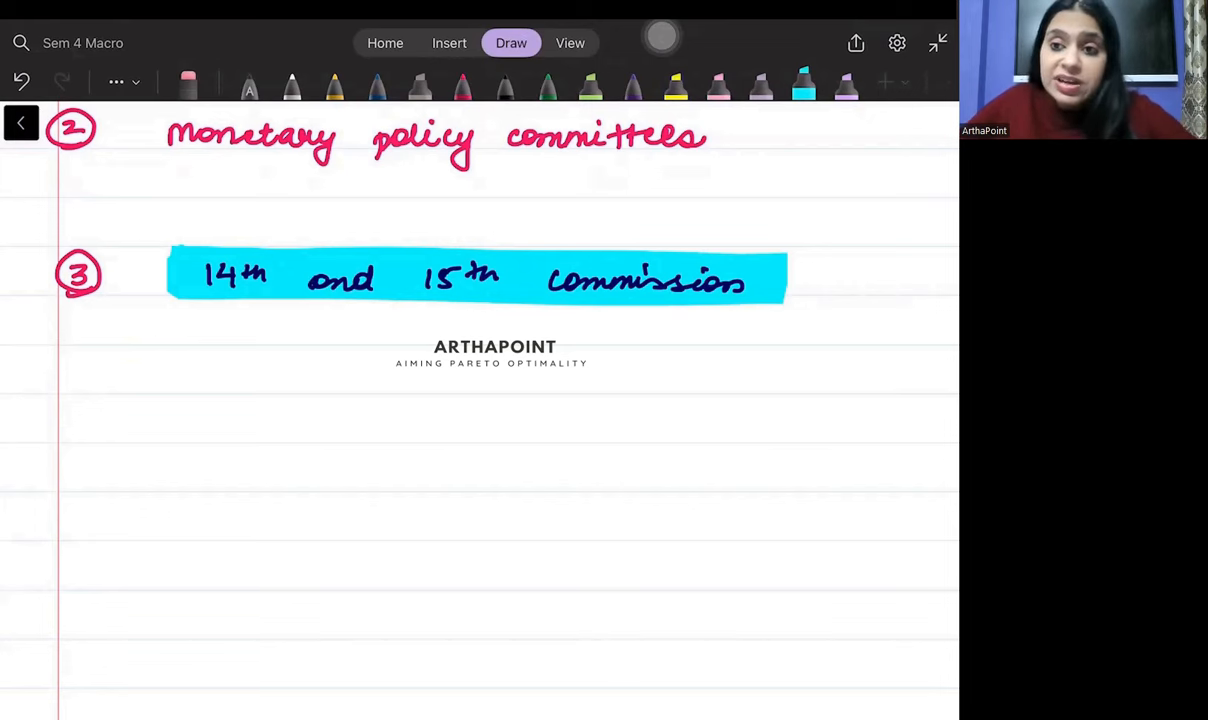
Write circled 4 and begin its title with 'Drain'
left_click_drag(260, 330, 290, 320)
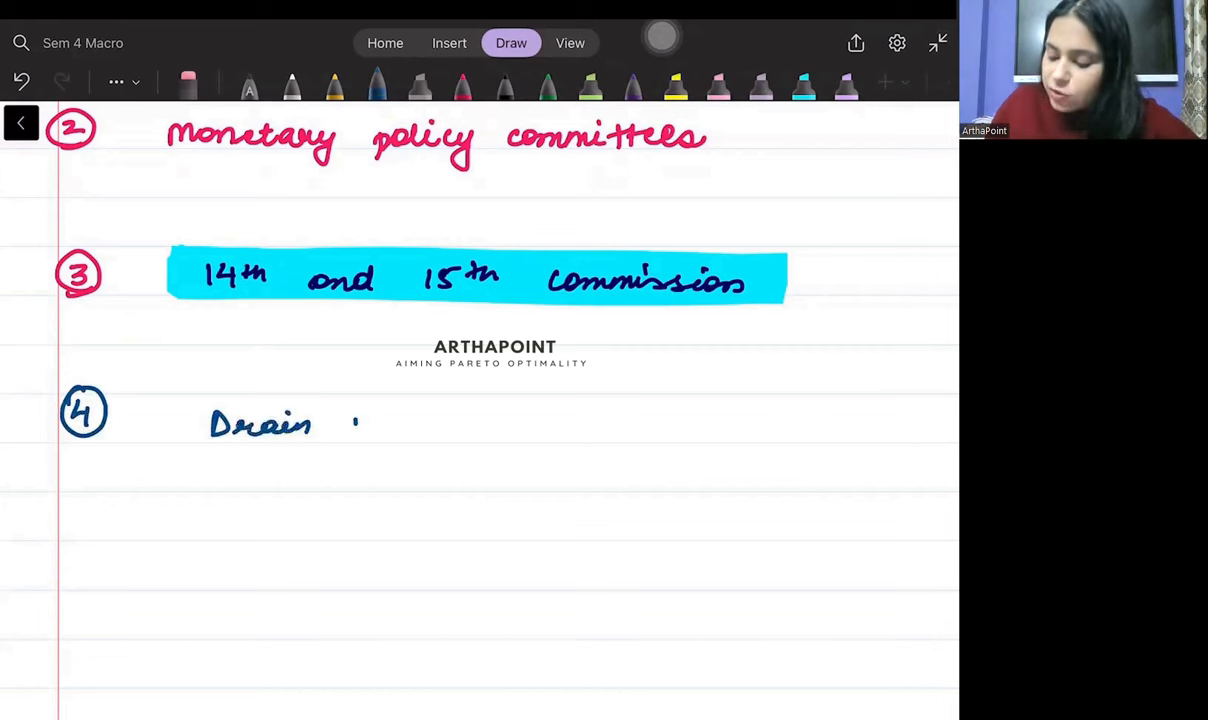
Finish 'Drain of wealth' and arrow it to 'National Income'
left_click_drag(340, 430, 490, 430)
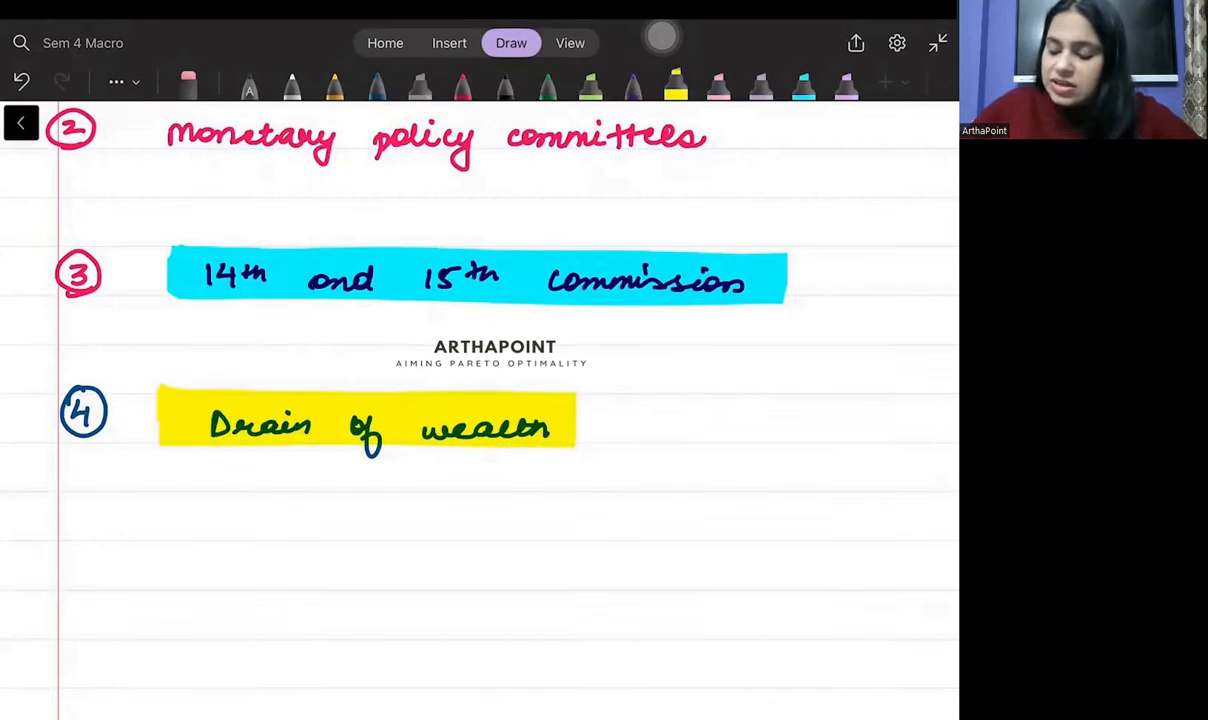
left_click_drag(430, 460, 530, 480)
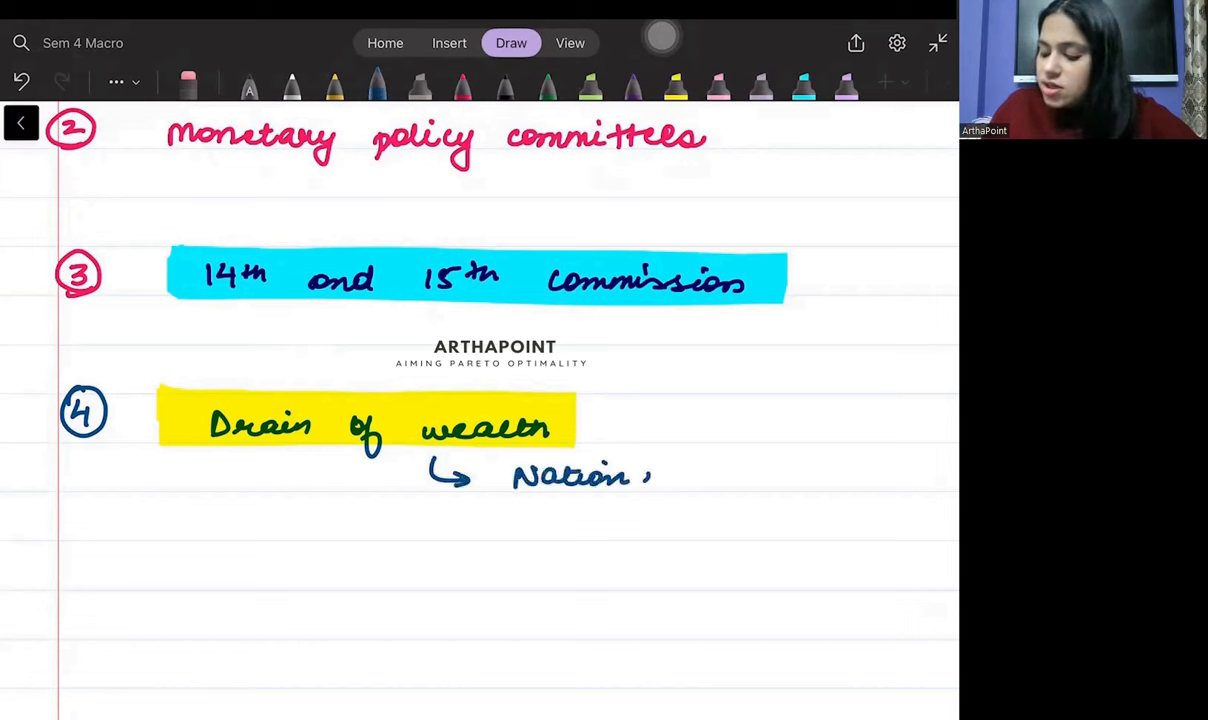
left_click_drag(630, 476, 800, 476)
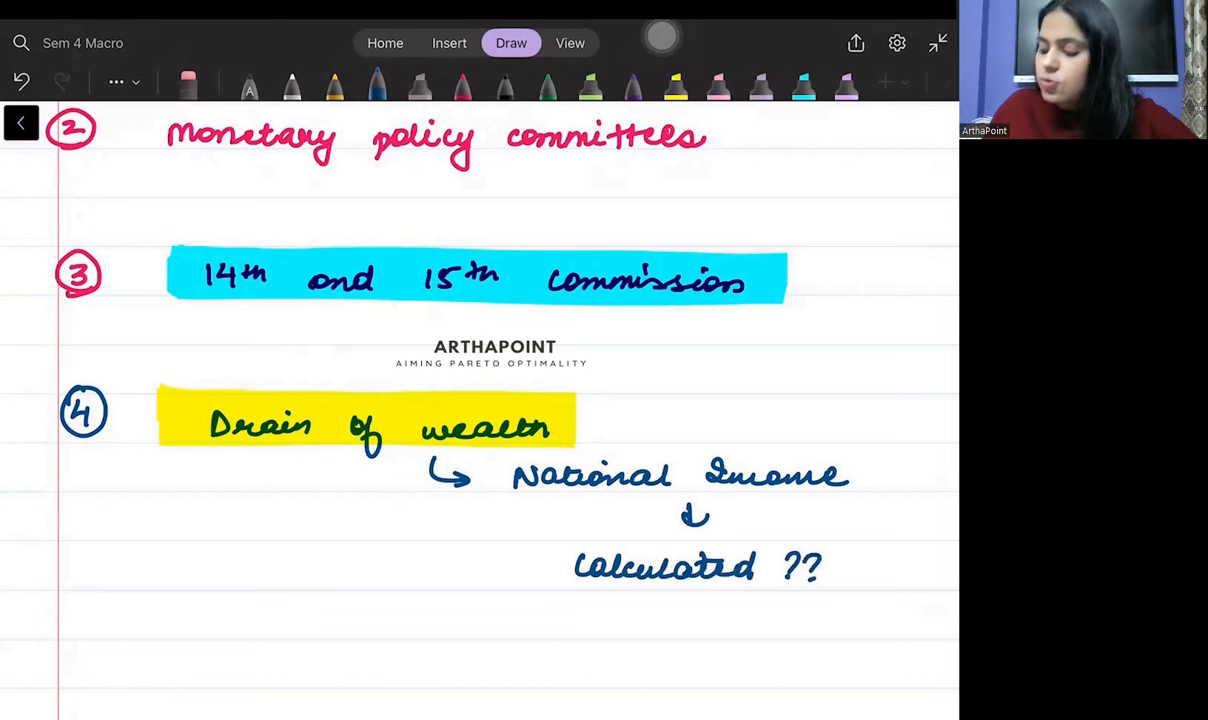
Add the 'calculated ??' and 'scientific form of national income' notes below
scroll("down", 3)
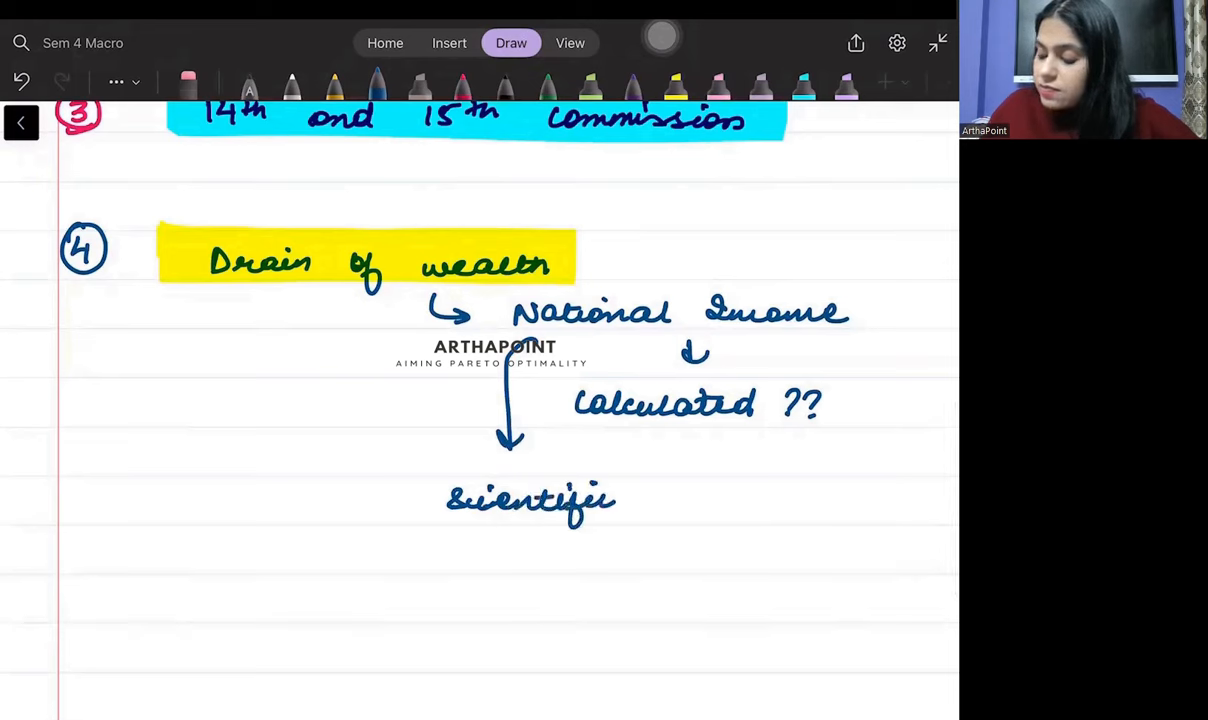
left_click_drag(640, 500, 790, 500)
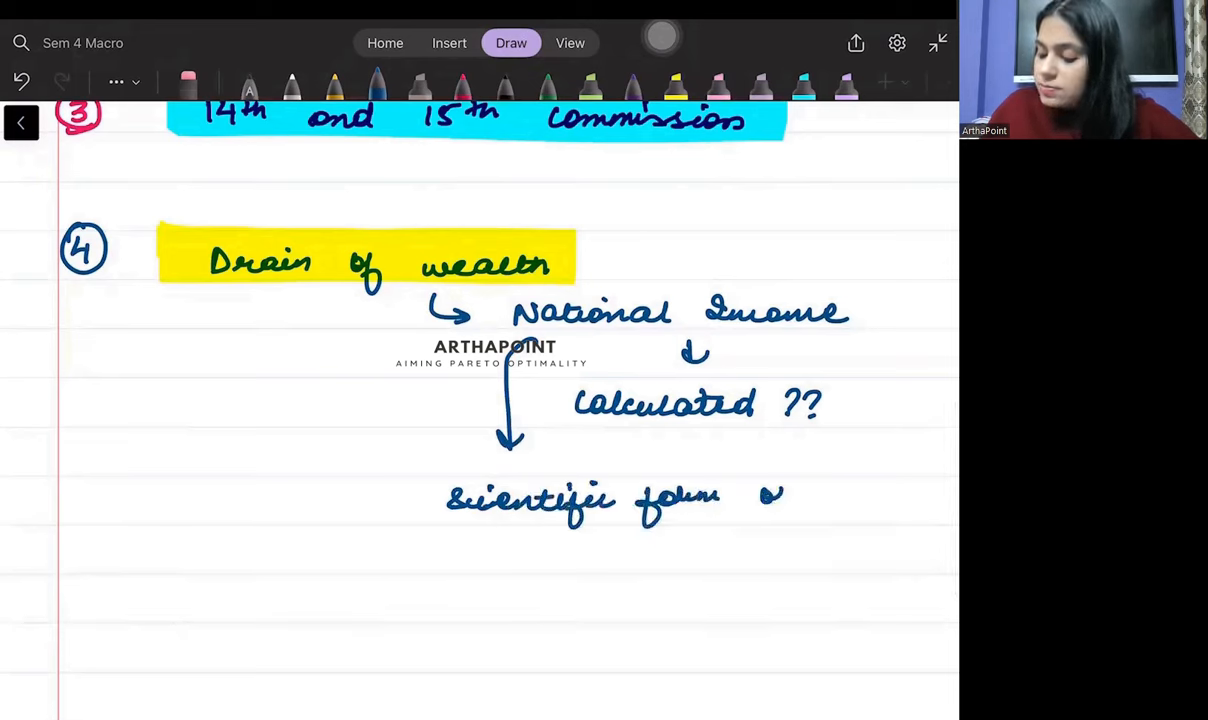
left_click_drag(760, 500, 650, 550)
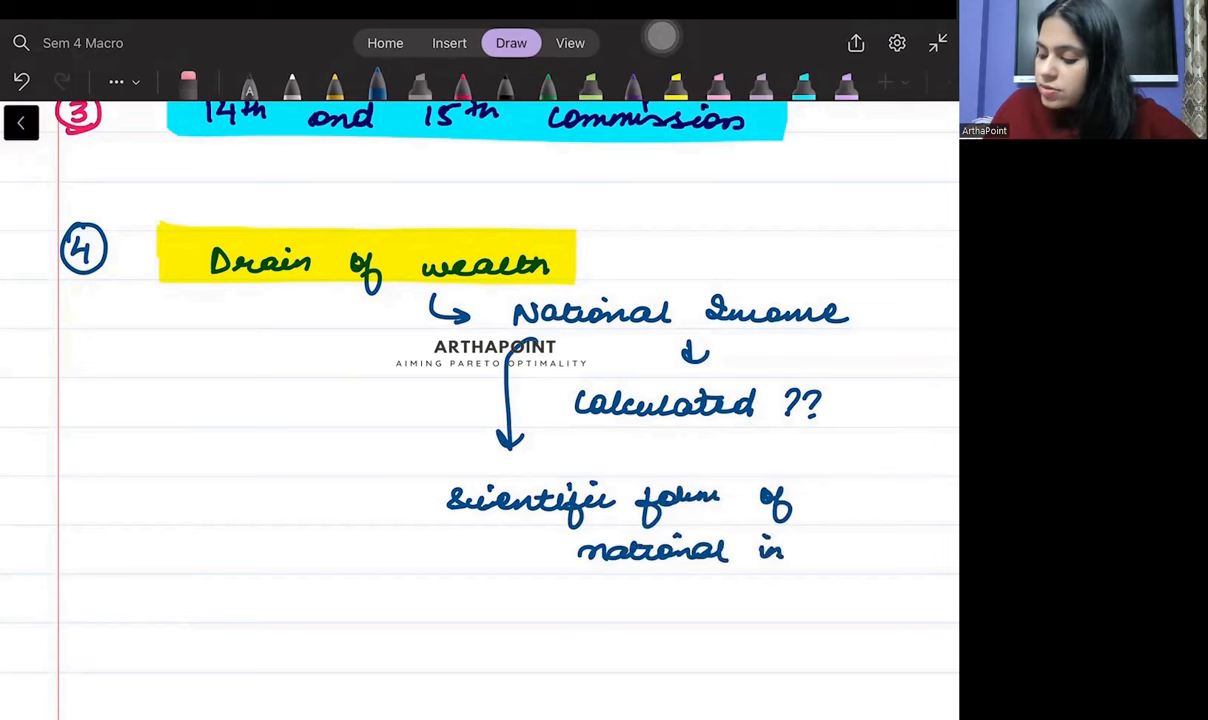
Finish the words 'national income' in the scientific-form note
left_click_drag(790, 550, 900, 550)
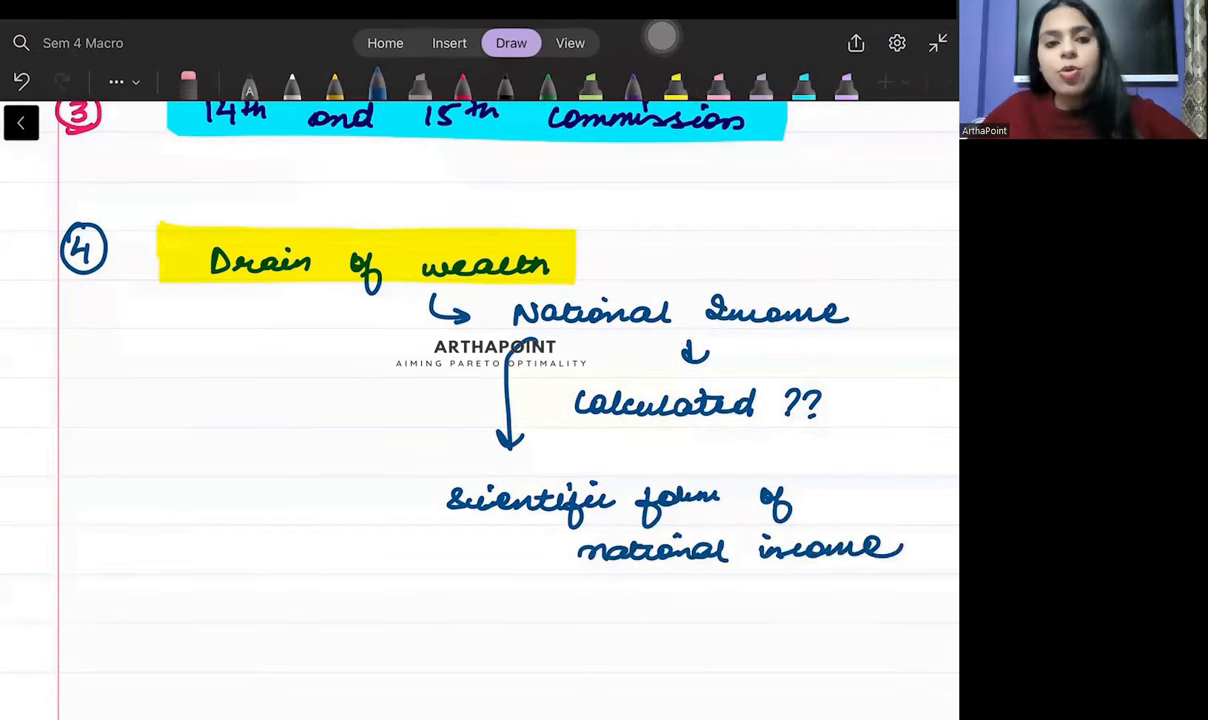
scroll("down", 3)
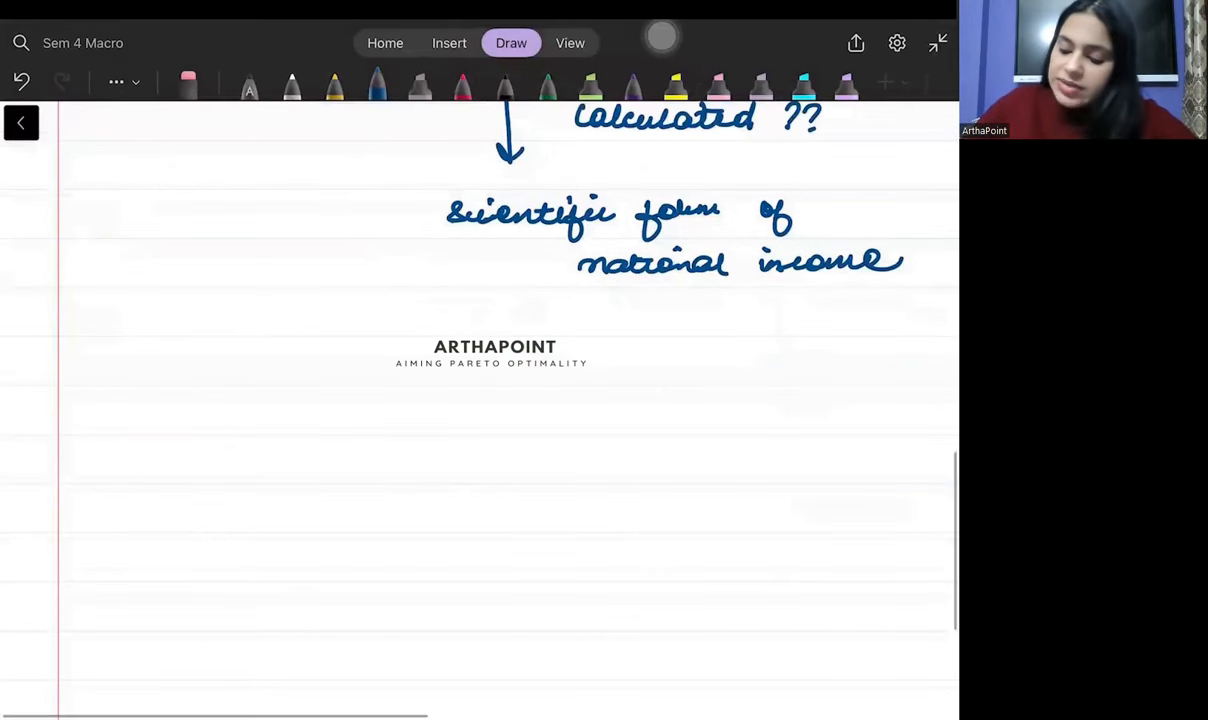
Write circled 5 followed by 'Zamindari system' in pink
left_click_drag(80, 420, 108, 390)
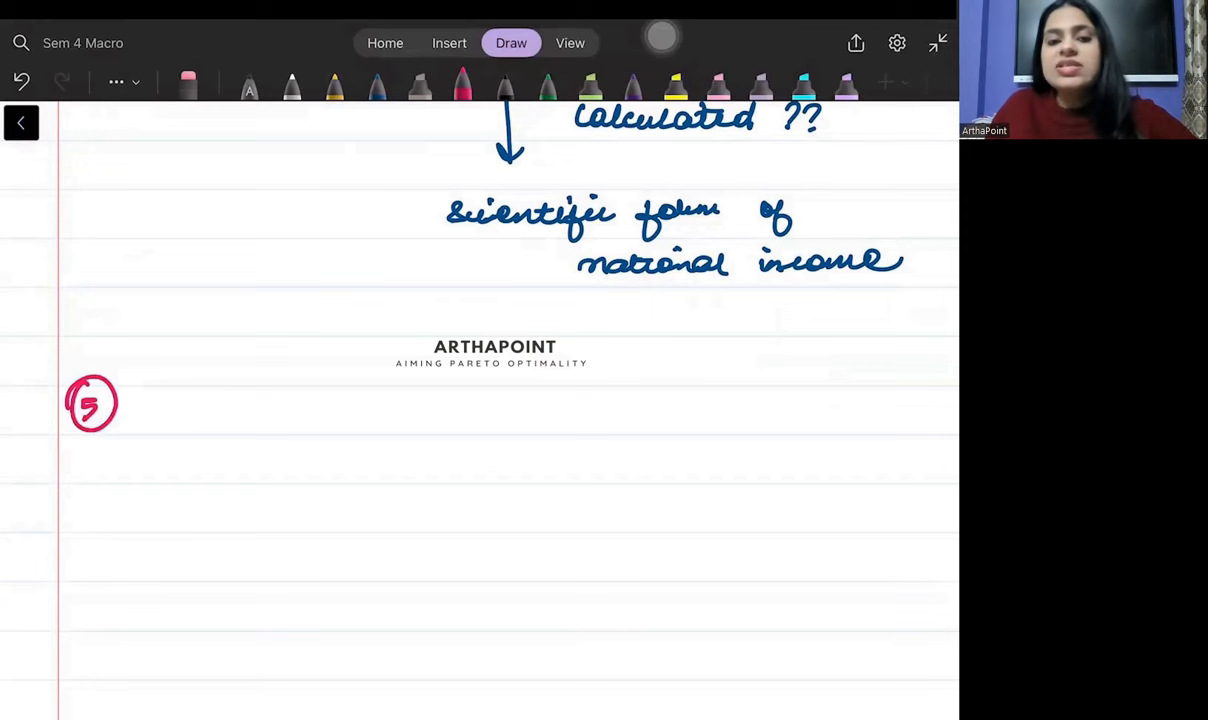
left_click_drag(180, 398, 210, 398)
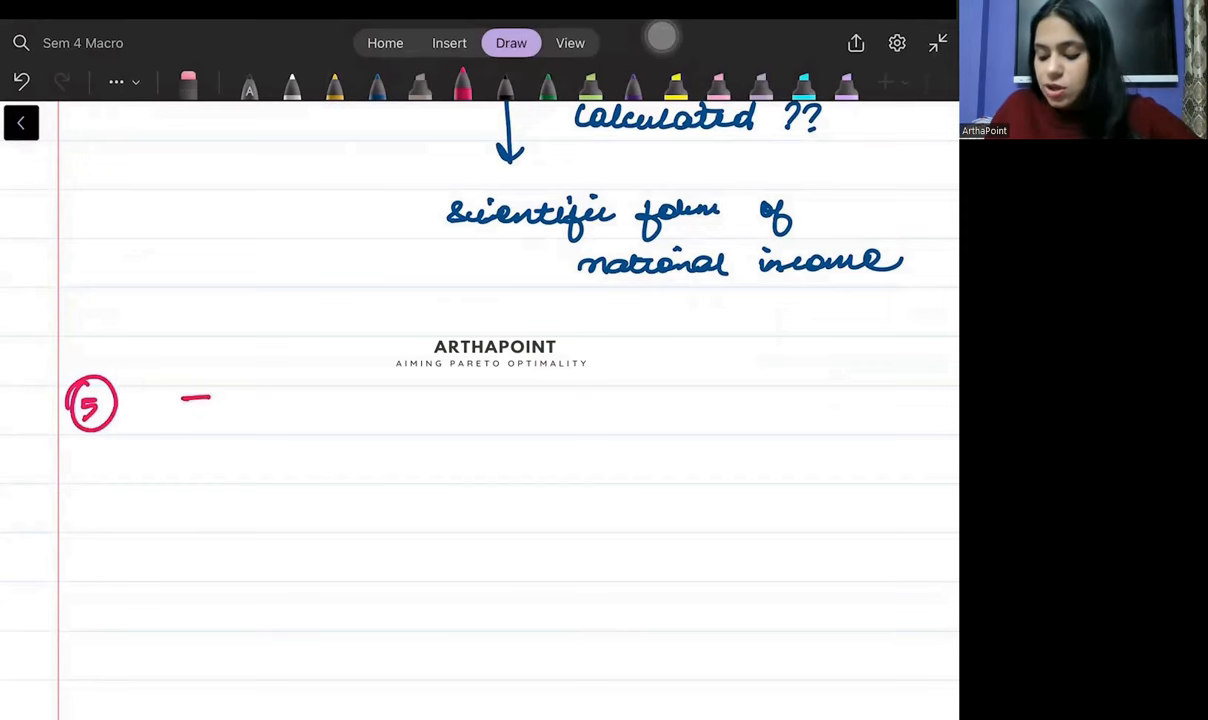
left_click_drag(180, 412, 304, 412)
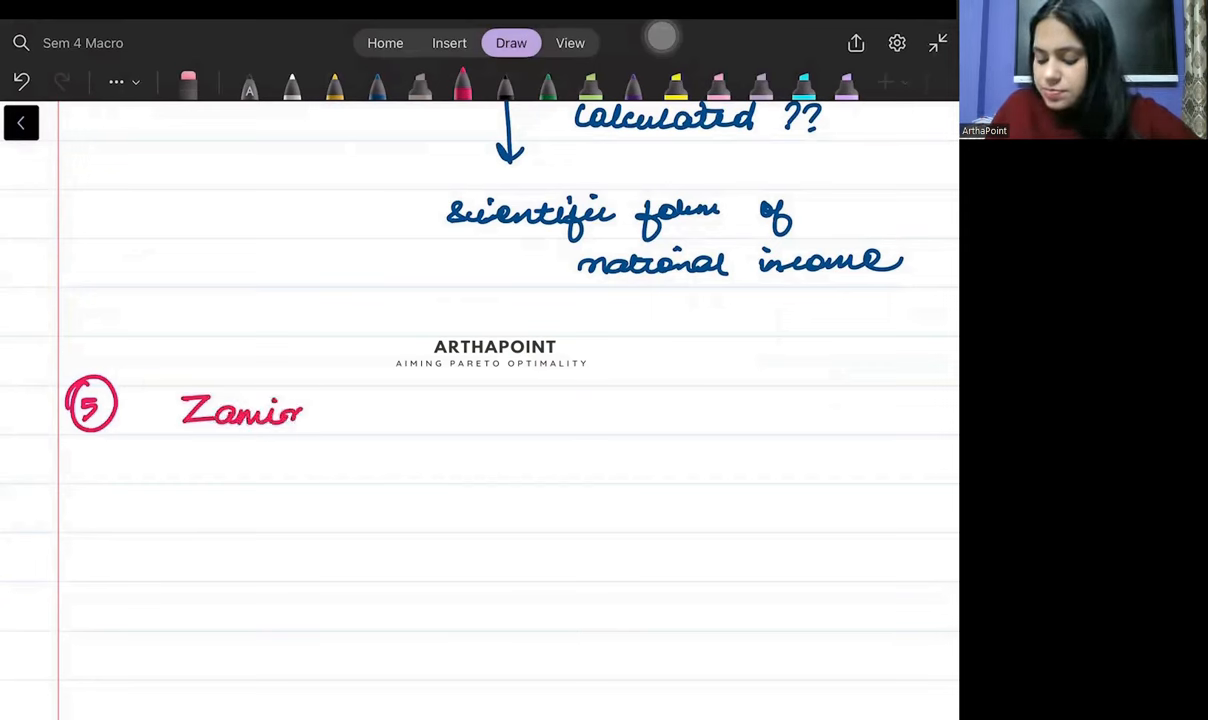
left_click_drag(300, 410, 430, 410)
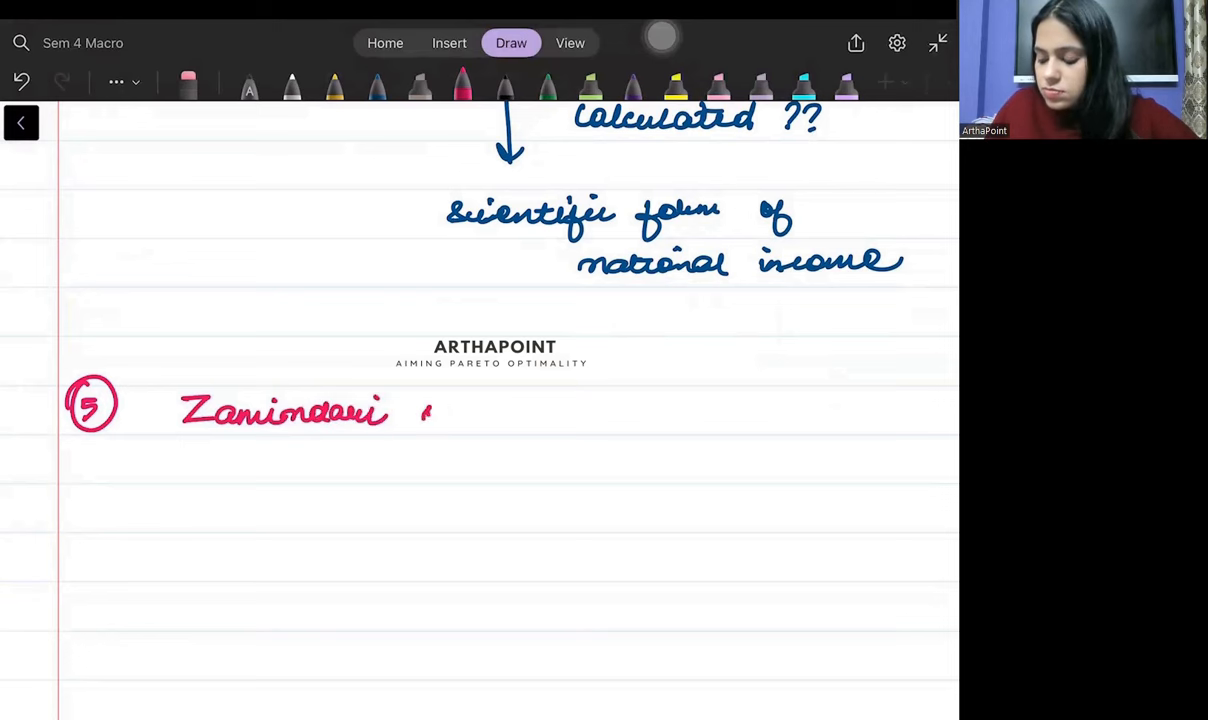
left_click_drag(424, 414, 510, 414)
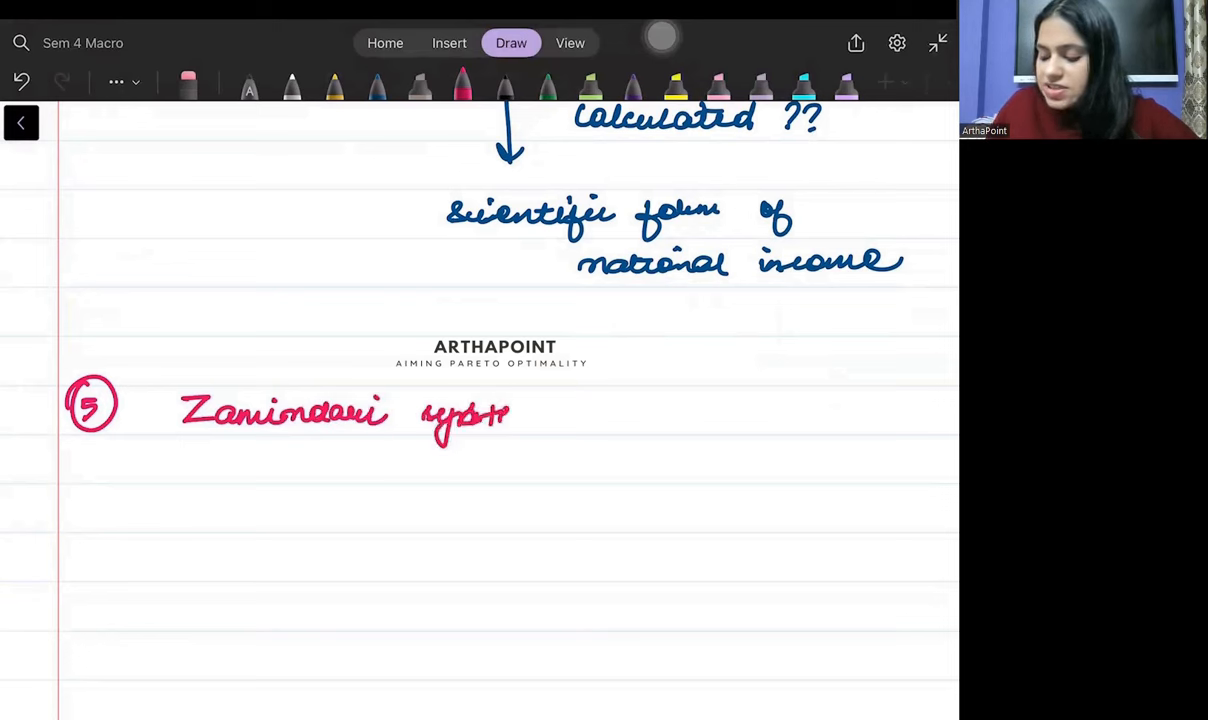
left_click_drag(510, 414, 560, 420)
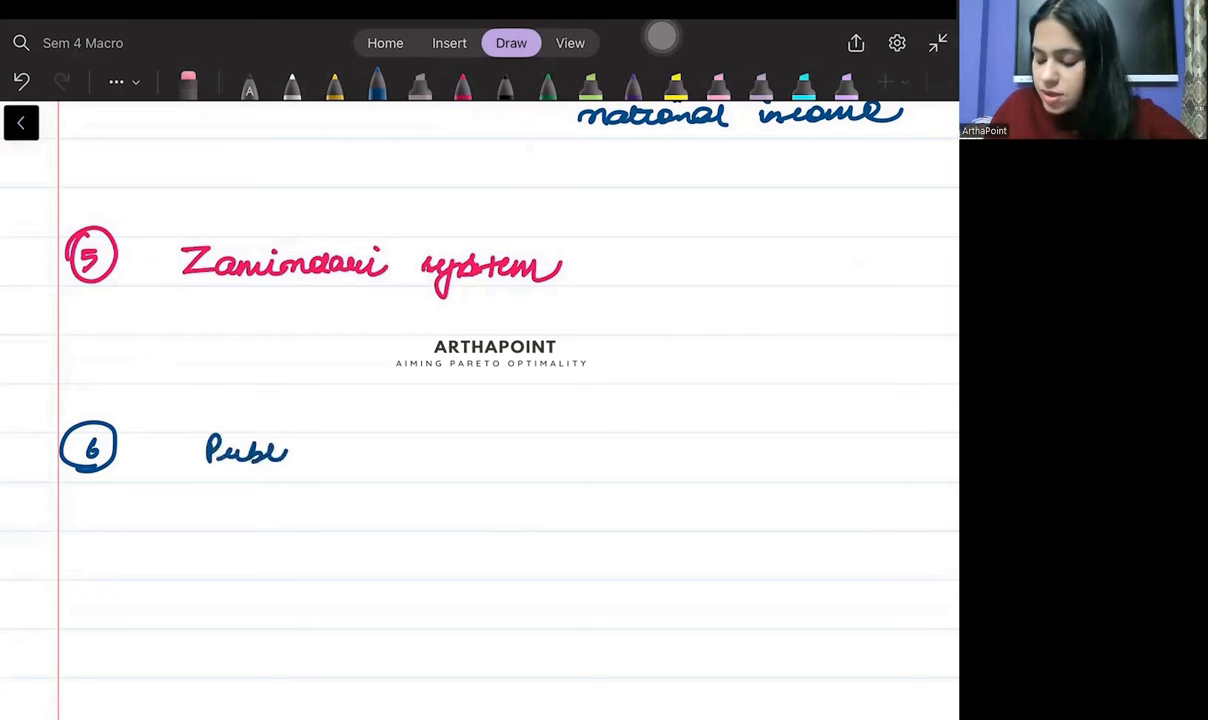
Write 'Public goods :-' for topic 6 with ticked points 'public vs pvt good' and 'rival; excludability'
left_click_drag(290, 452, 410, 458)
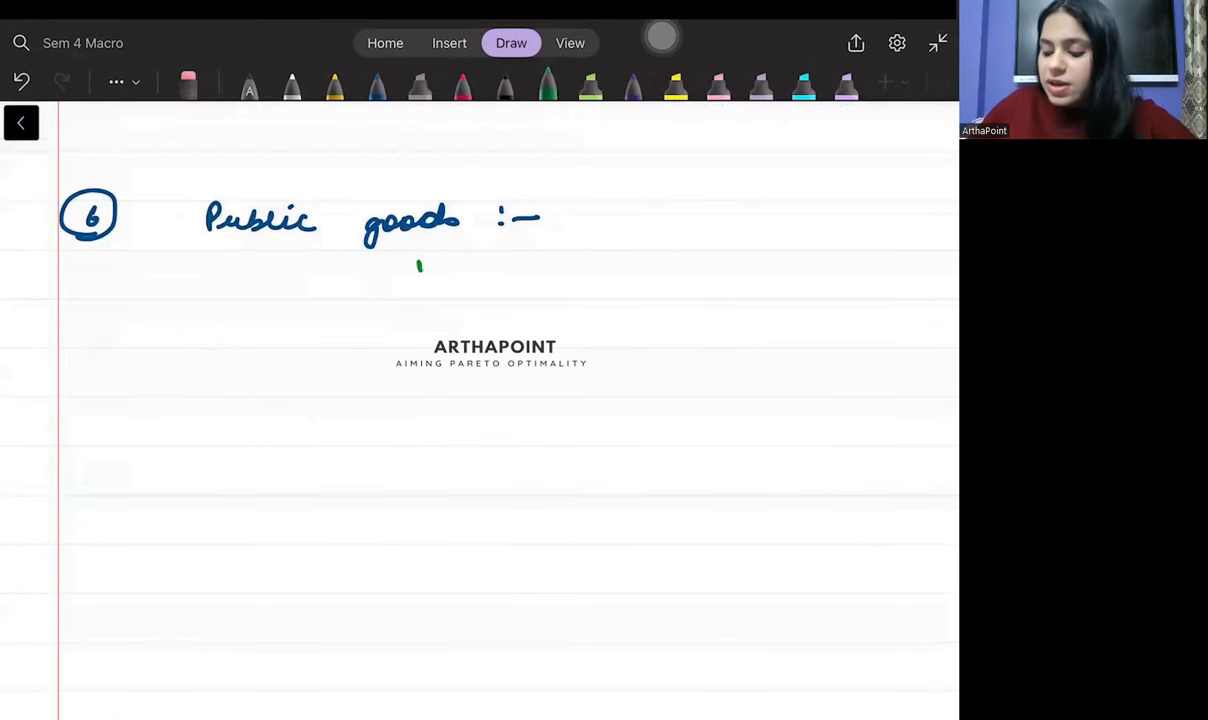
left_click_drag(416, 270, 580, 270)
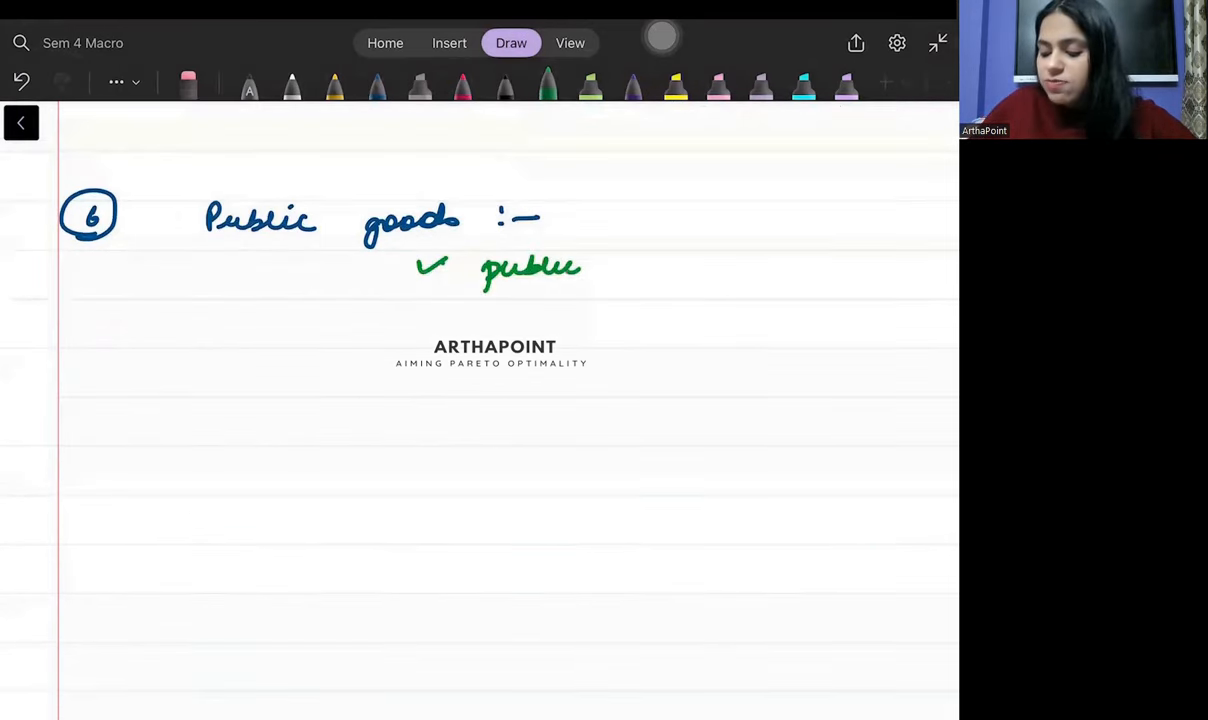
left_click_drag(600, 268, 740, 276)
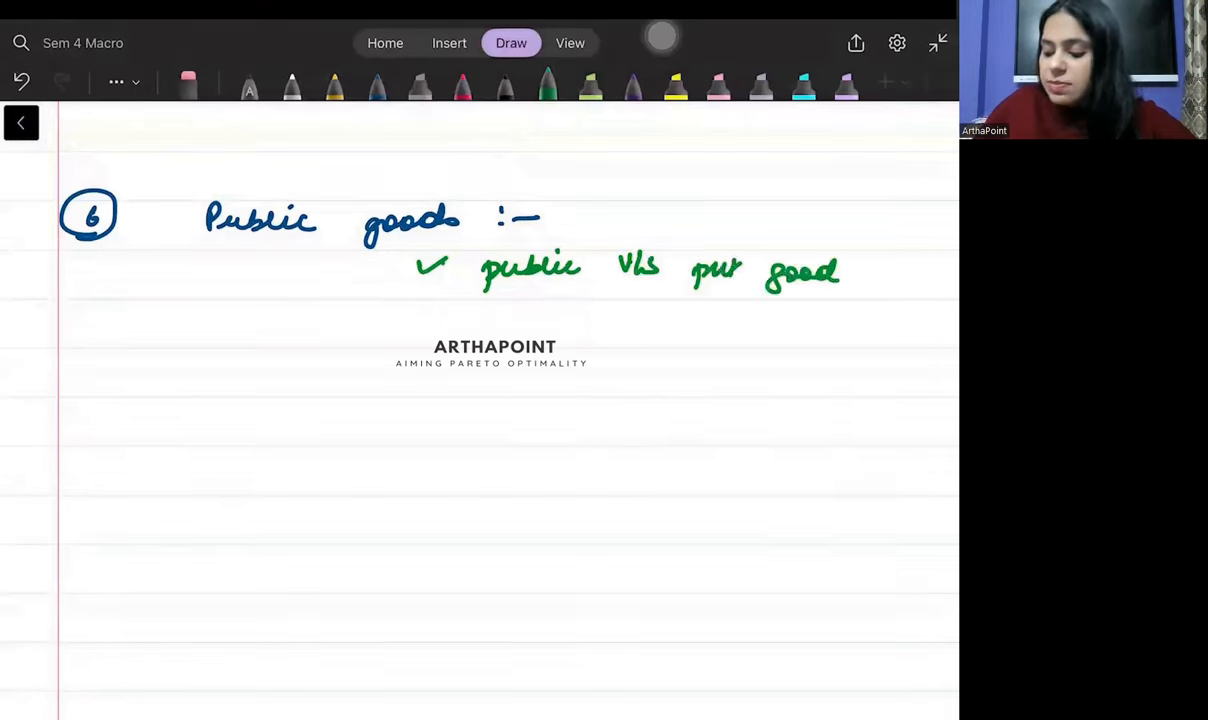
left_click_drag(424, 336, 536, 330)
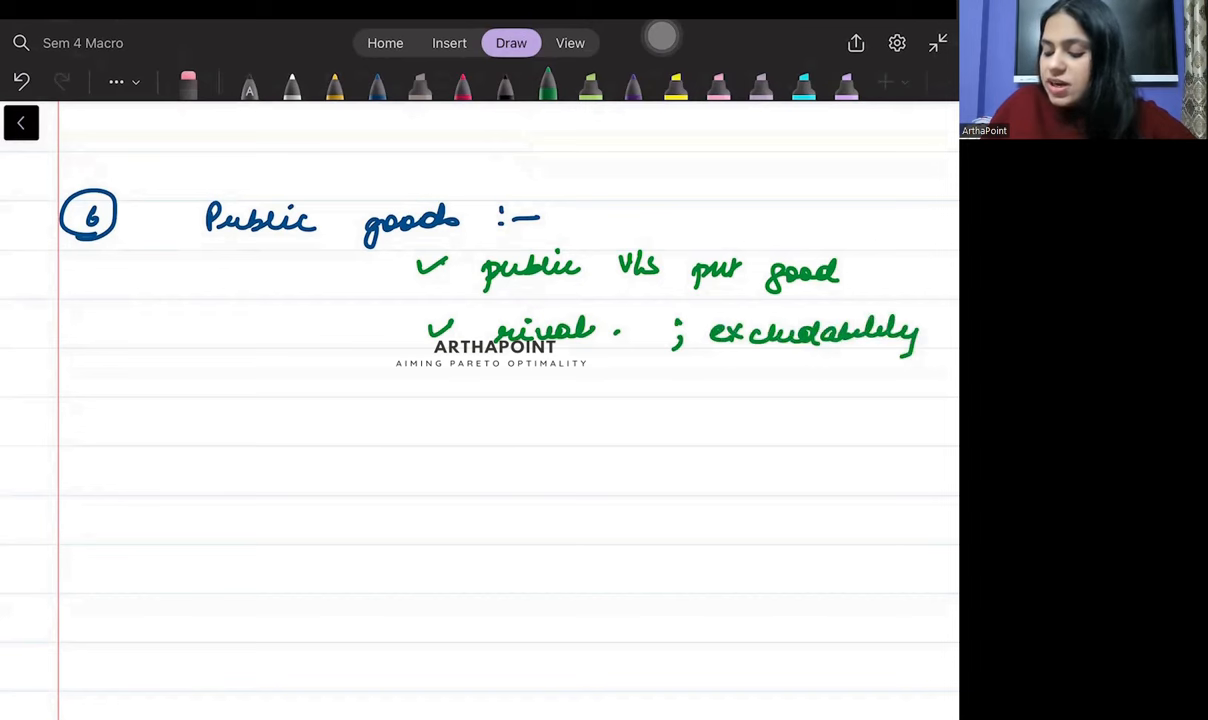
Add ticked points 'club good', 'common' and 'tragedy of common'
left_click_drag(430, 390, 640, 390)
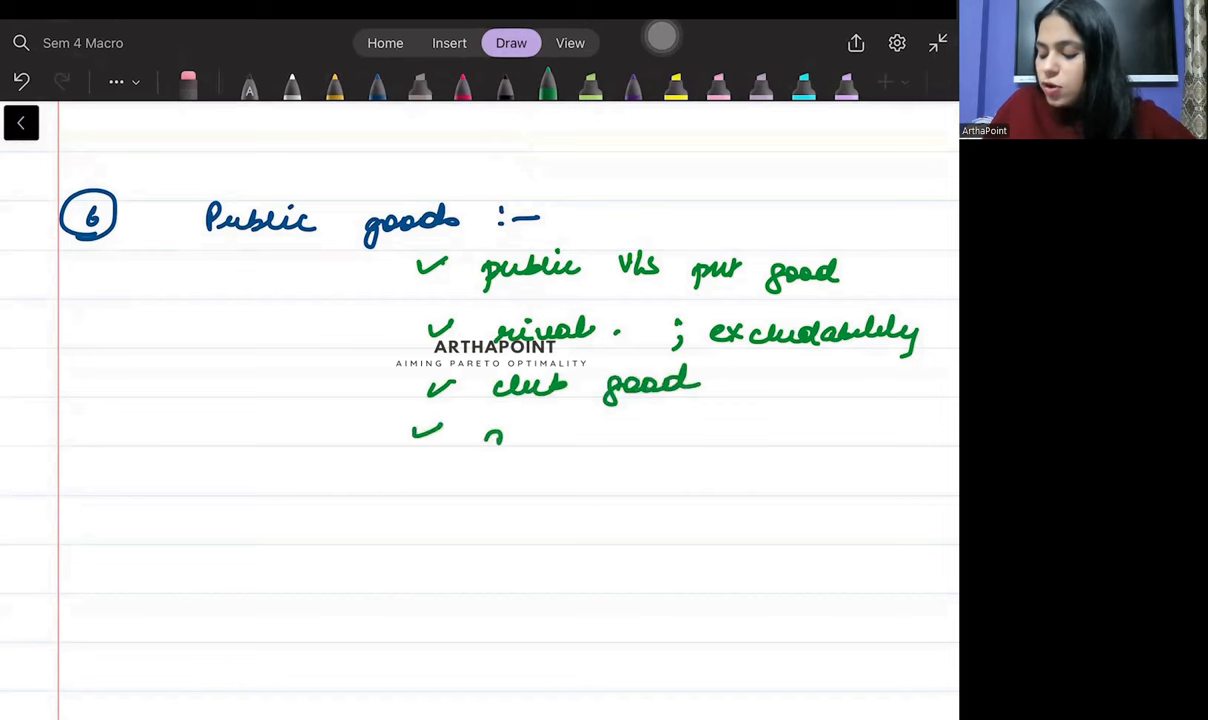
left_click_drag(486, 440, 584, 436)
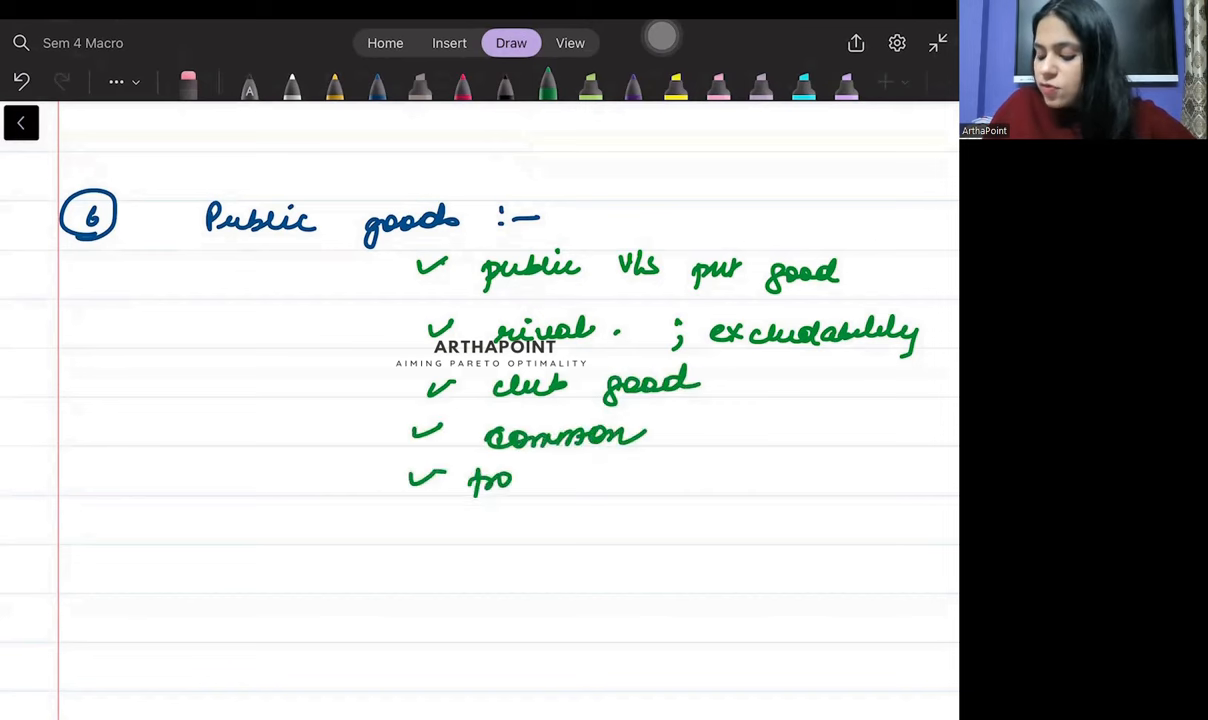
left_click_drag(500, 480, 610, 480)
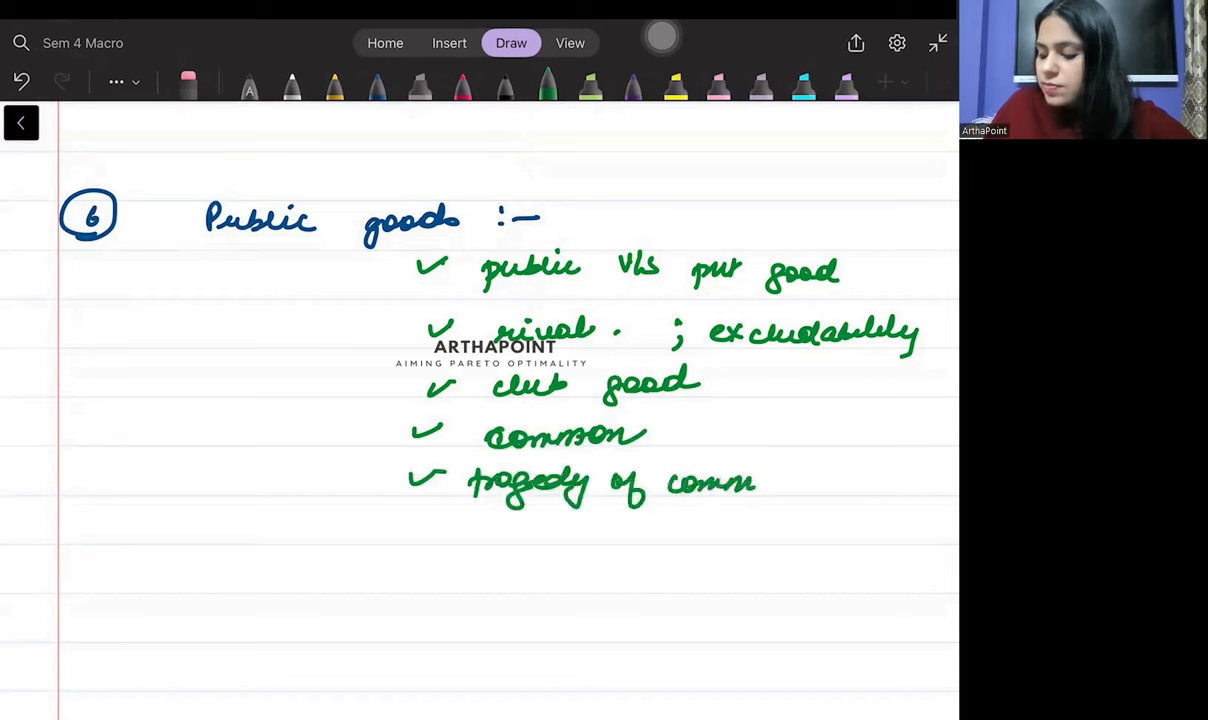
left_click_drag(756, 482, 812, 482)
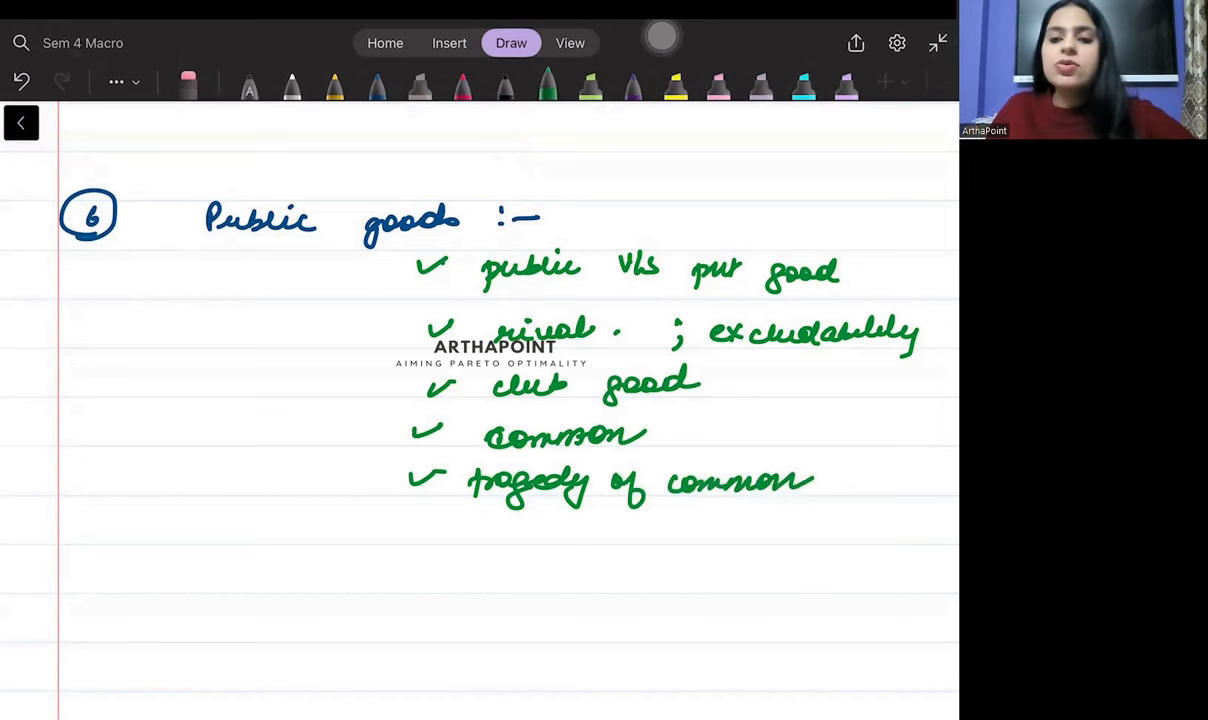
Write 'Externalities' for topic 7 with ticked points '+ve vs -ve', 'Coase theorem', 'Pigouvian tax; subsidy'
scroll("down", 3)
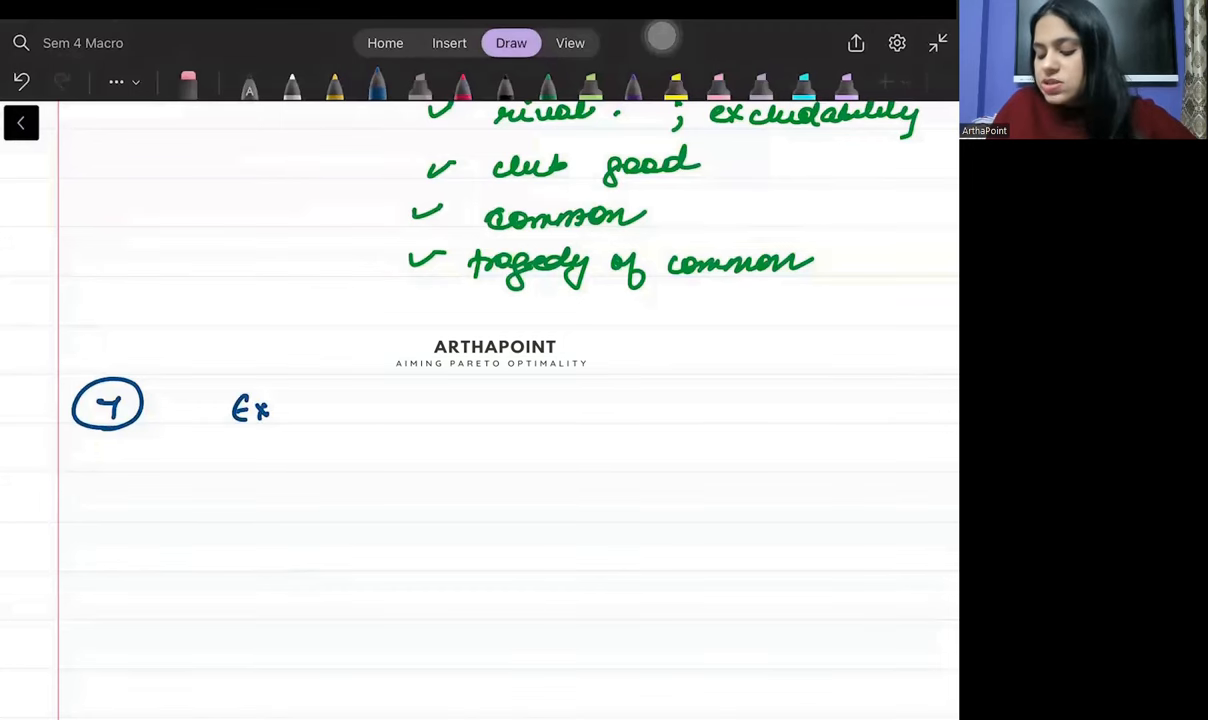
left_click_drag(270, 408, 384, 408)
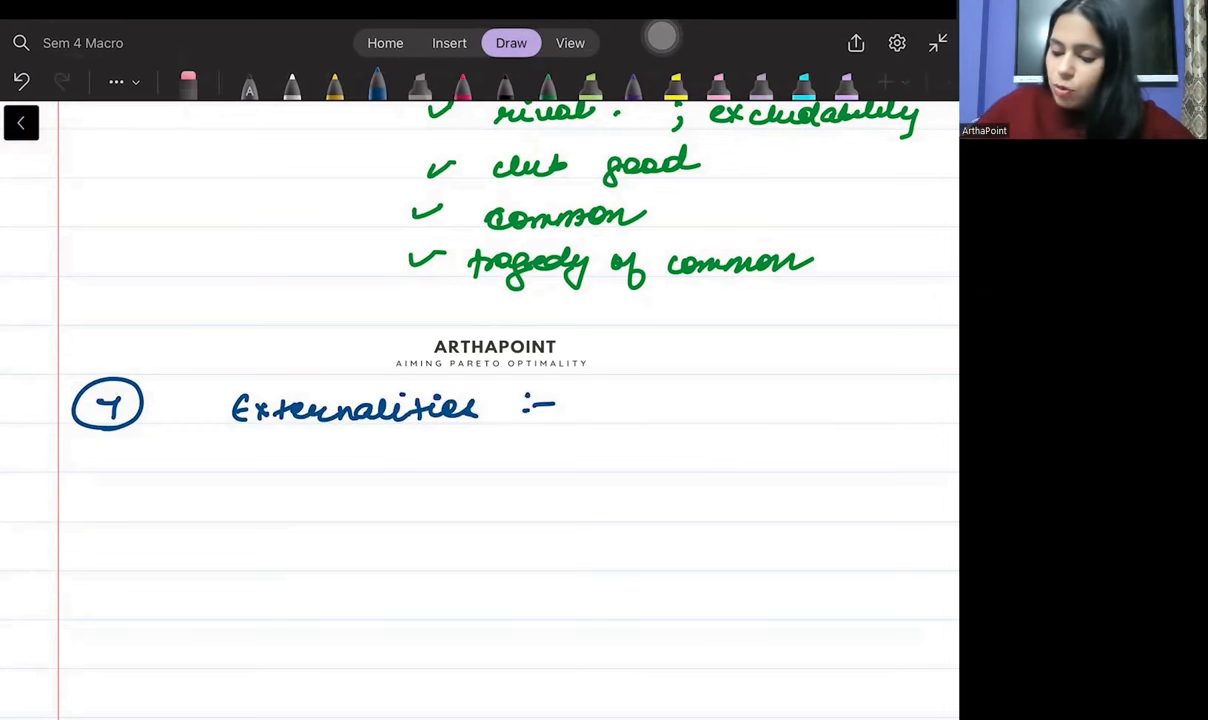
left_click_drag(460, 460, 516, 444)
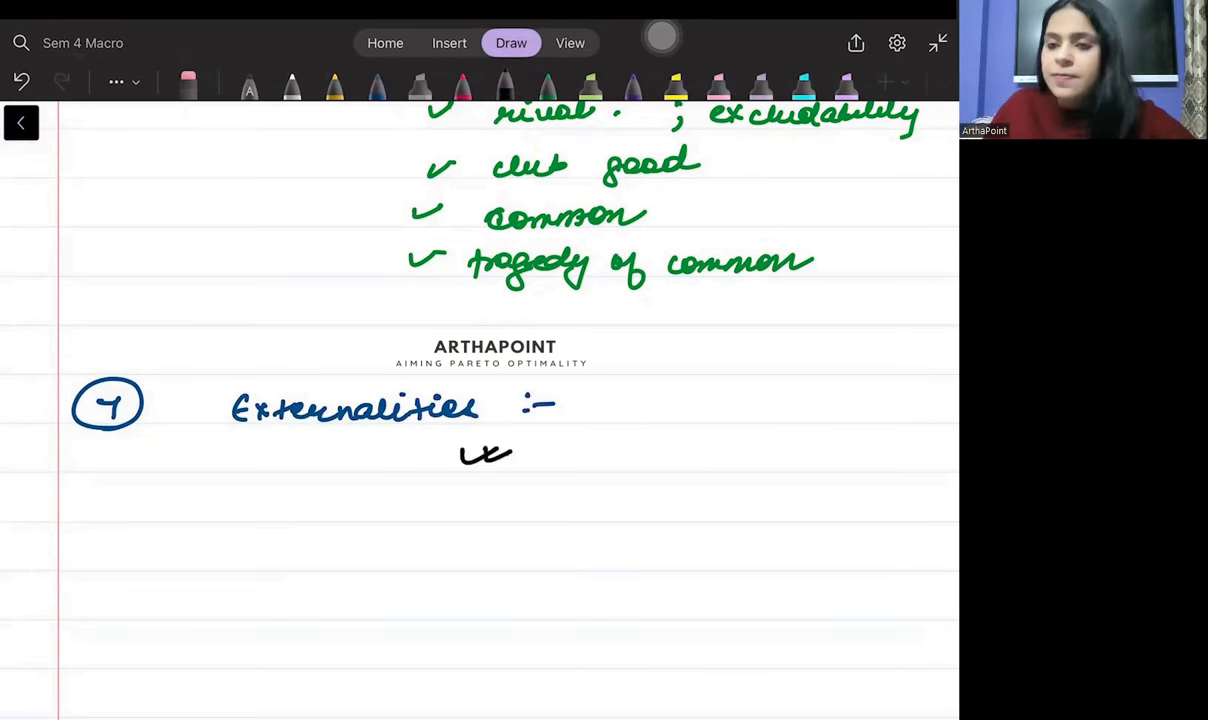
left_click_drag(560, 464, 624, 450)
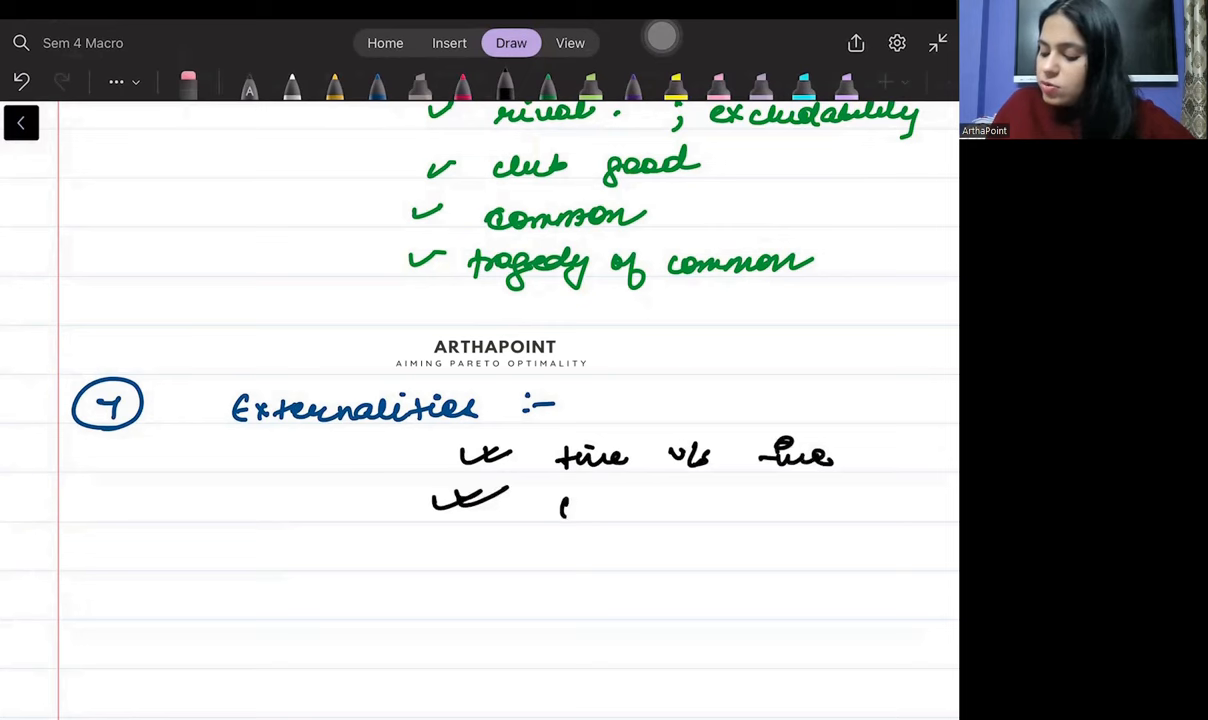
left_click_drag(560, 510, 744, 516)
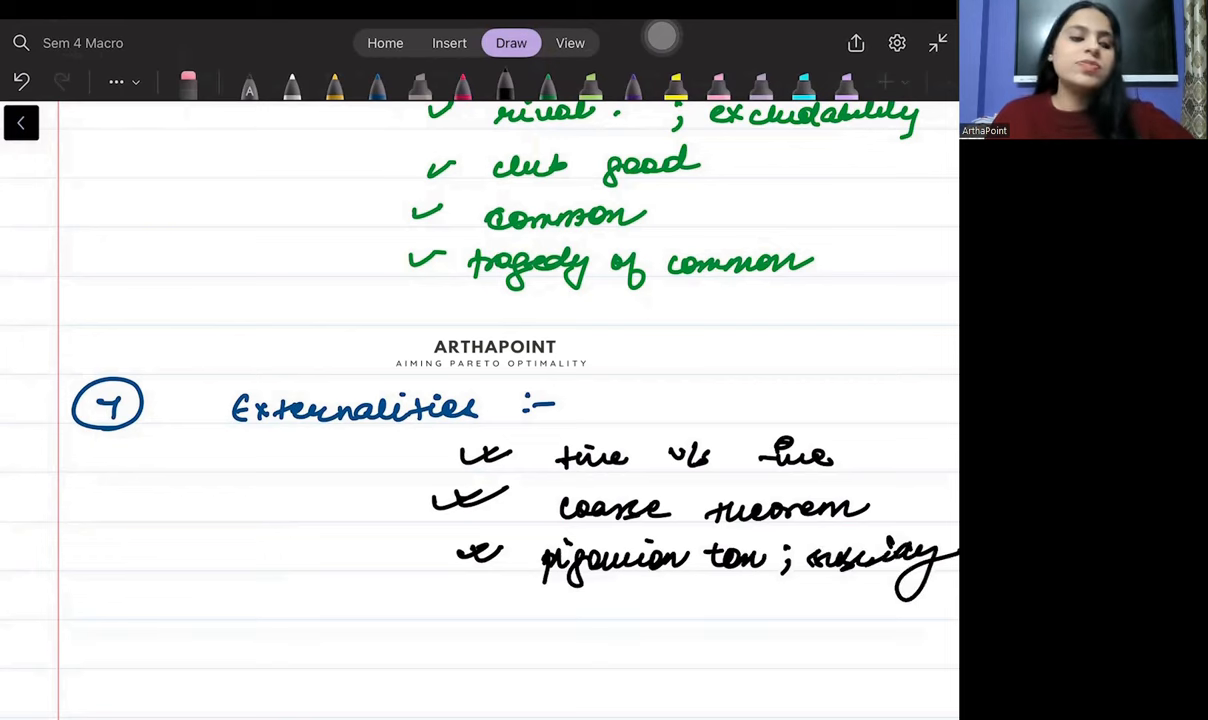
Write 8 with State and Central dash lists braced toward a boxed 'Budget'
scroll("down", 3)
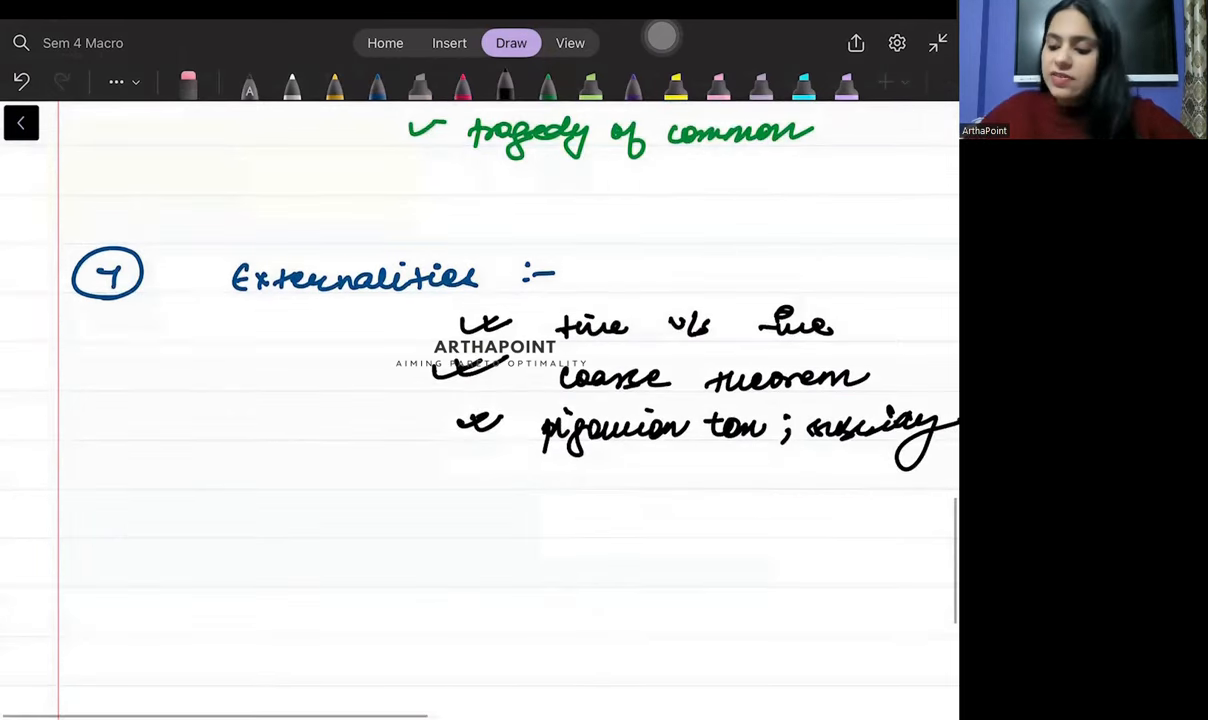
left_click_drag(70, 550, 90, 580)
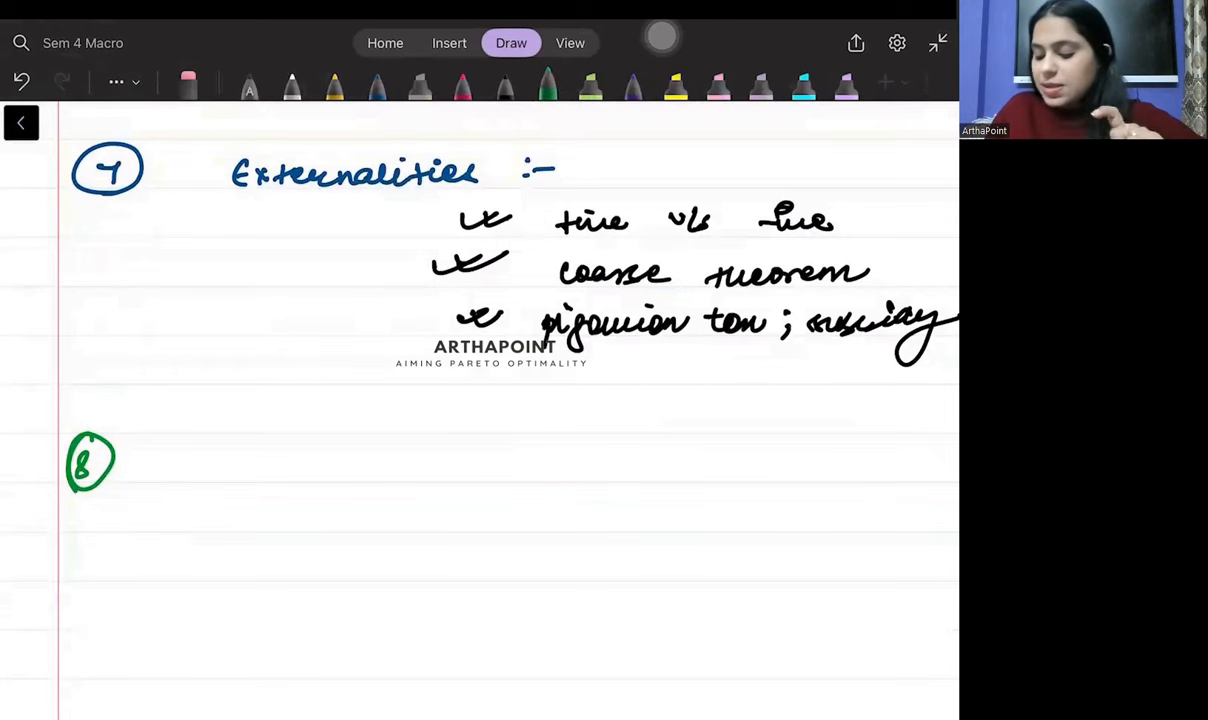
left_click_drag(200, 470, 300, 470)
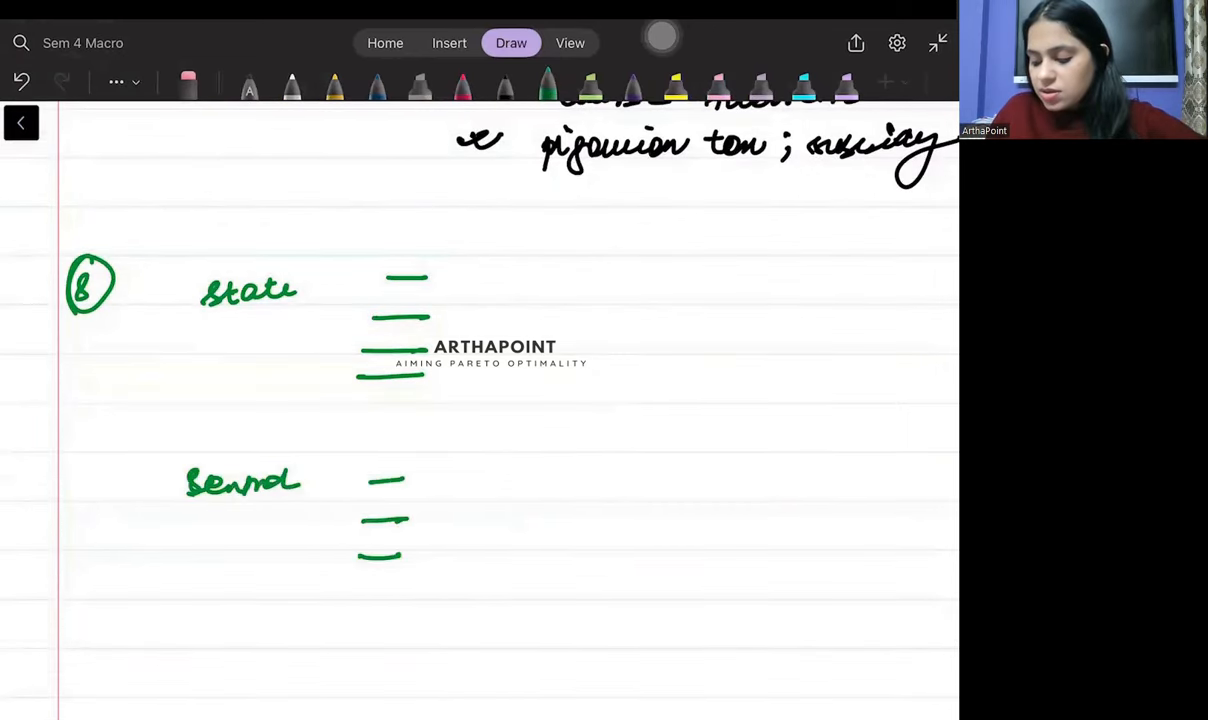
left_click_drag(464, 250, 460, 640)
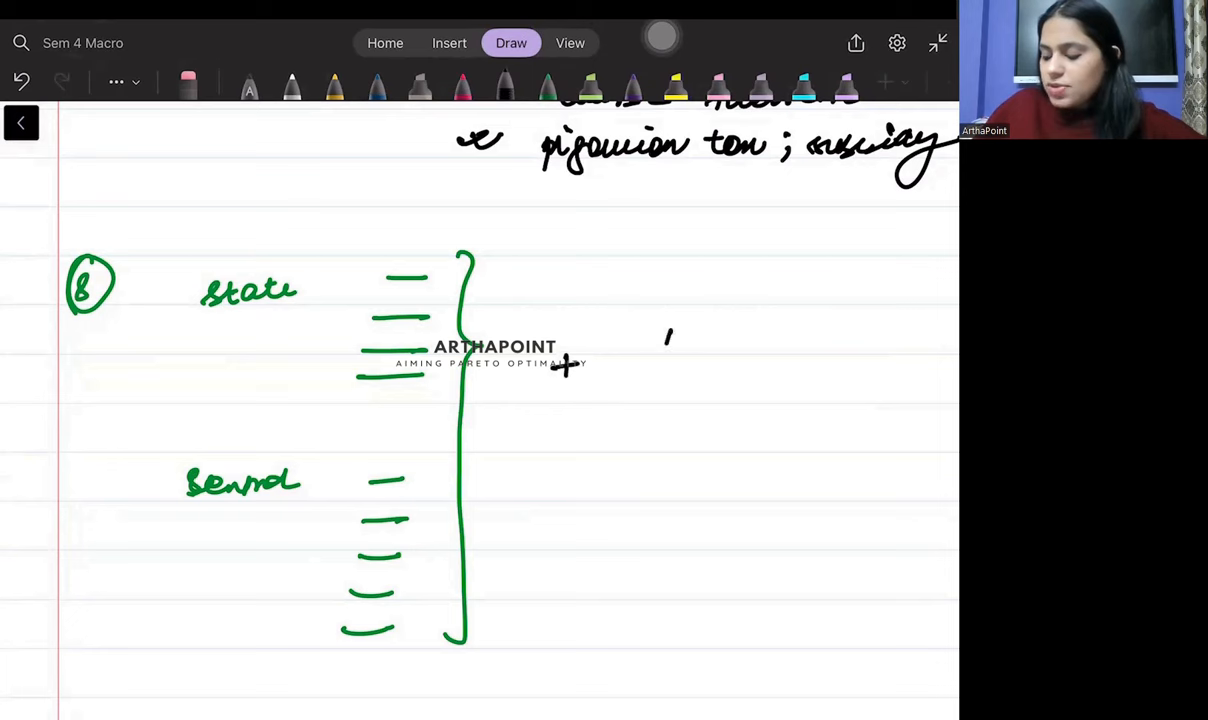
left_click_drag(664, 344, 770, 356)
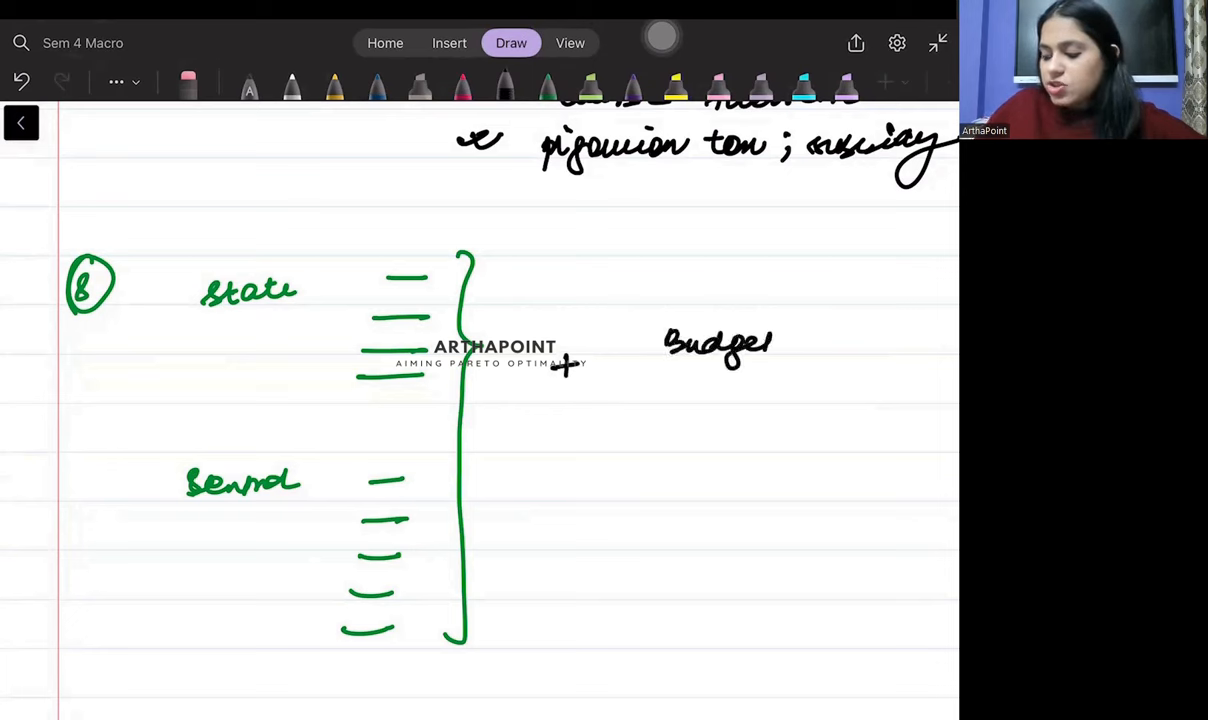
left_click_drag(660, 310, 820, 370)
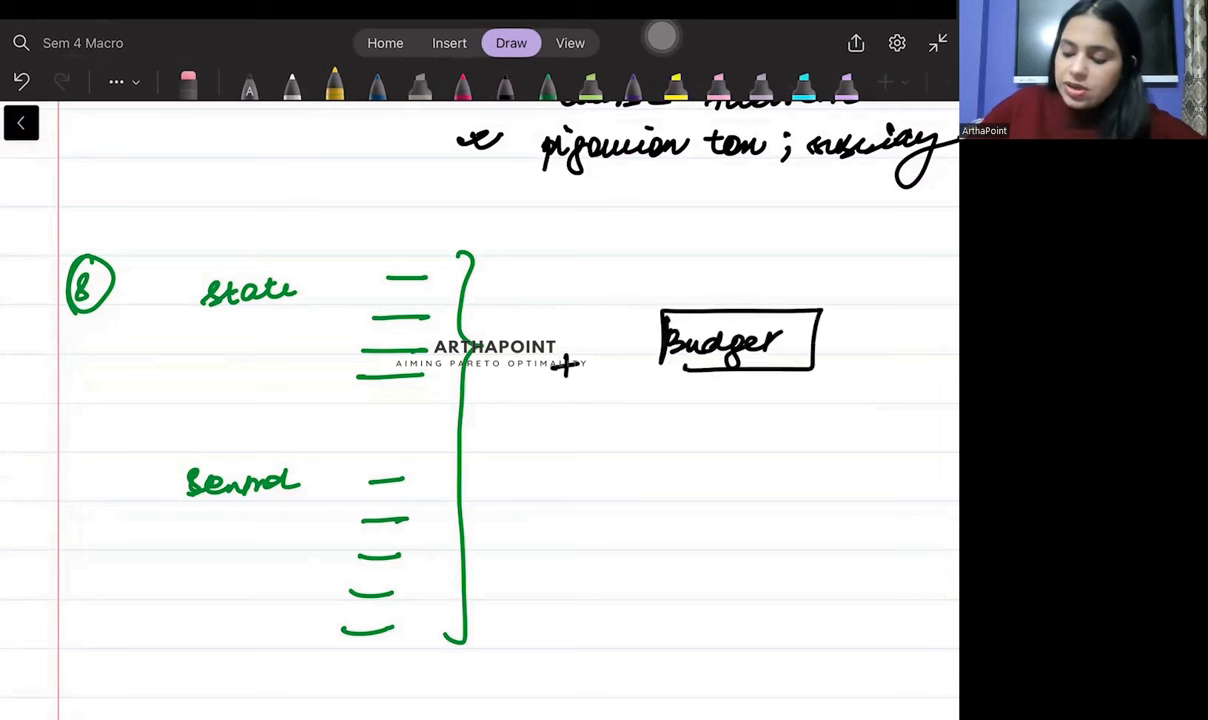
Add pink examples 'eg: lakhpati didi' and a circled 'Drone didi'
scroll("down", 3)
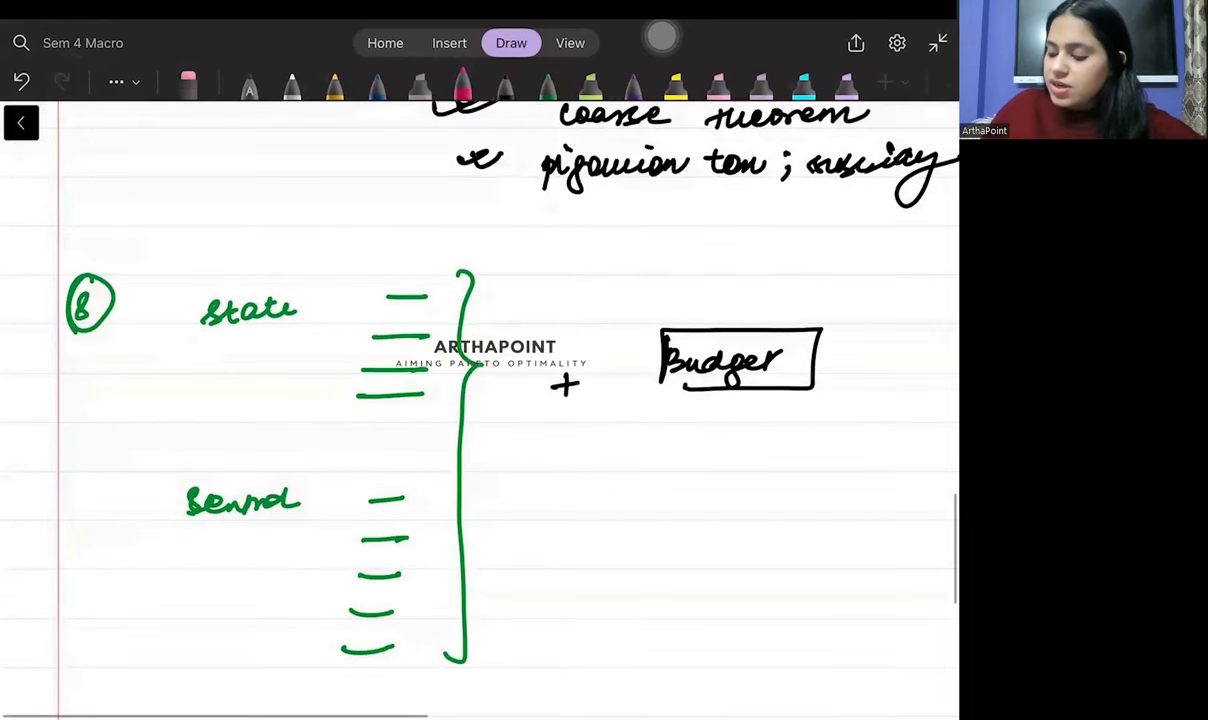
left_click_drag(660, 440, 776, 444)
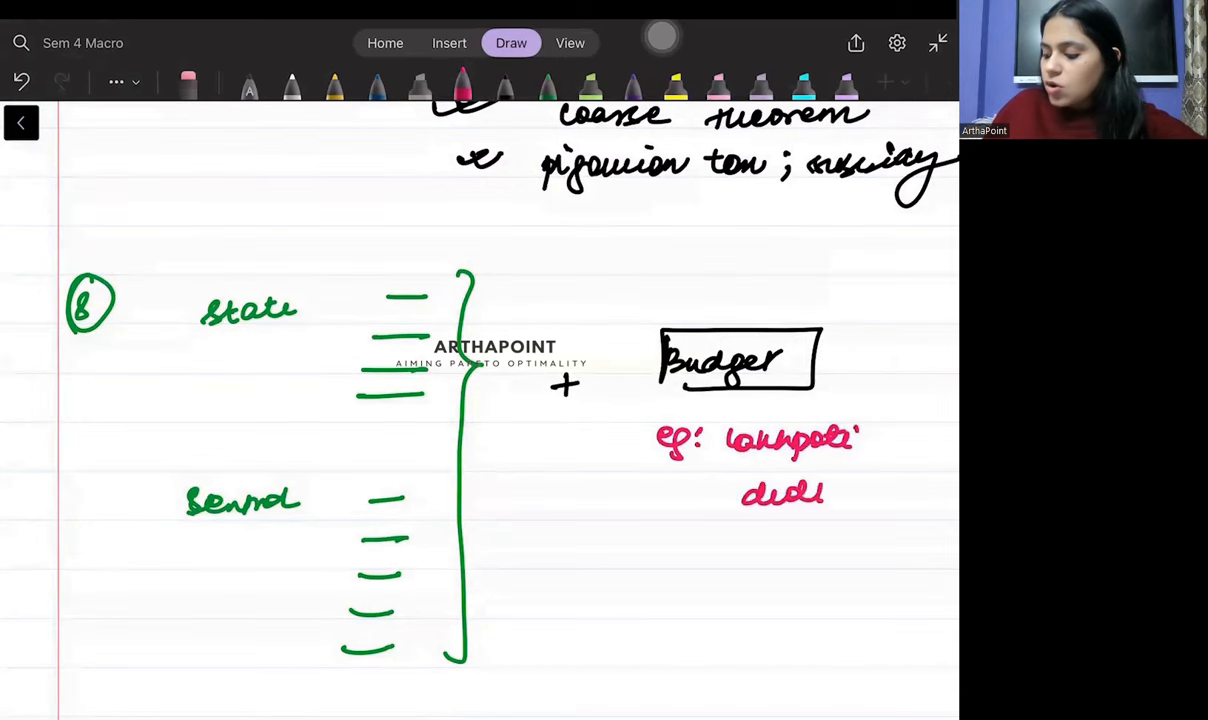
left_click_drag(704, 556, 794, 556)
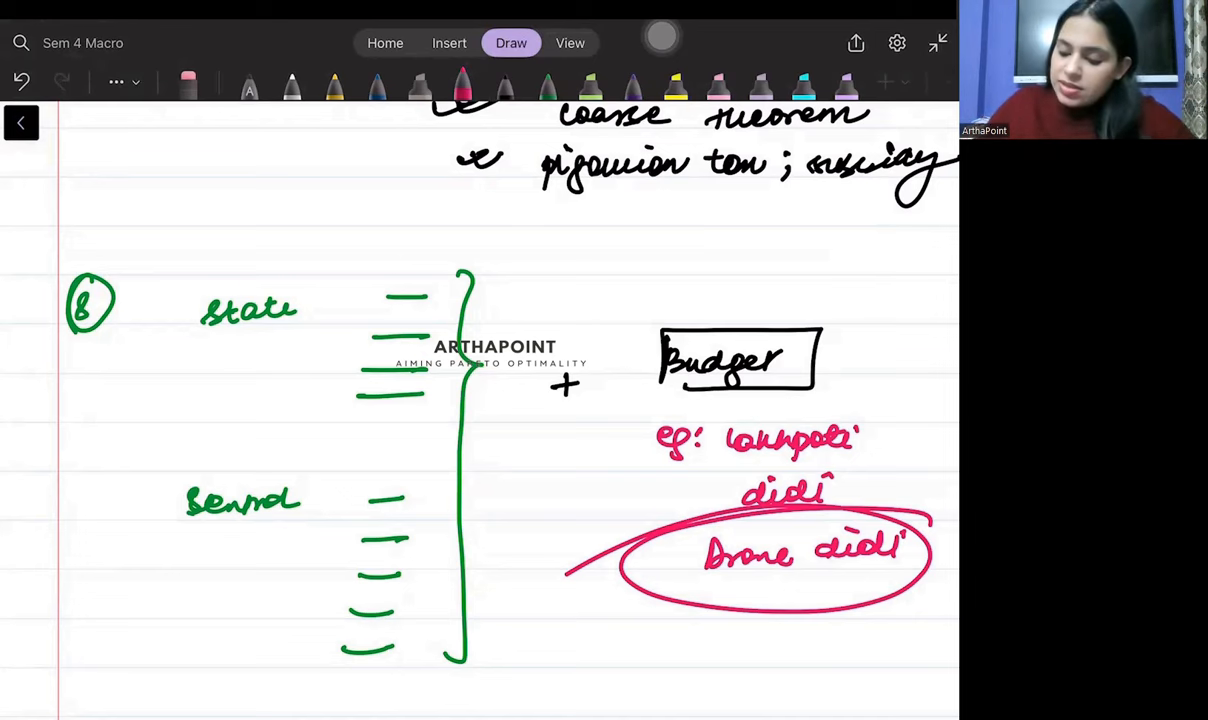
Write circled 9 'Railways :-' with three ticked points joined by a curly brace
scroll("down", 3)
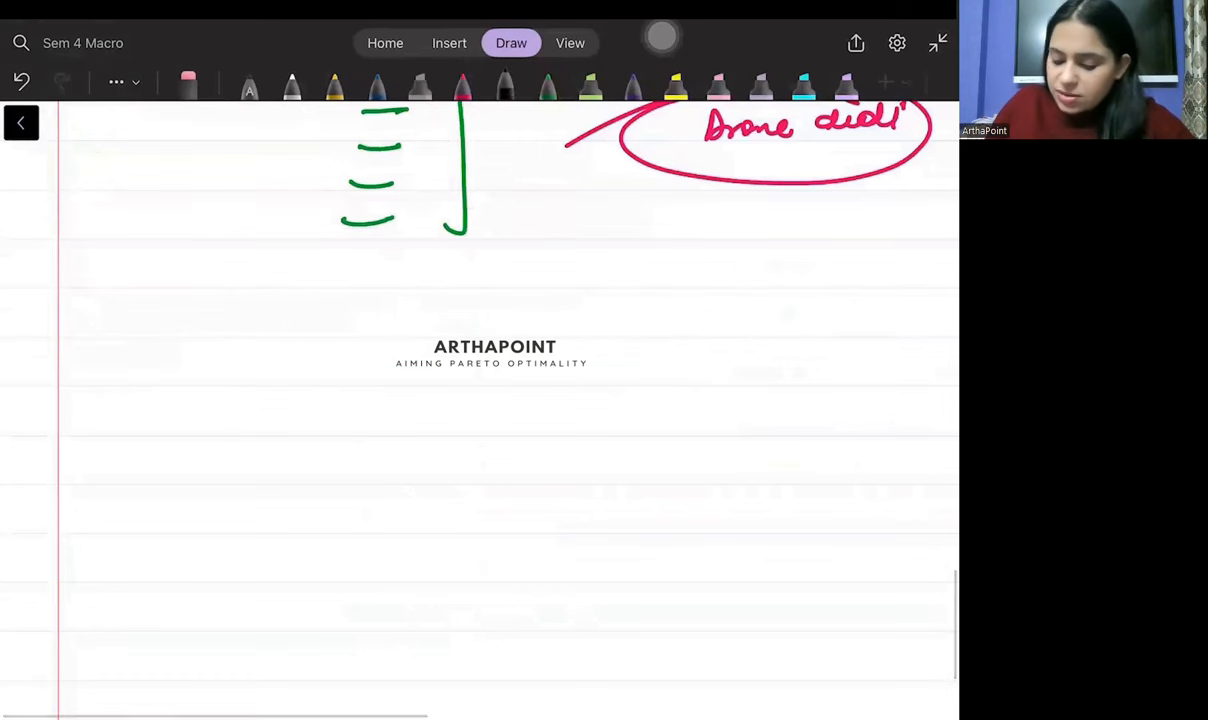
left_click_drag(80, 400, 240, 430)
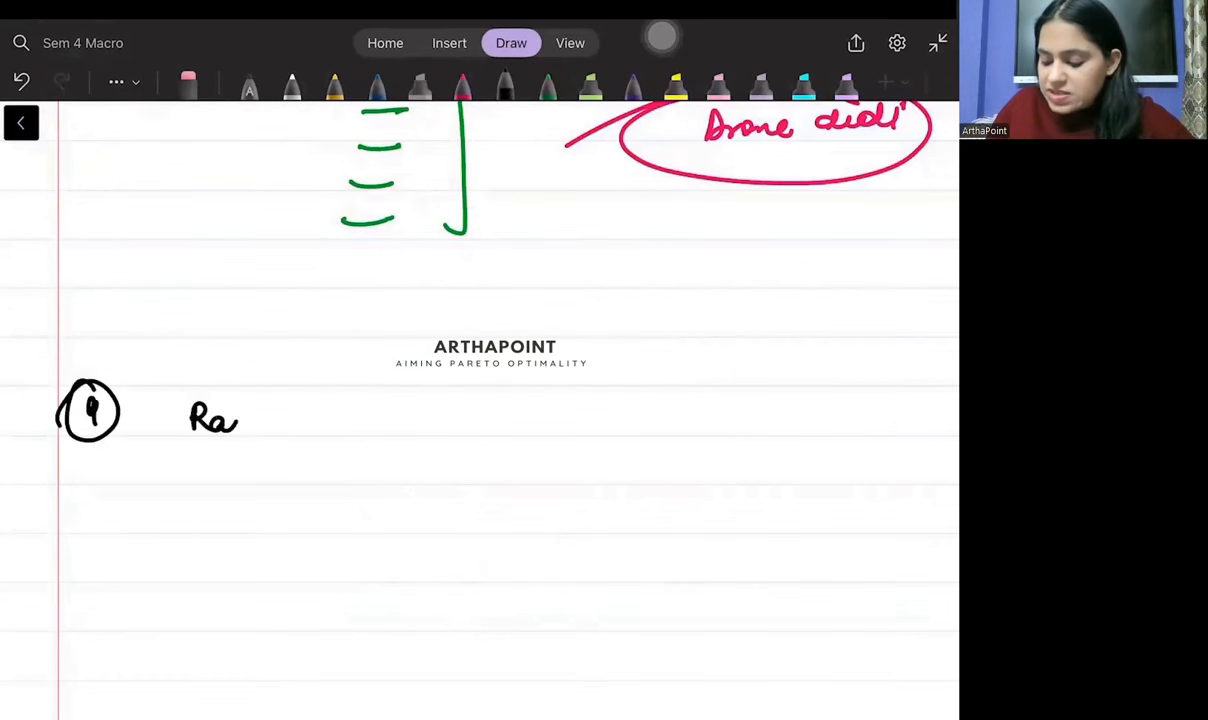
left_click_drag(240, 420, 354, 420)
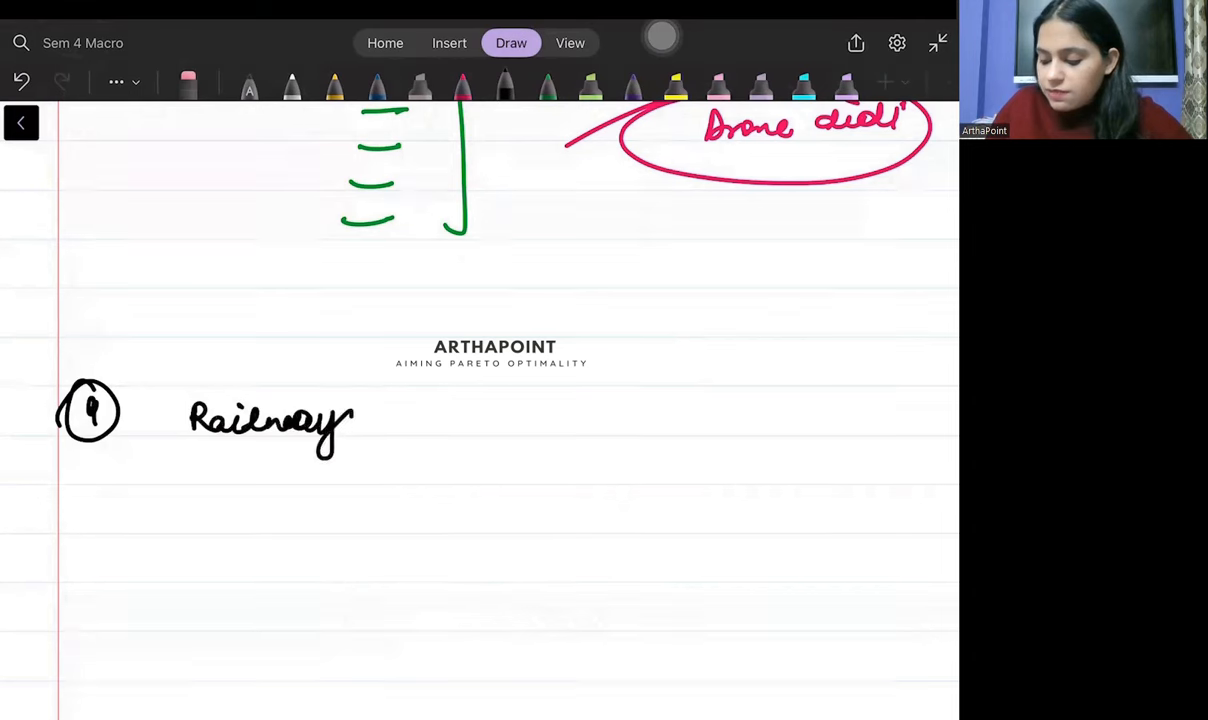
left_click_drag(436, 410, 650, 384)
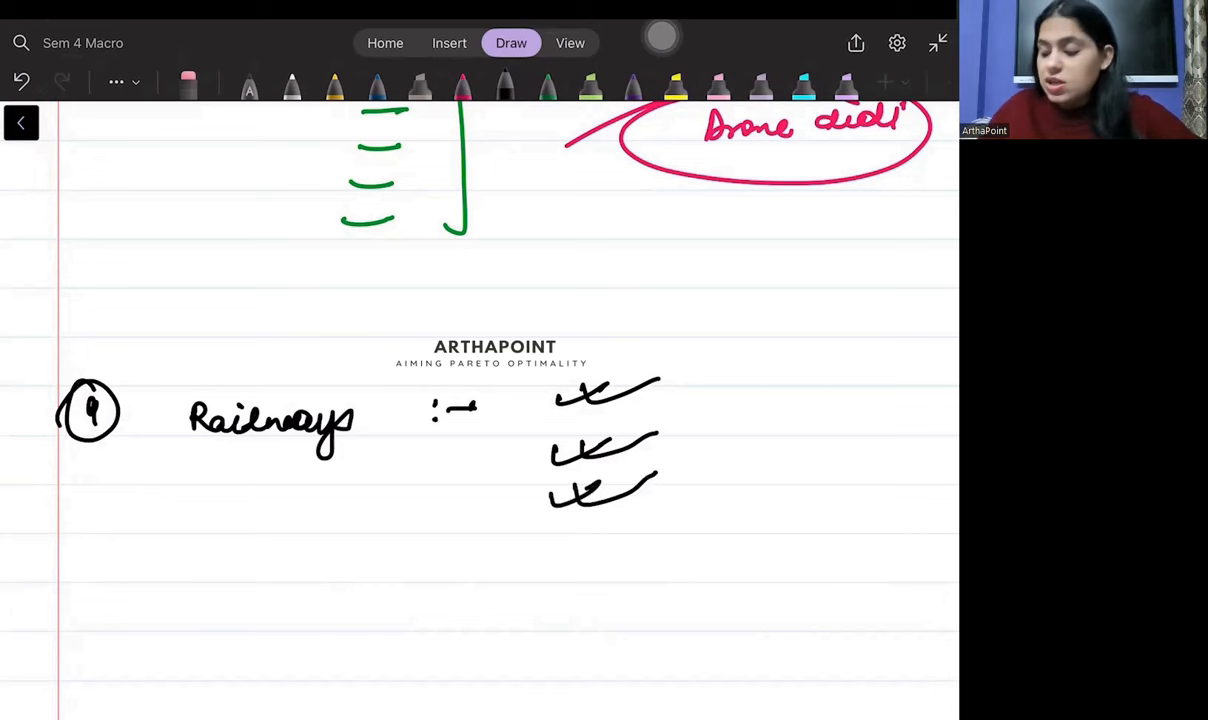
left_click_drag(690, 344, 684, 550)
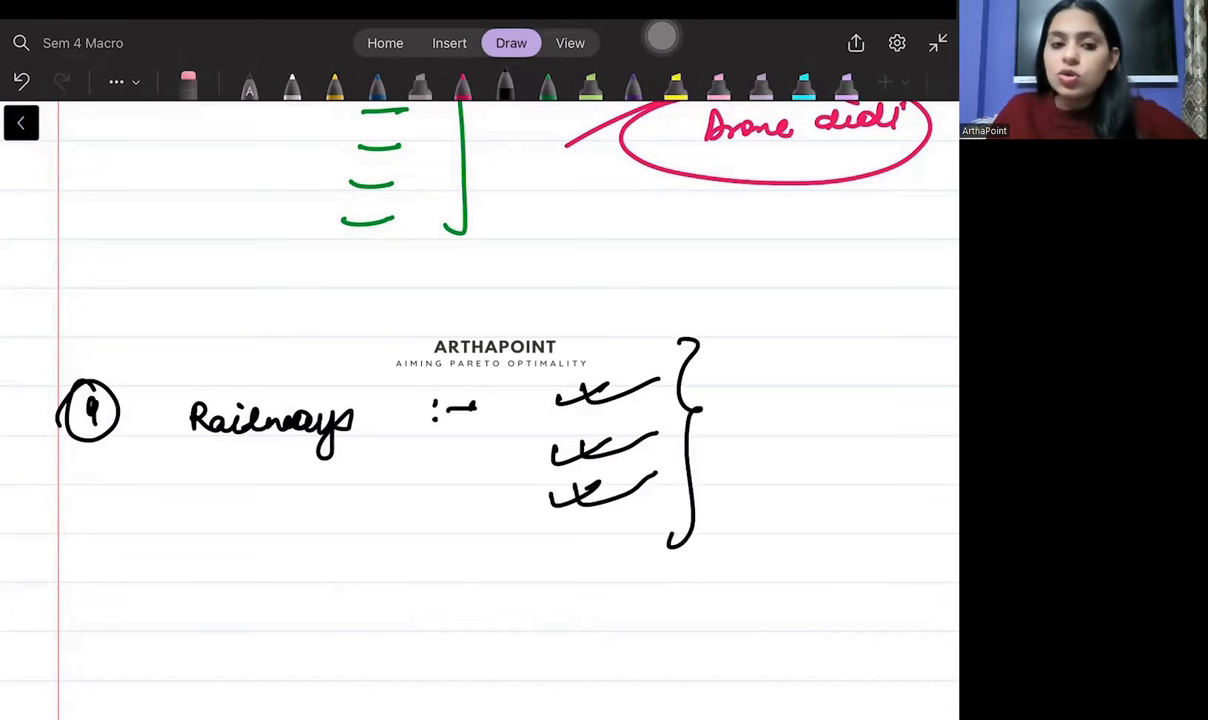
scroll("down", 3)
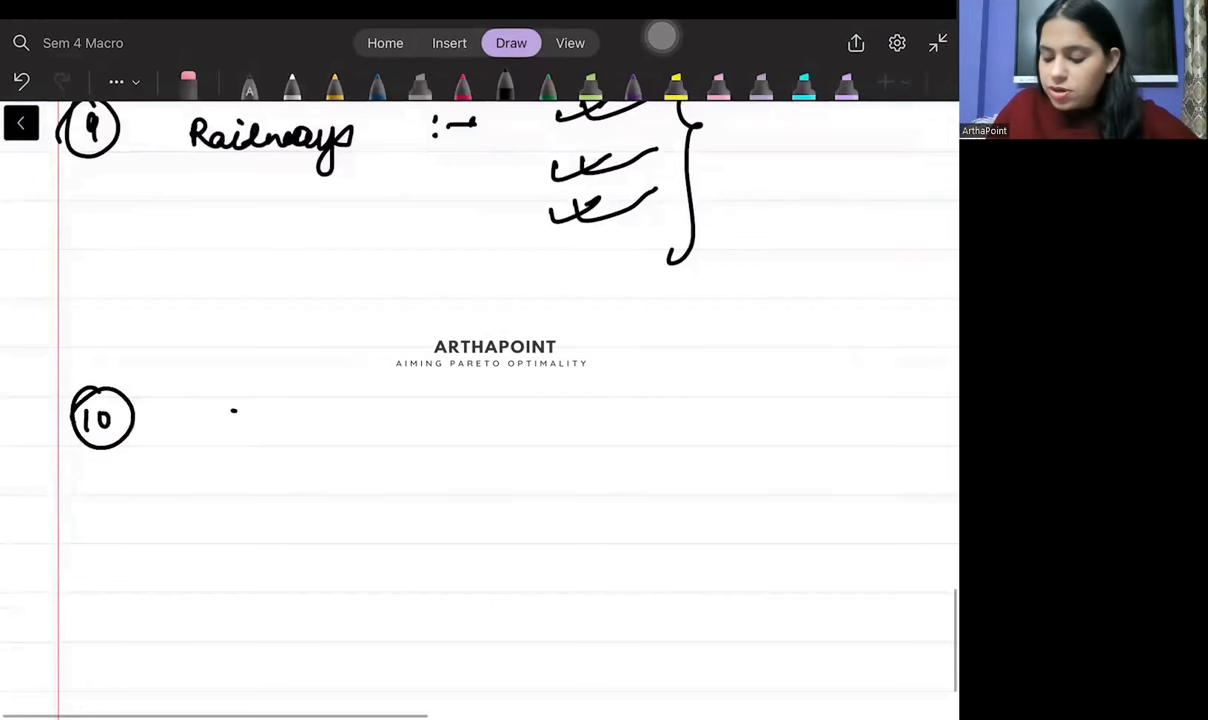
Number topic 10, write the heading 'Taxation' and add a second question mark after DWL
left_click_drag(230, 424, 380, 424)
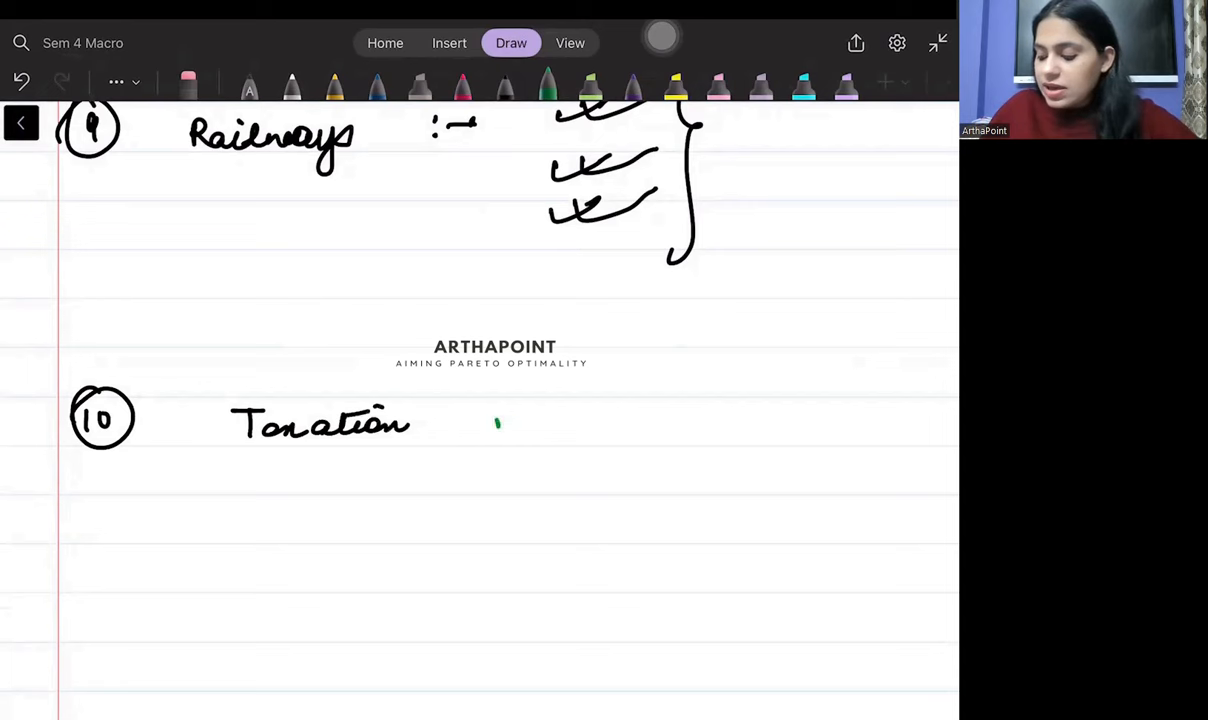
left_click_drag(496, 424, 684, 424)
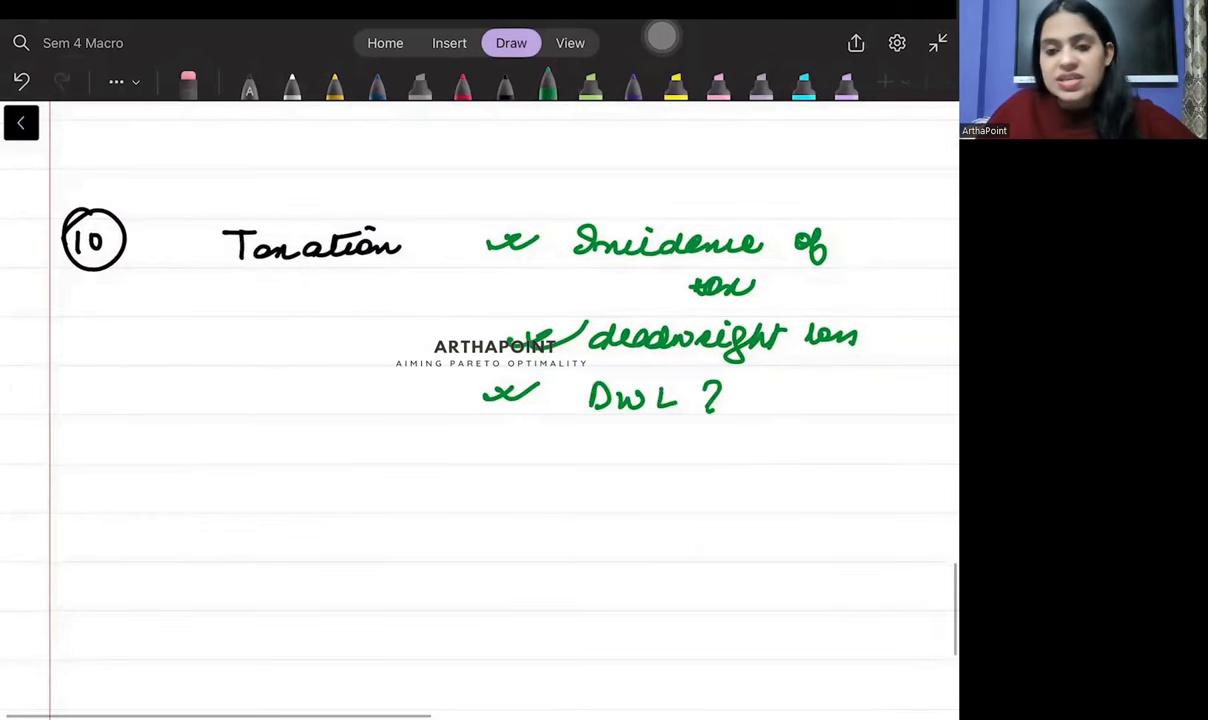
left_click_drag(724, 396, 744, 400)
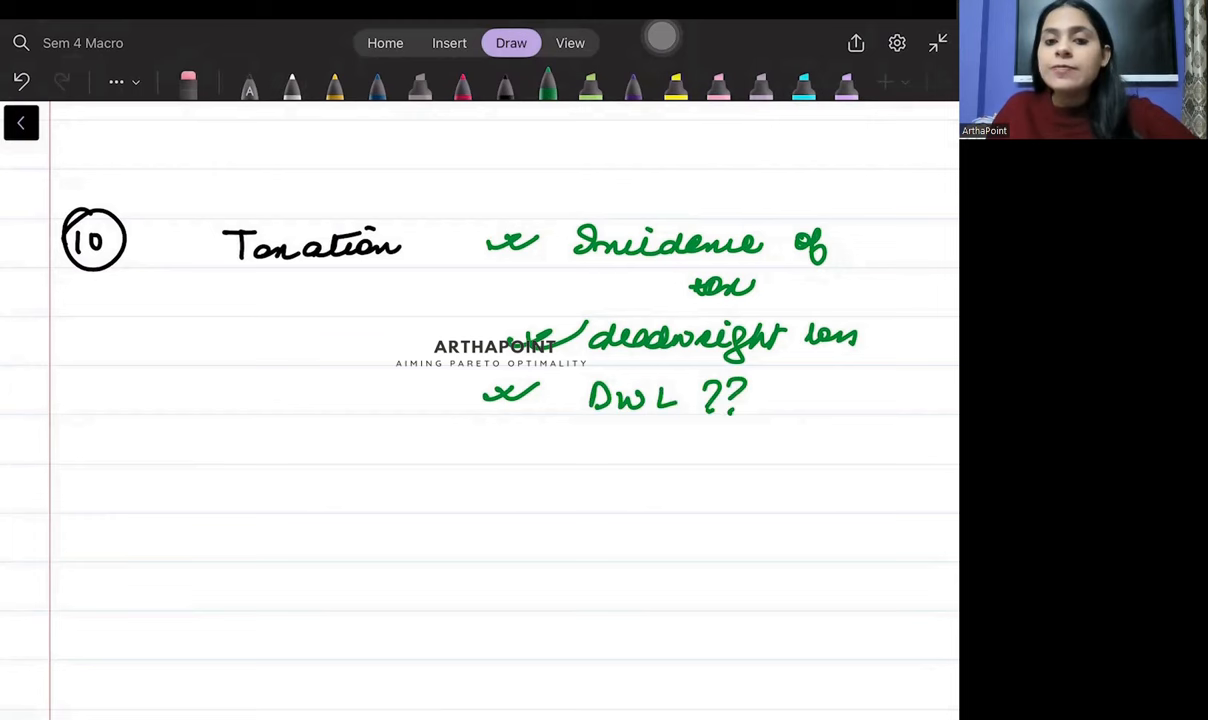
Add a ticked point listing progressive, proportional and regressive tax types
left_click_drag(480, 460, 576, 464)
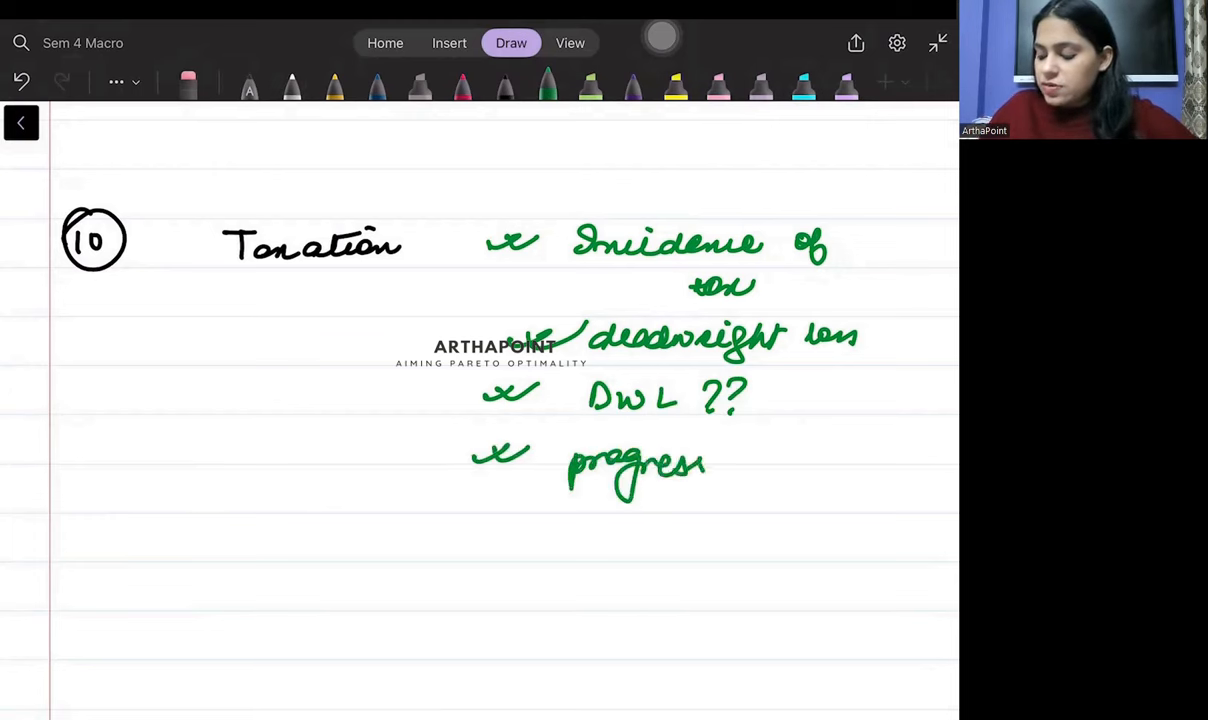
left_click_drag(684, 464, 860, 464)
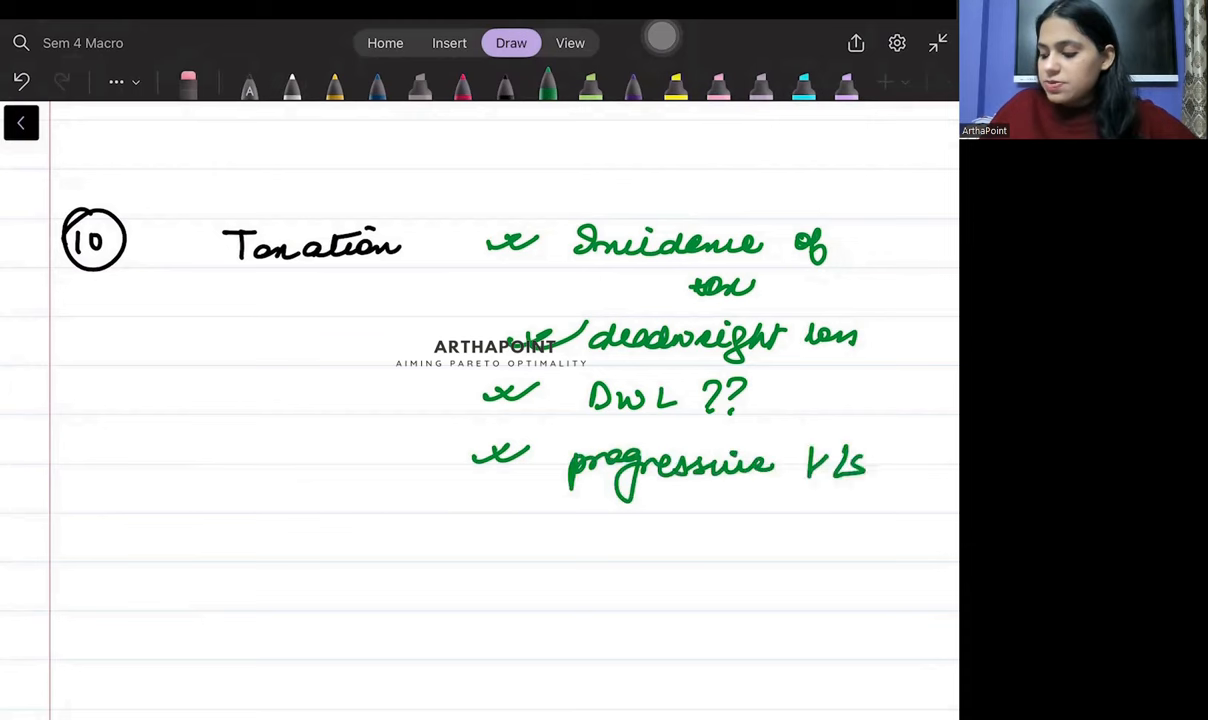
left_click_drag(616, 520, 724, 524)
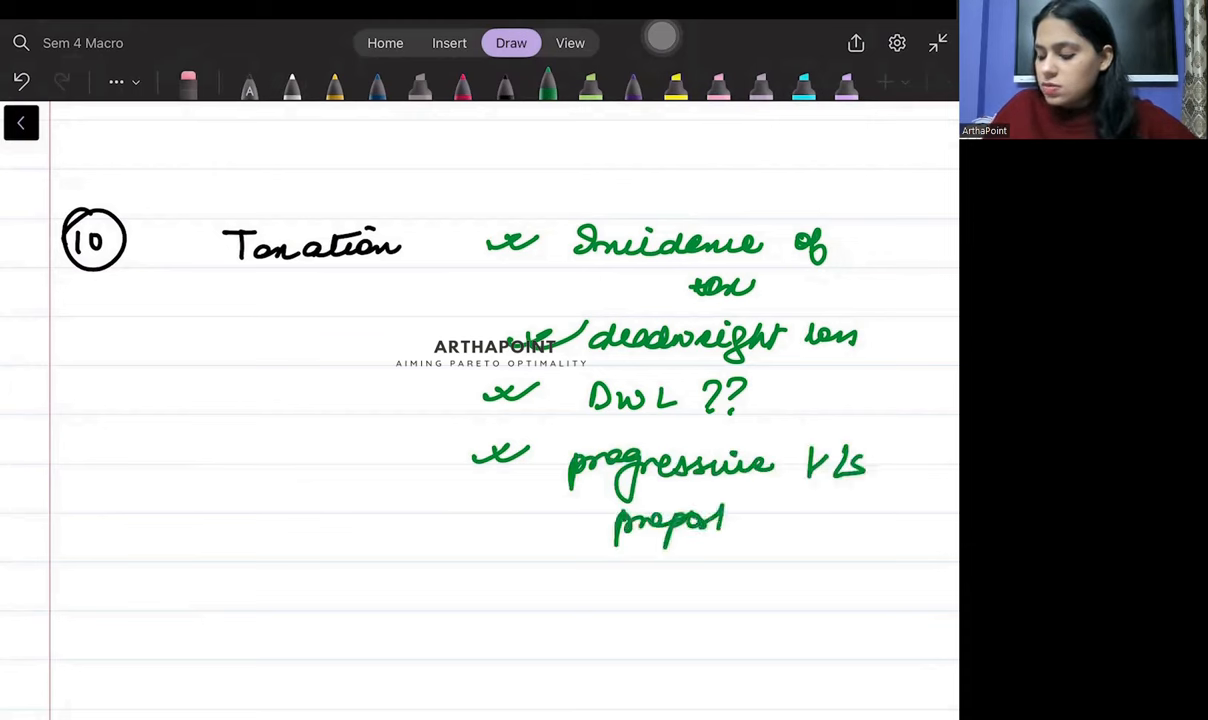
left_click_drag(720, 518, 874, 518)
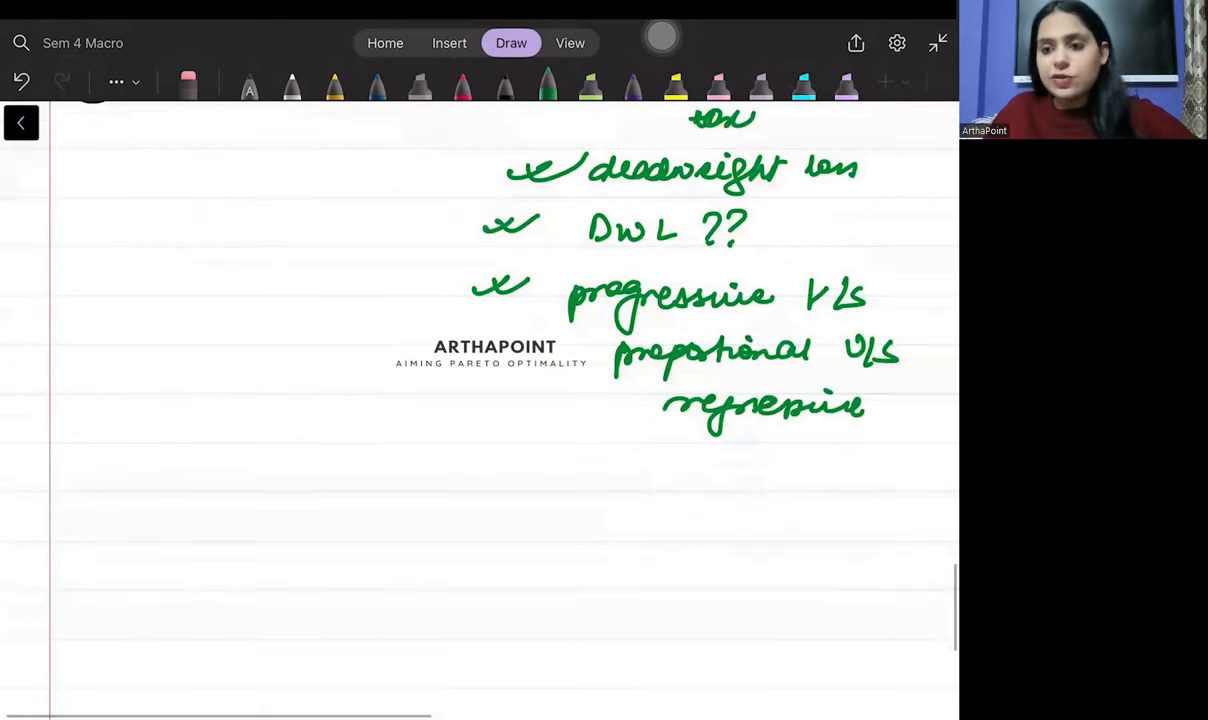
Add a ticked 'optimal taxation' item under the Taxation topics
left_click_drag(486, 476, 630, 490)
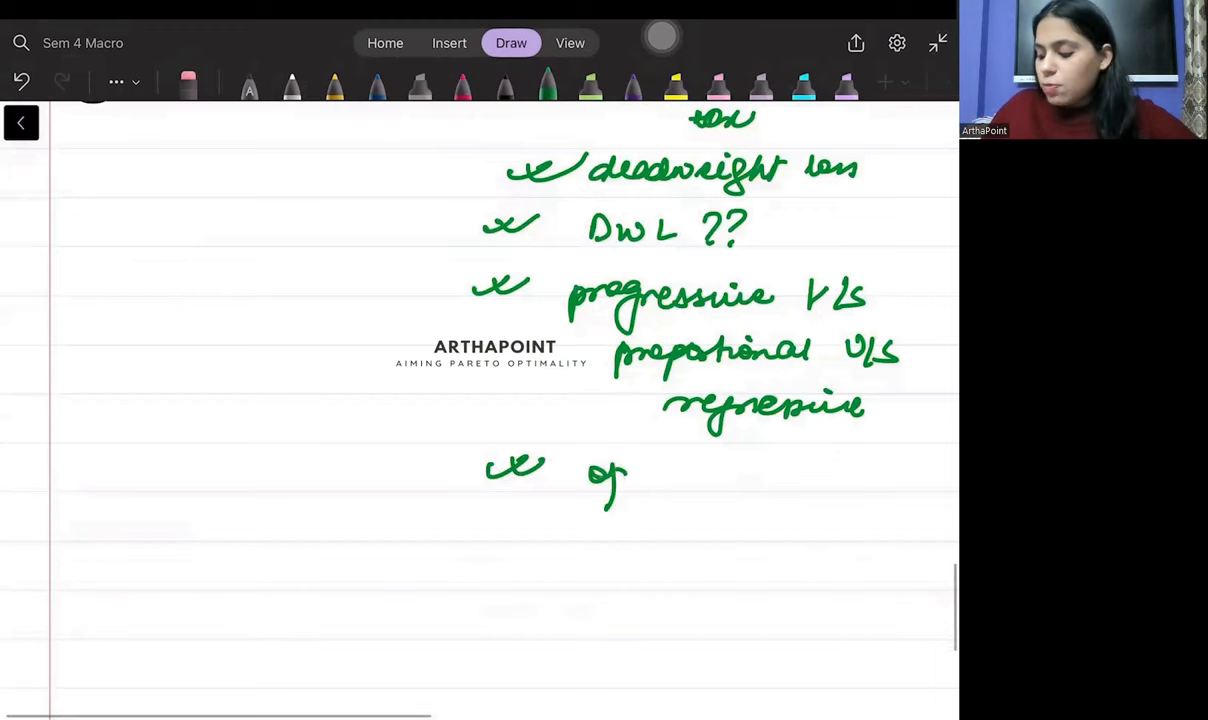
left_click_drag(610, 476, 716, 476)
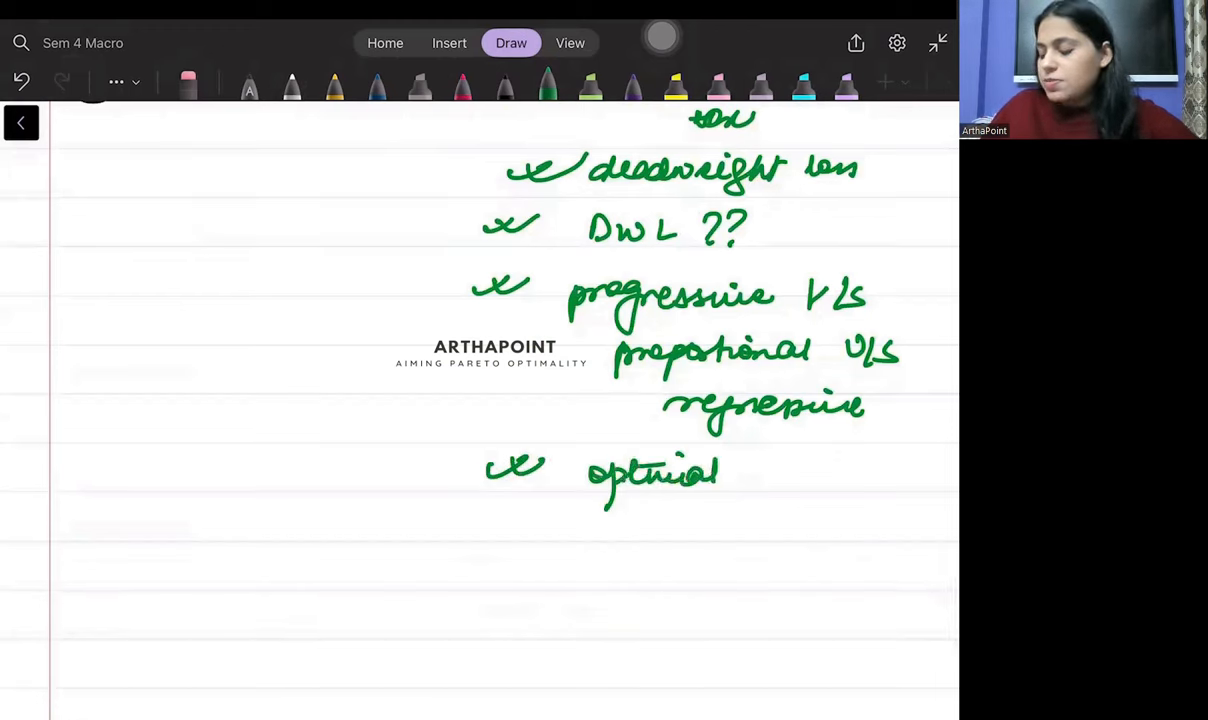
left_click_drag(744, 476, 856, 476)
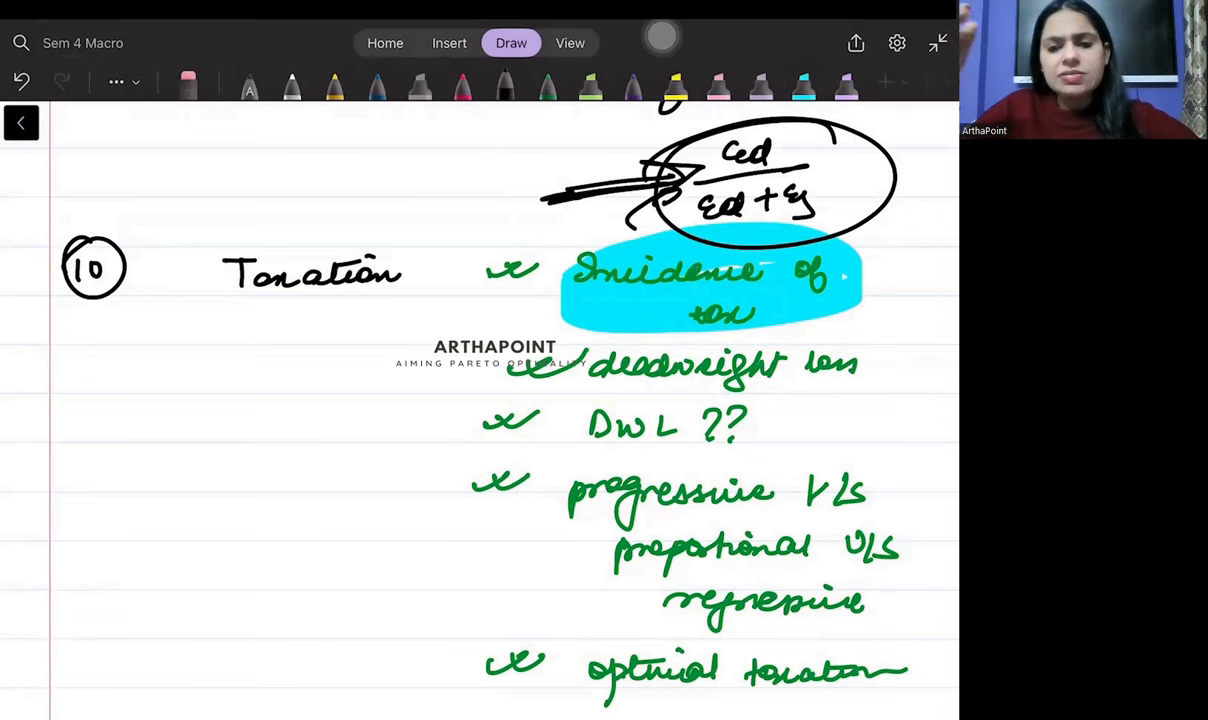
Number topic 11 and write the heading 'International economics'
scroll("down", 3)
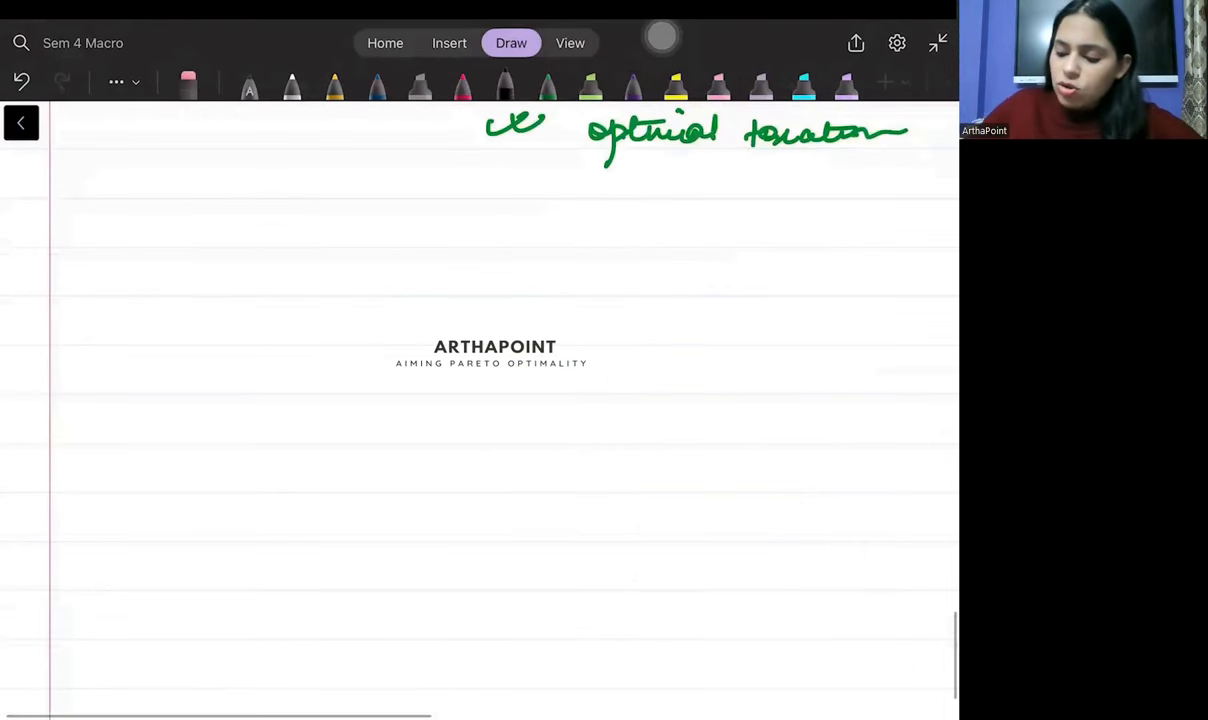
left_click(84, 370)
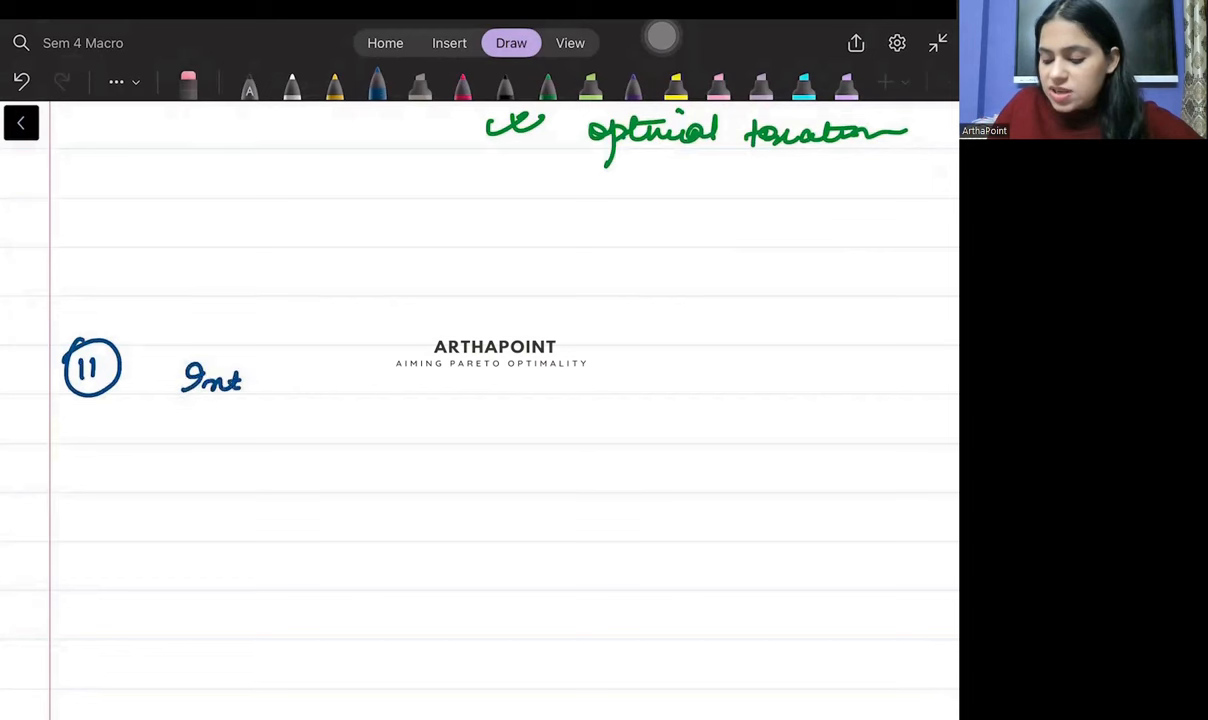
left_click_drag(244, 380, 364, 380)
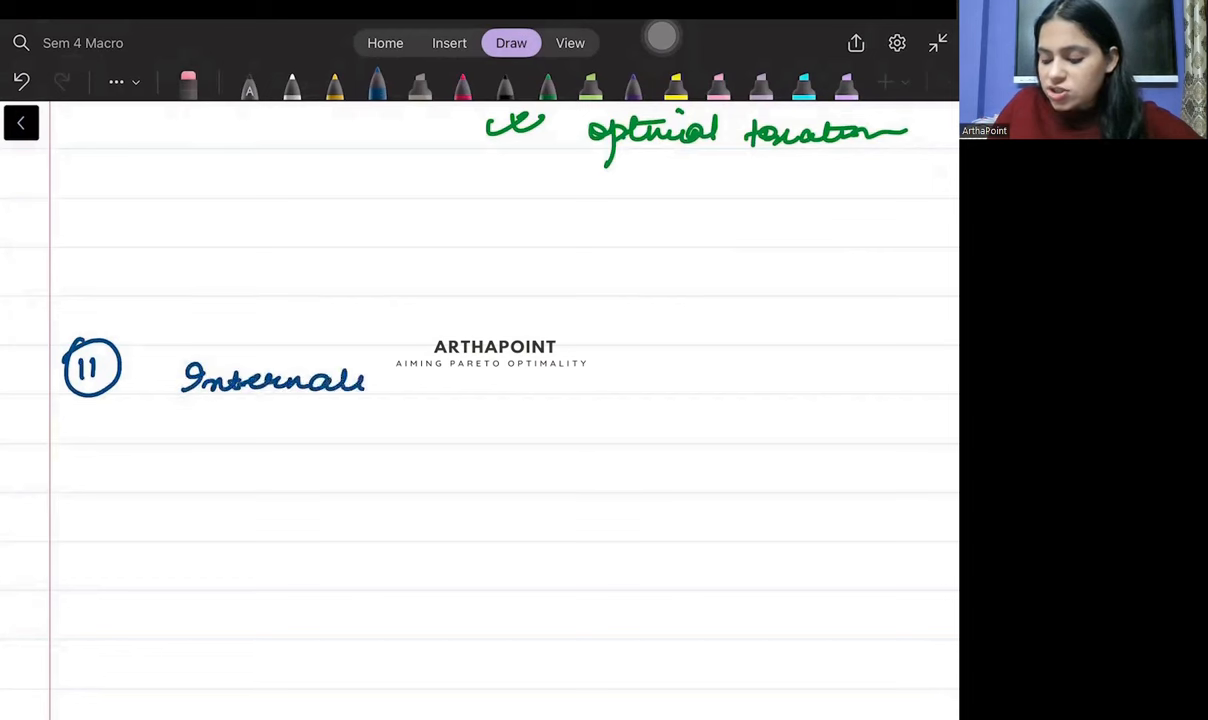
left_click_drag(360, 380, 510, 384)
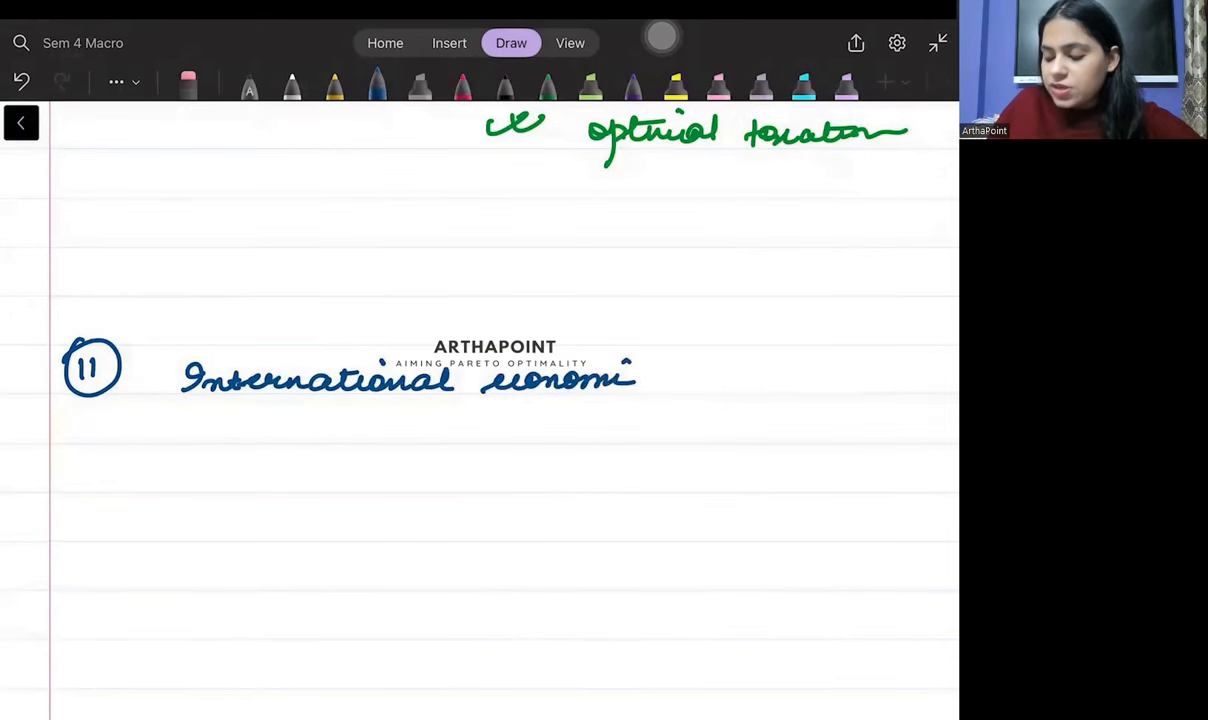
left_click_drag(640, 376, 764, 380)
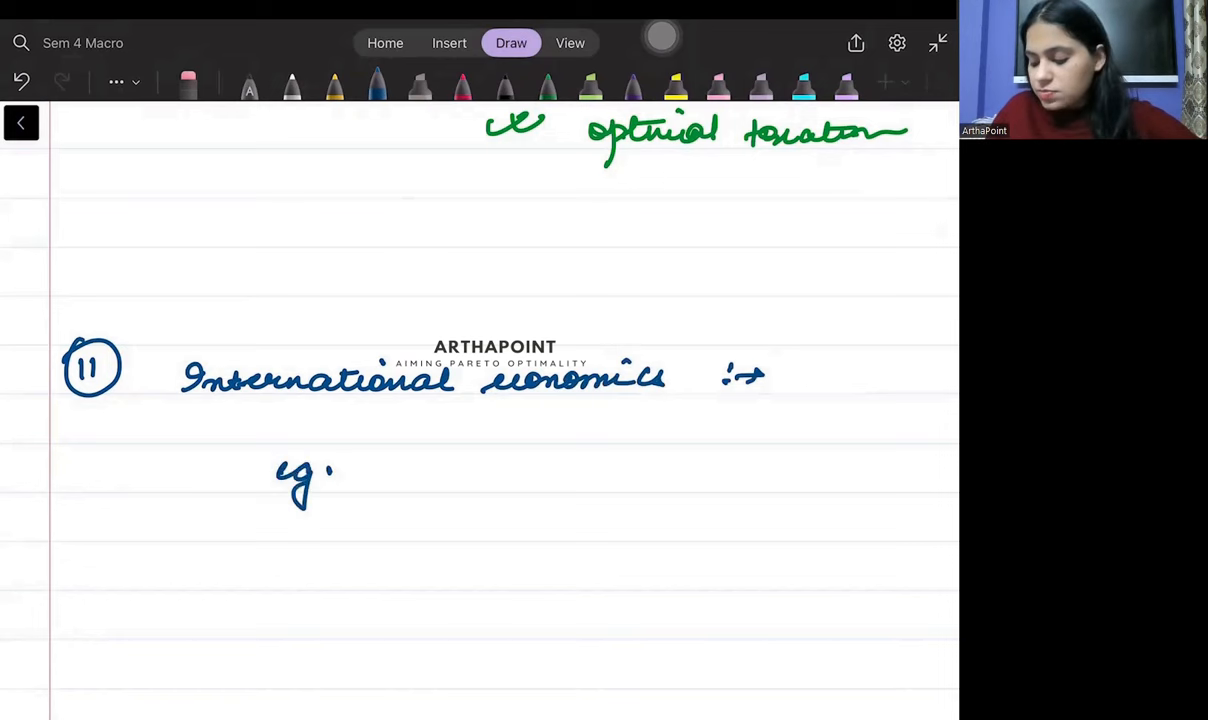
List product life cycle and factor endowment?? as the first theories
left_click_drag(376, 490, 500, 476)
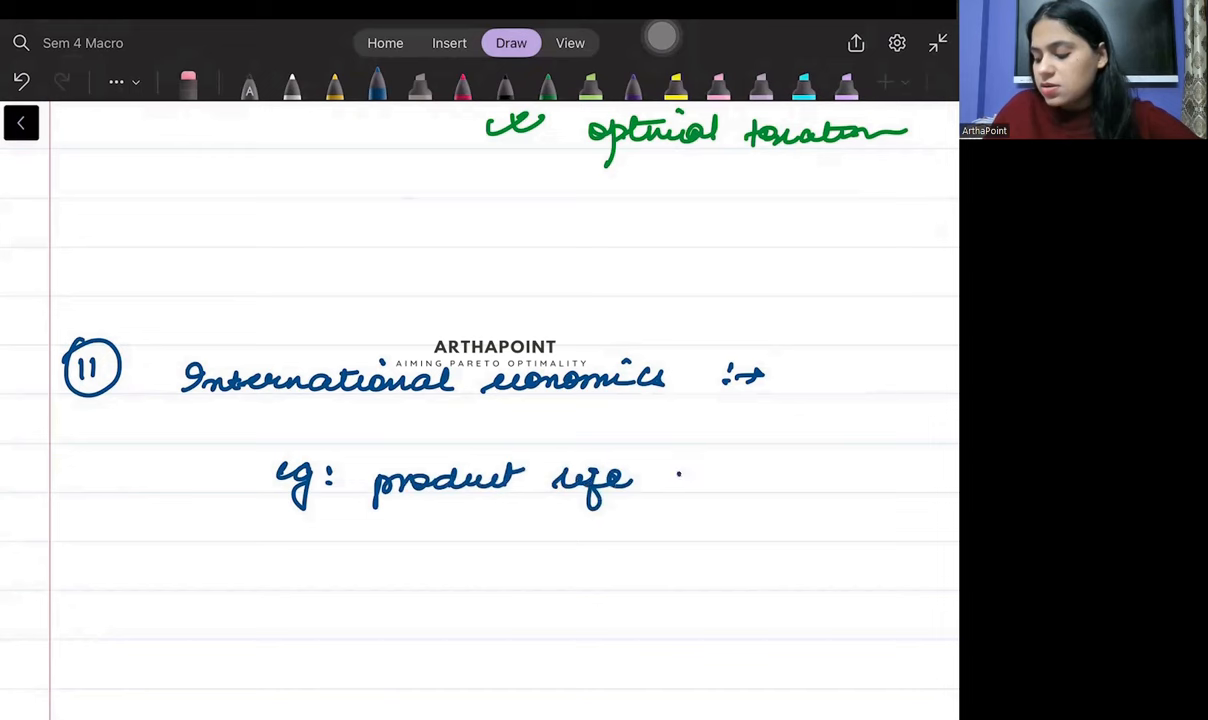
left_click_drag(664, 476, 880, 480)
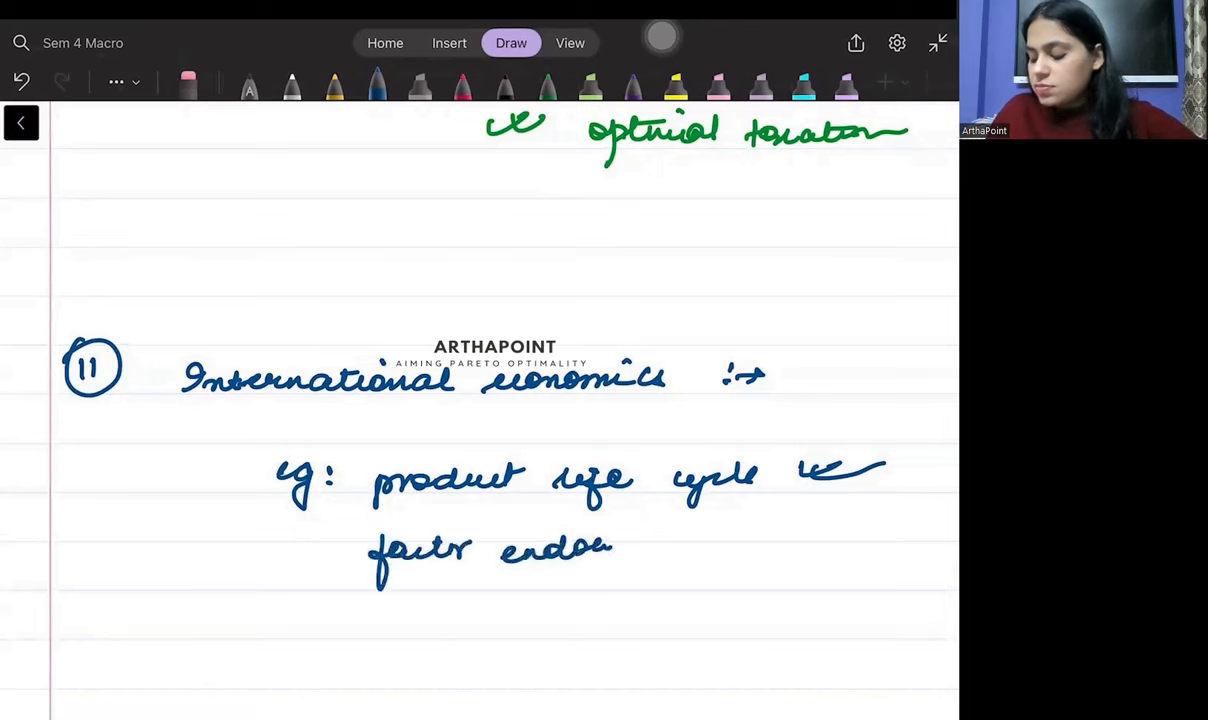
left_click_drag(620, 544, 756, 536)
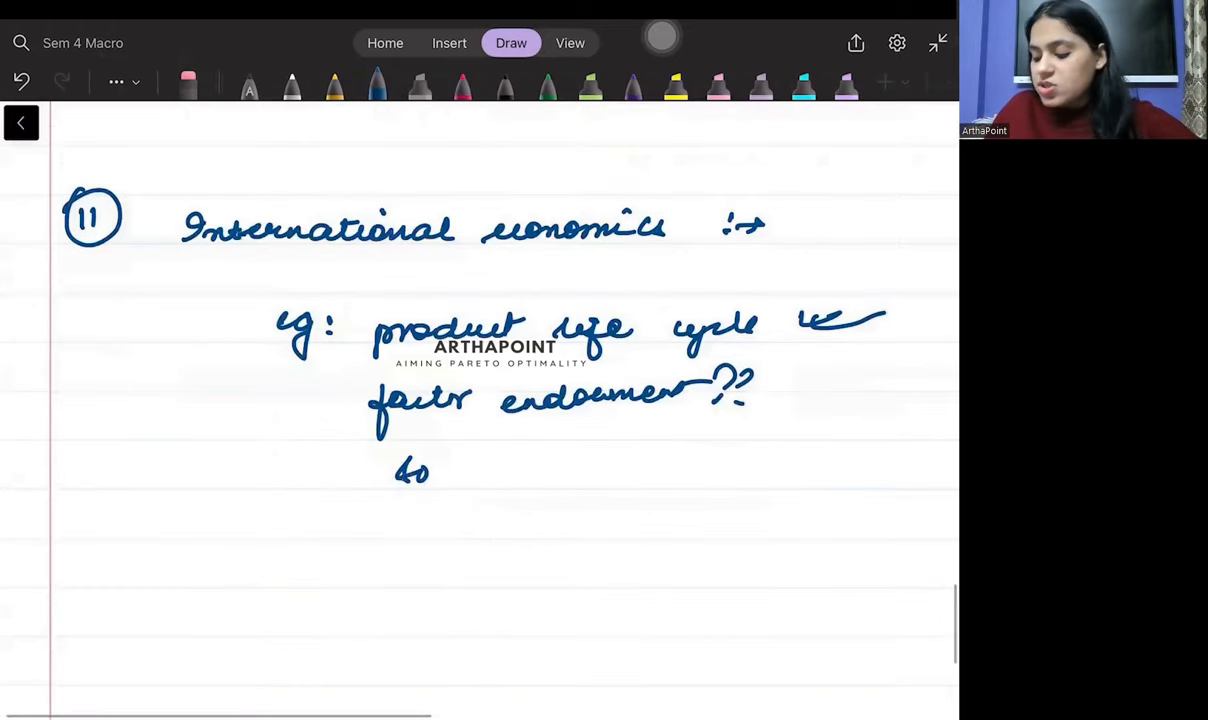
Add Stolper Samuelson theorem and the next theorem's name, then underline the theories
left_click_drag(430, 472, 518, 476)
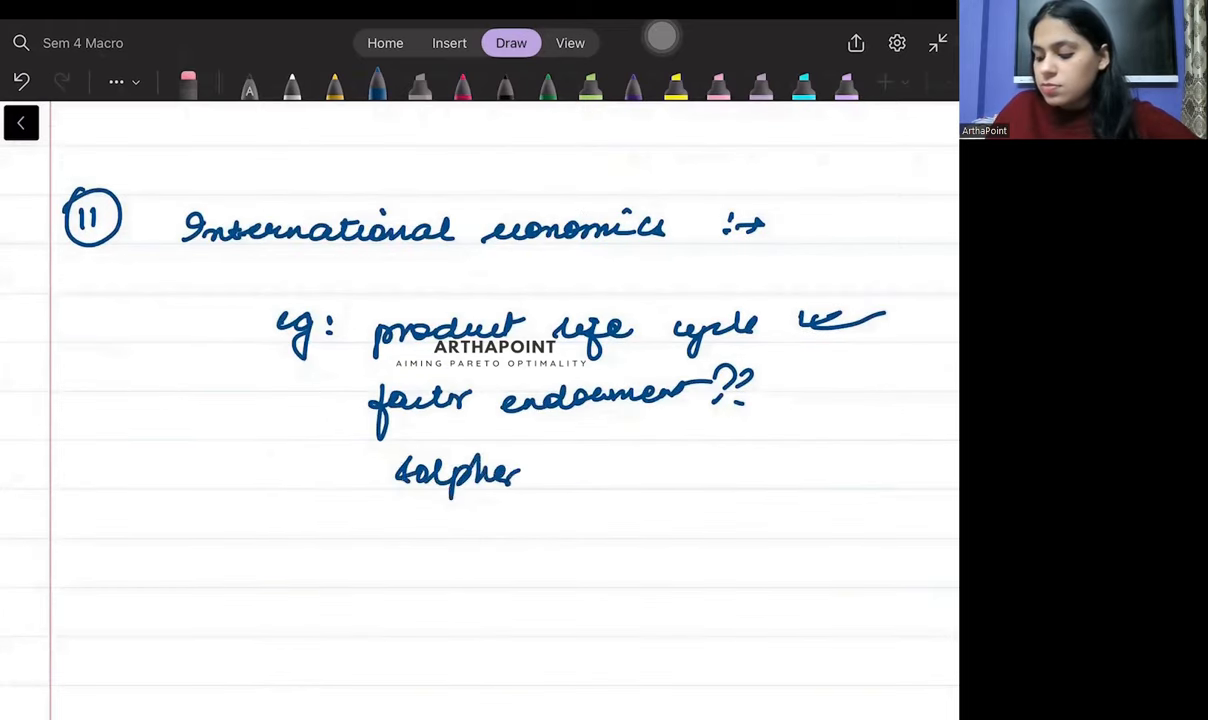
left_click_drag(556, 472, 684, 480)
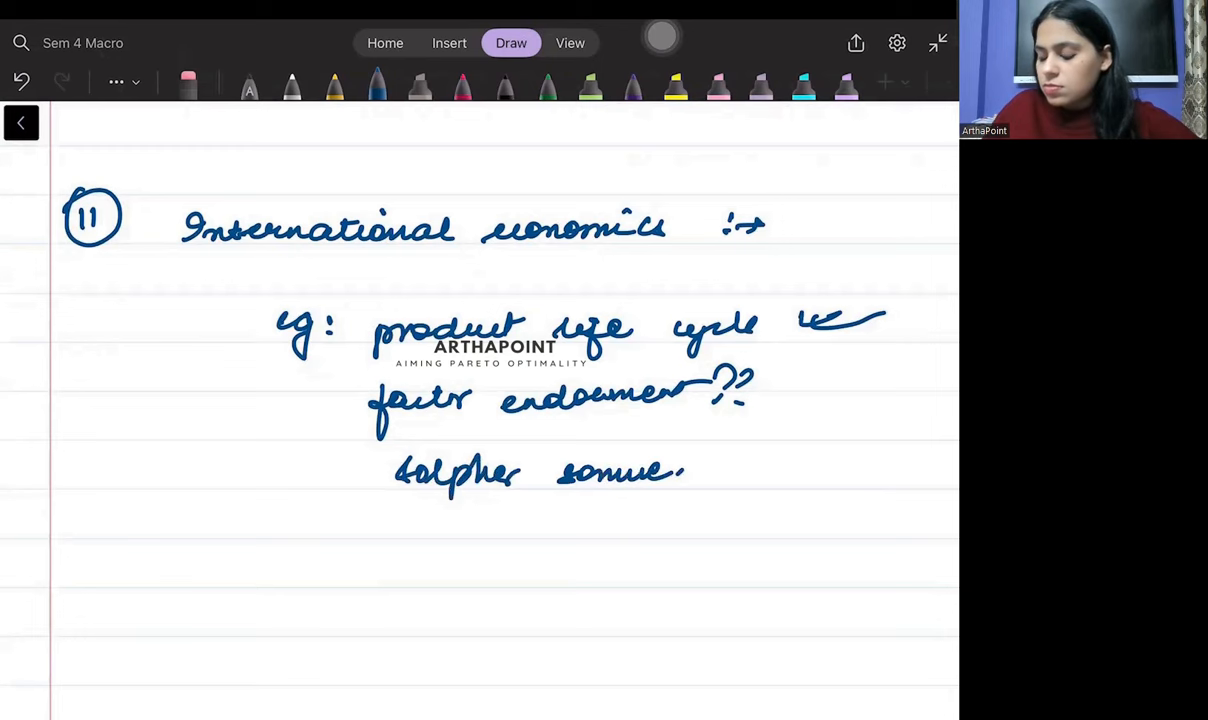
left_click_drag(700, 470, 840, 470)
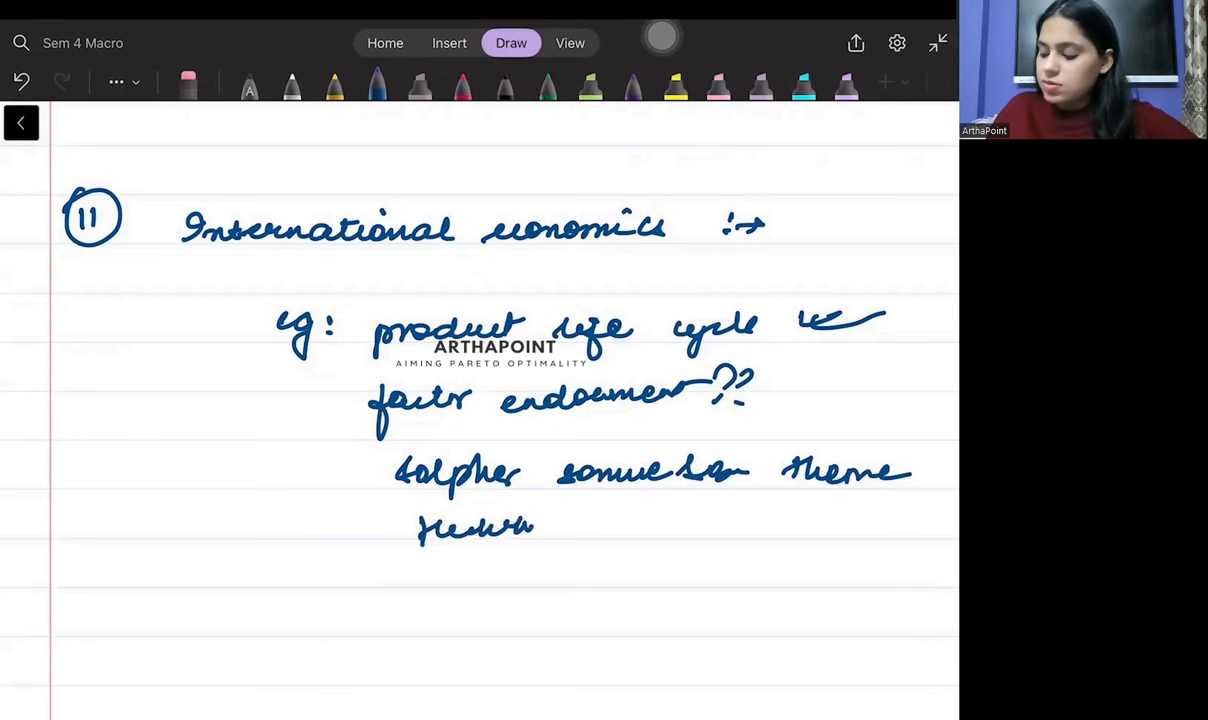
left_click_drag(596, 524, 676, 536)
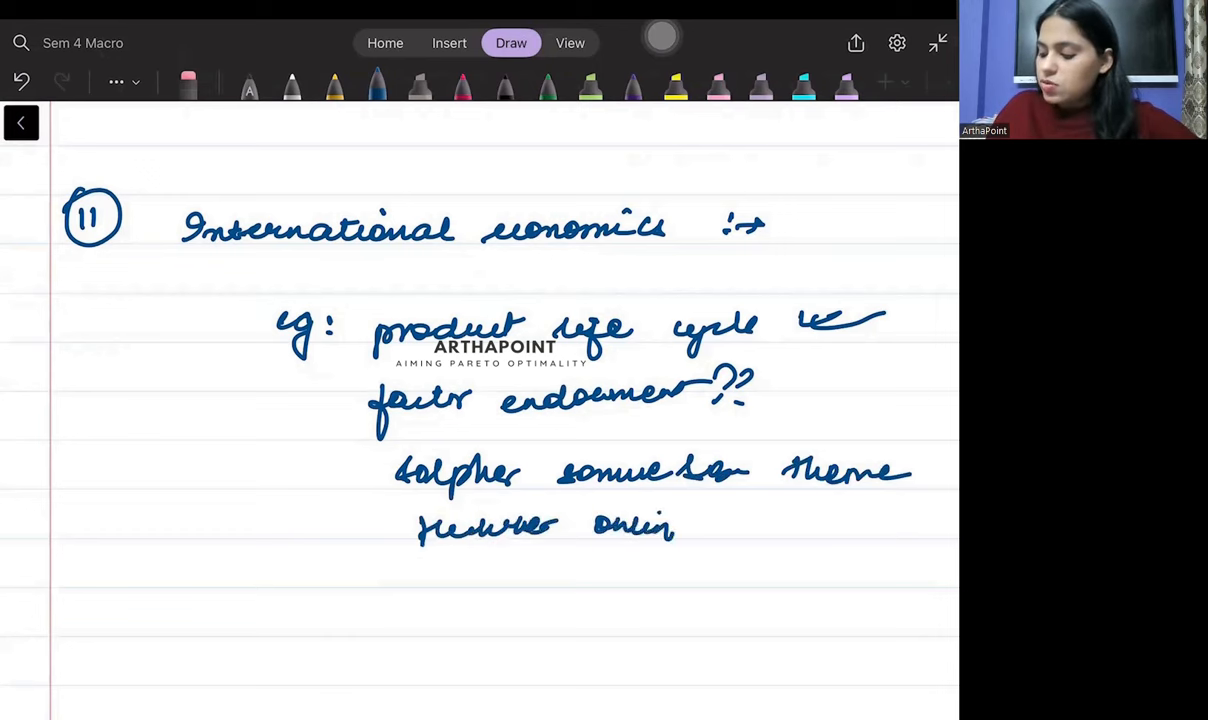
left_click_drag(460, 576, 824, 556)
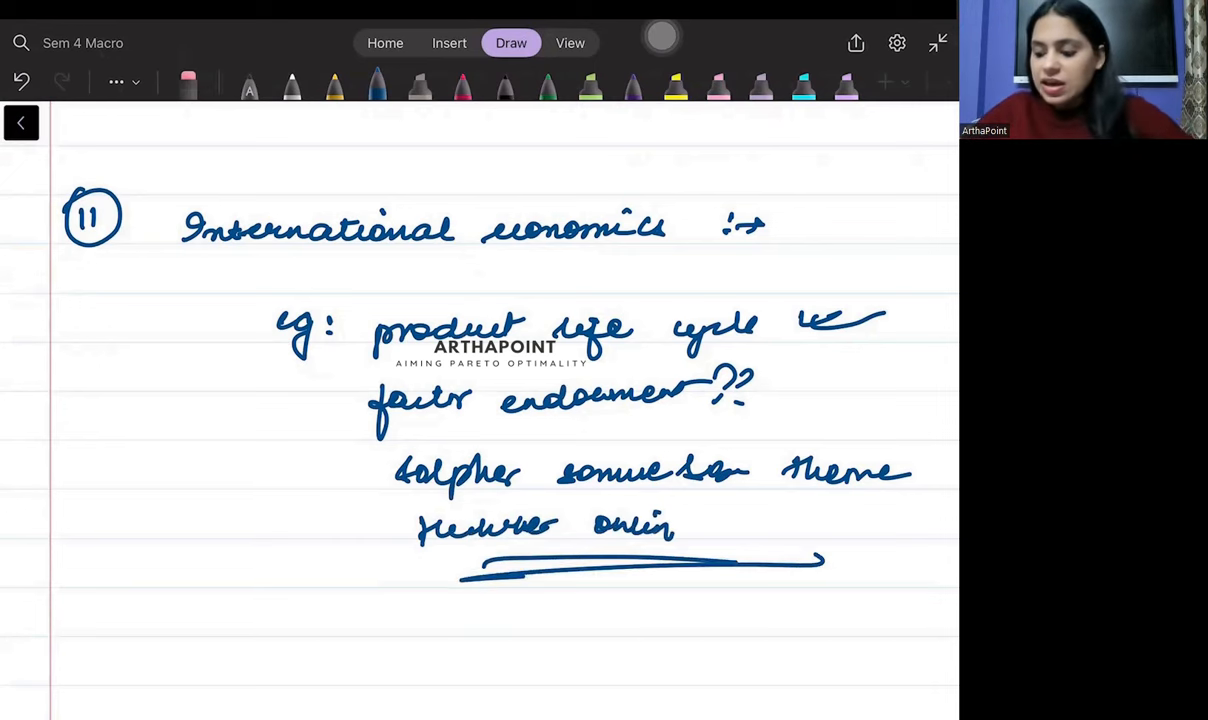
Start the ticked data-point list with fiscal deficit and GDP growth rate
scroll("down", 3)
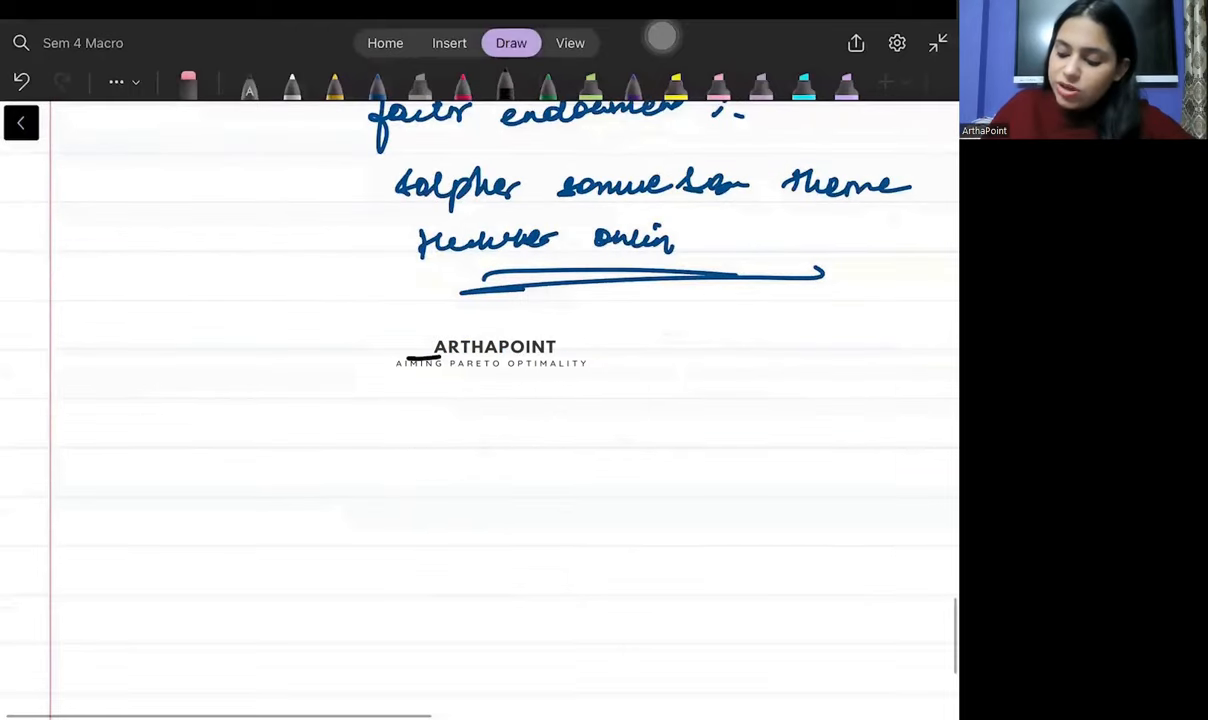
left_click_drag(150, 476, 150, 510)
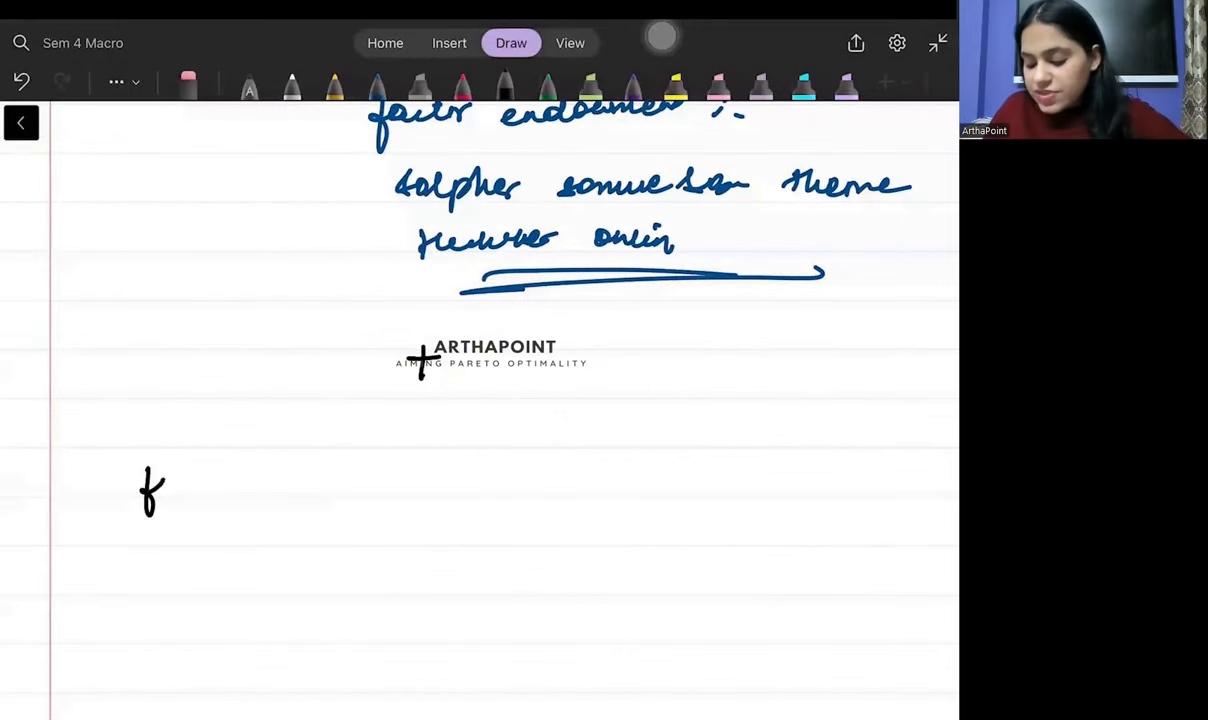
left_click_drag(140, 490, 320, 490)
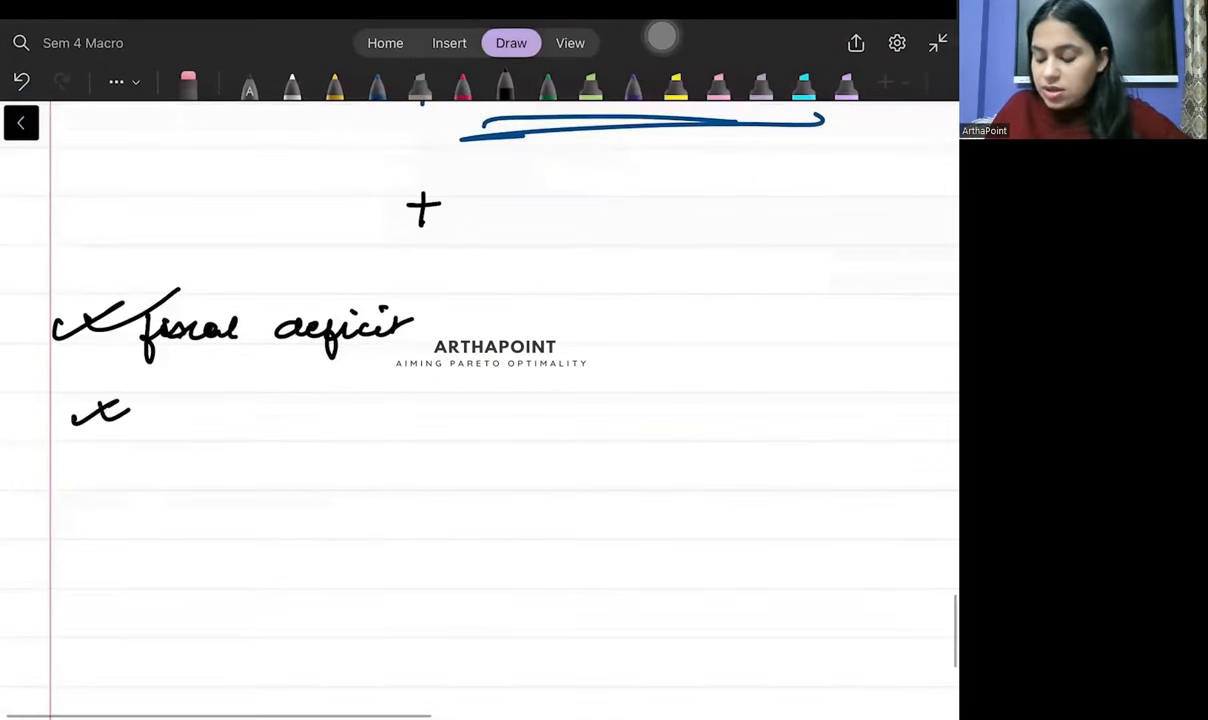
left_click_drag(180, 420, 310, 450)
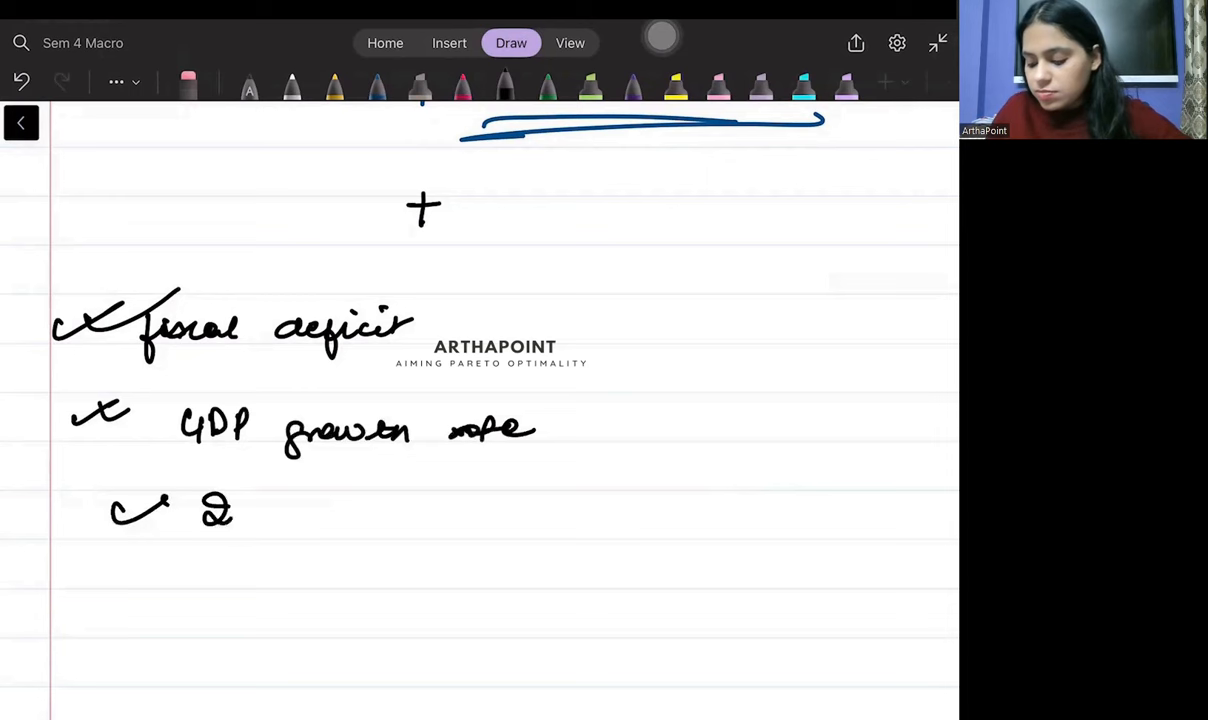
Add inflation rate, sectors A/I/S and primary deficit, and begin another ticked point
left_click_drag(216, 510, 330, 540)
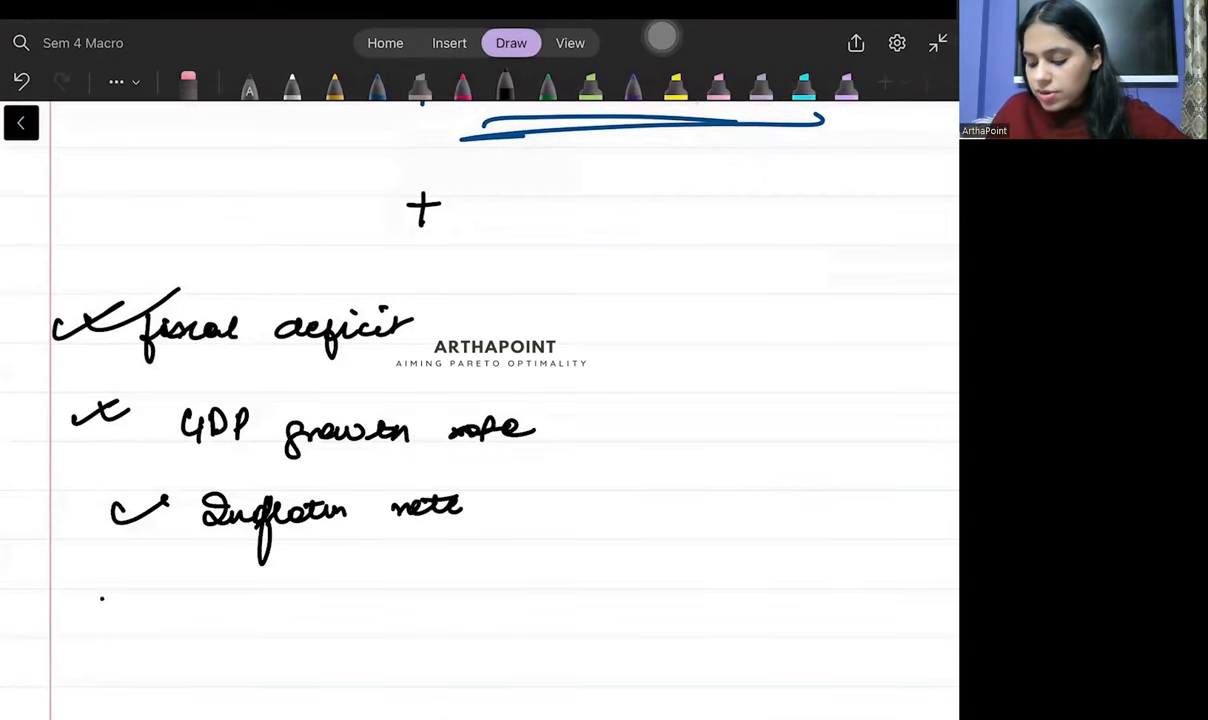
left_click_drag(96, 580, 300, 620)
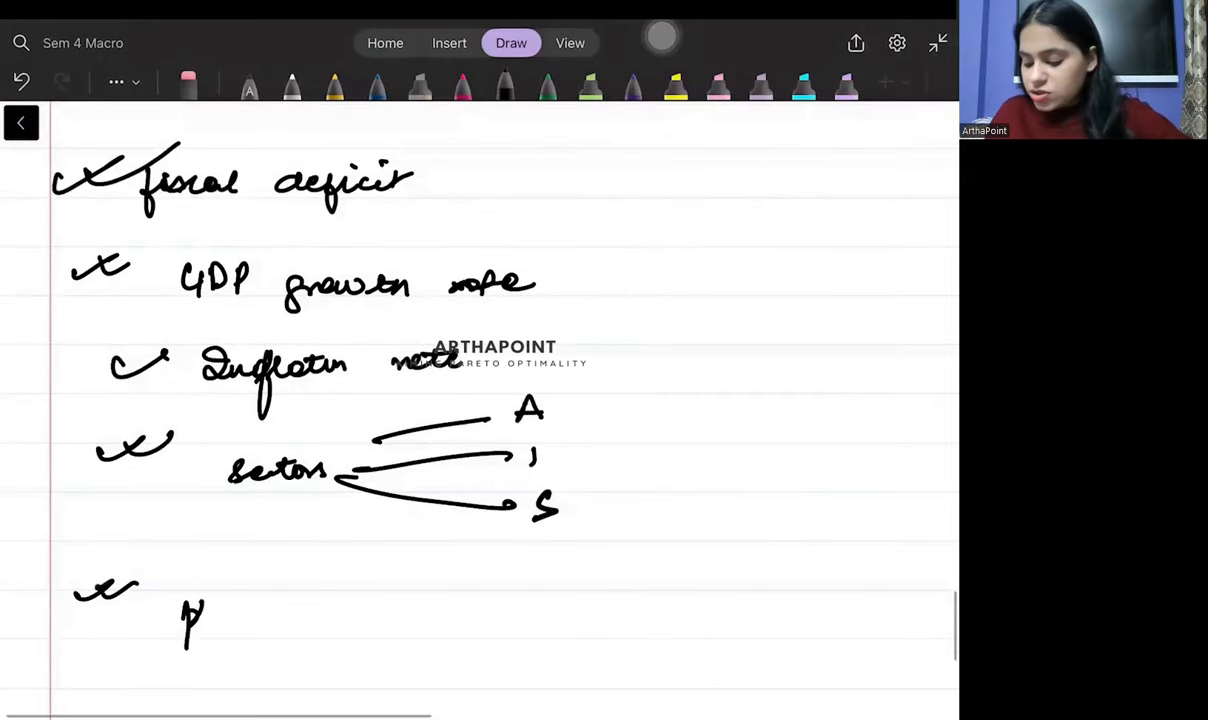
left_click_drag(184, 618, 310, 624)
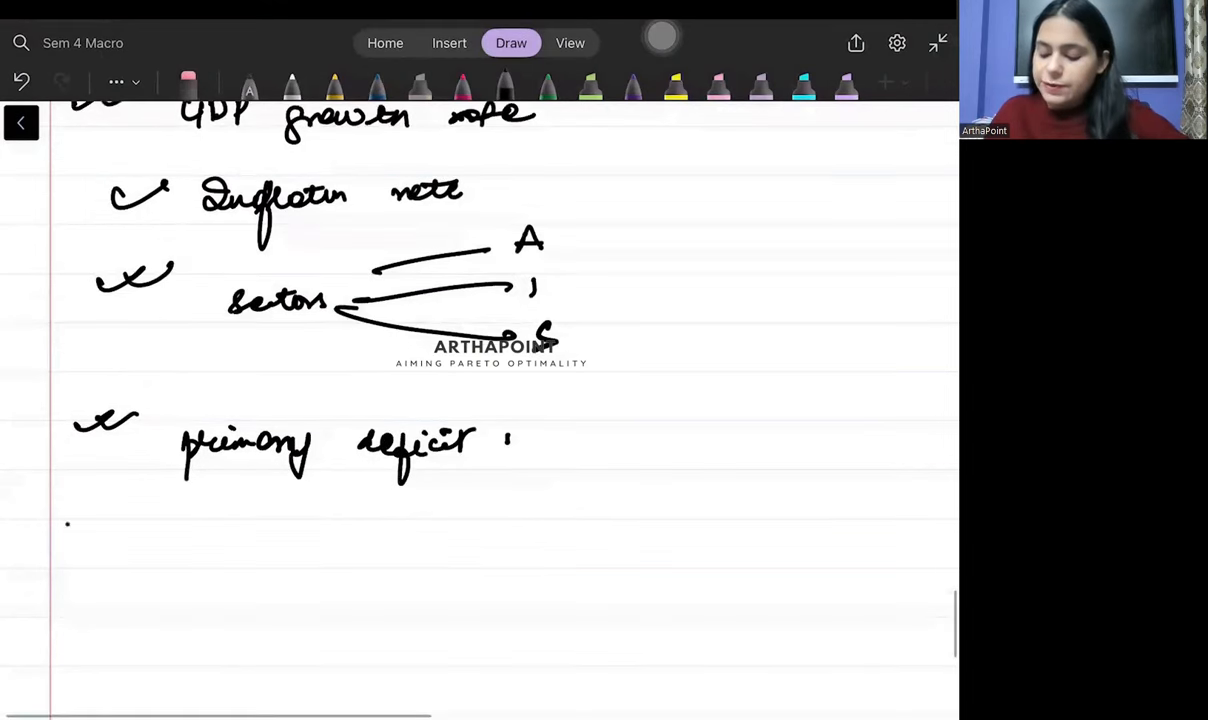
left_click_drag(80, 510, 240, 560)
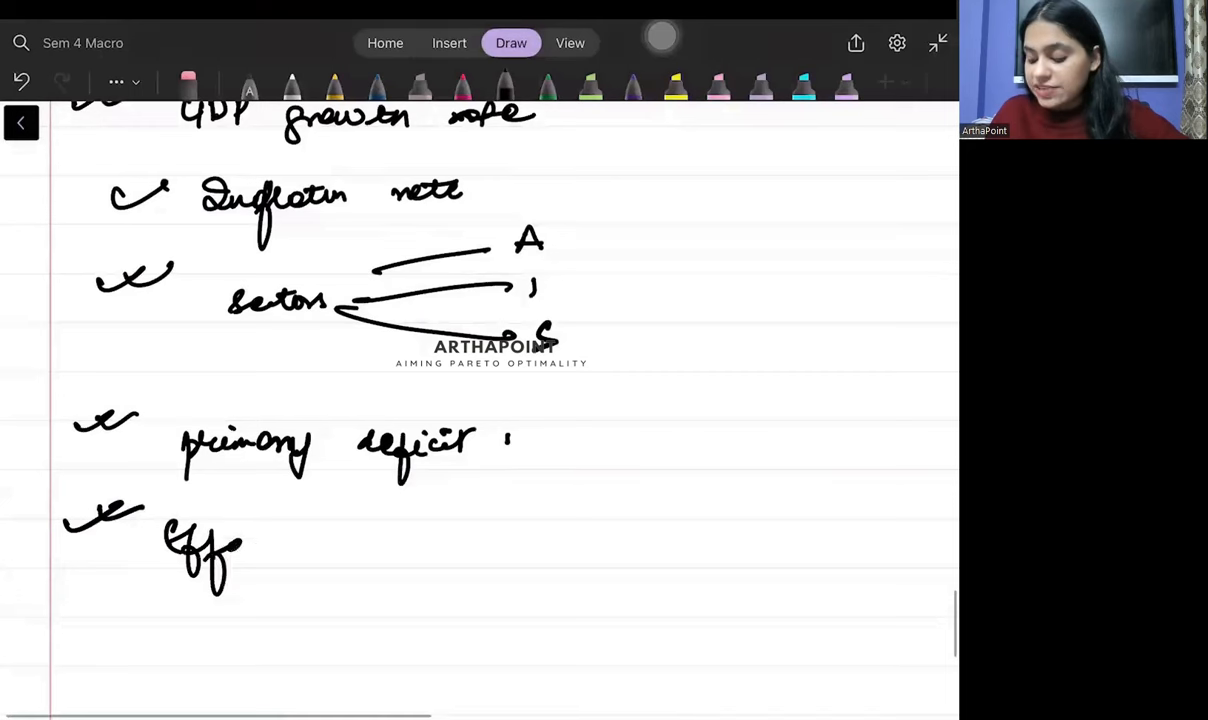